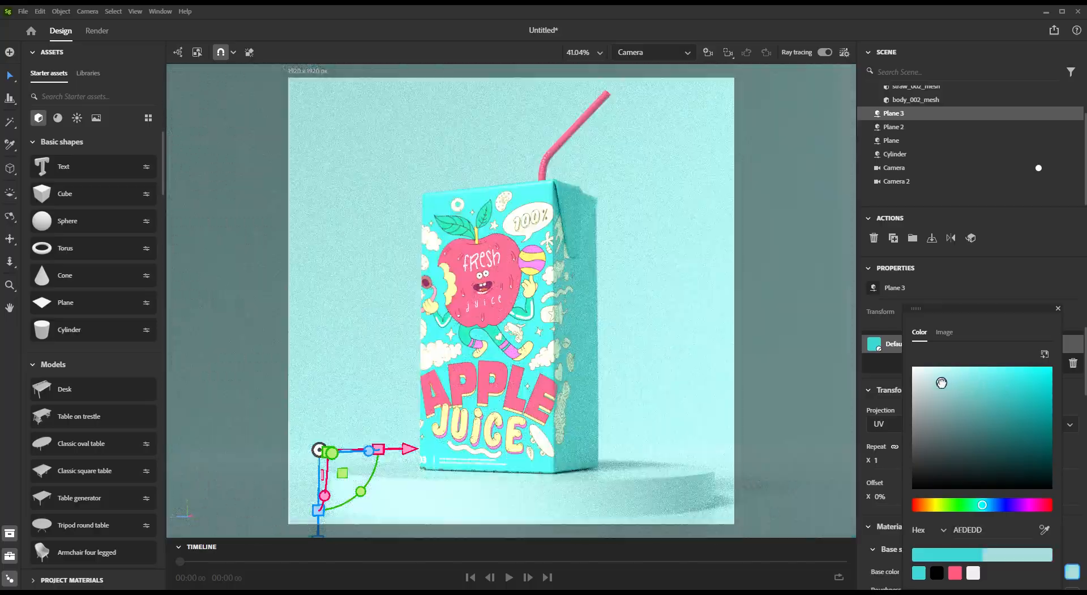
Create a new untitled scene containing only the environment
click(894, 153)
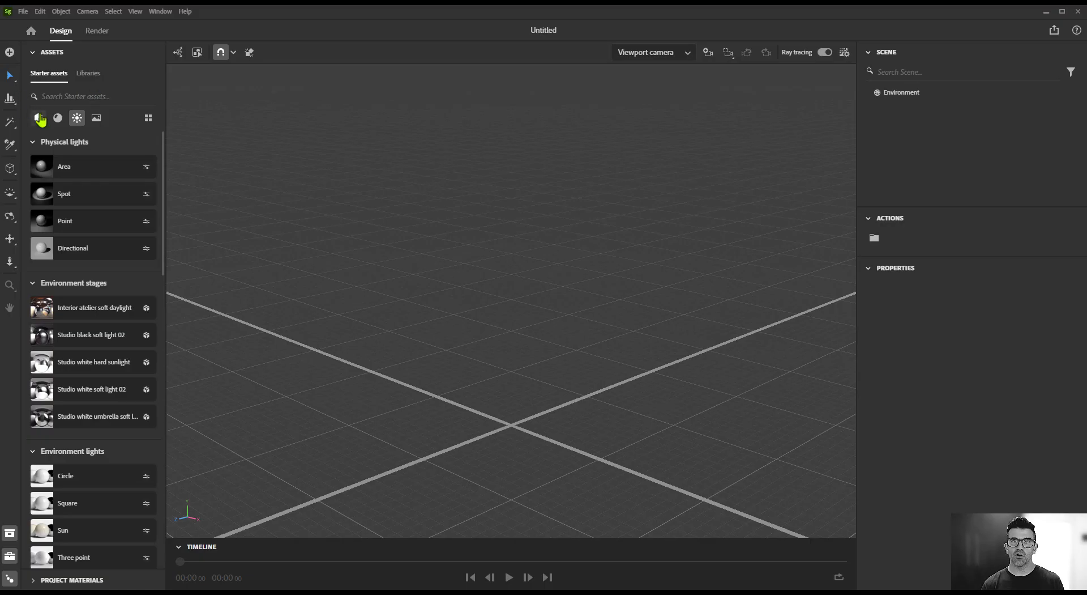
Switch the asset library to the Models category and browse the starter shapes list
click(40, 118)
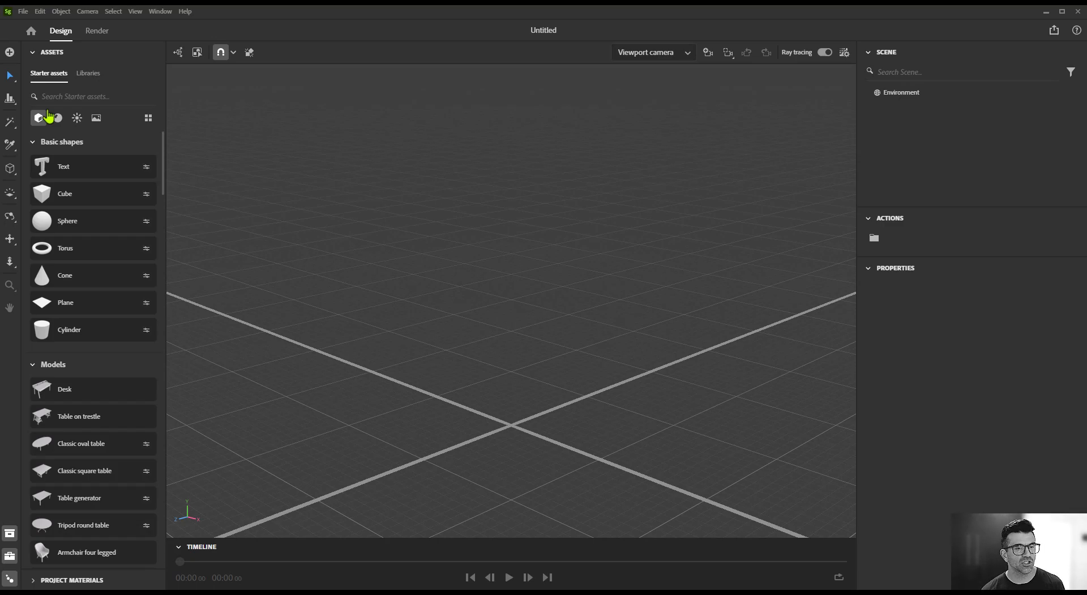
scroll(down, 3)
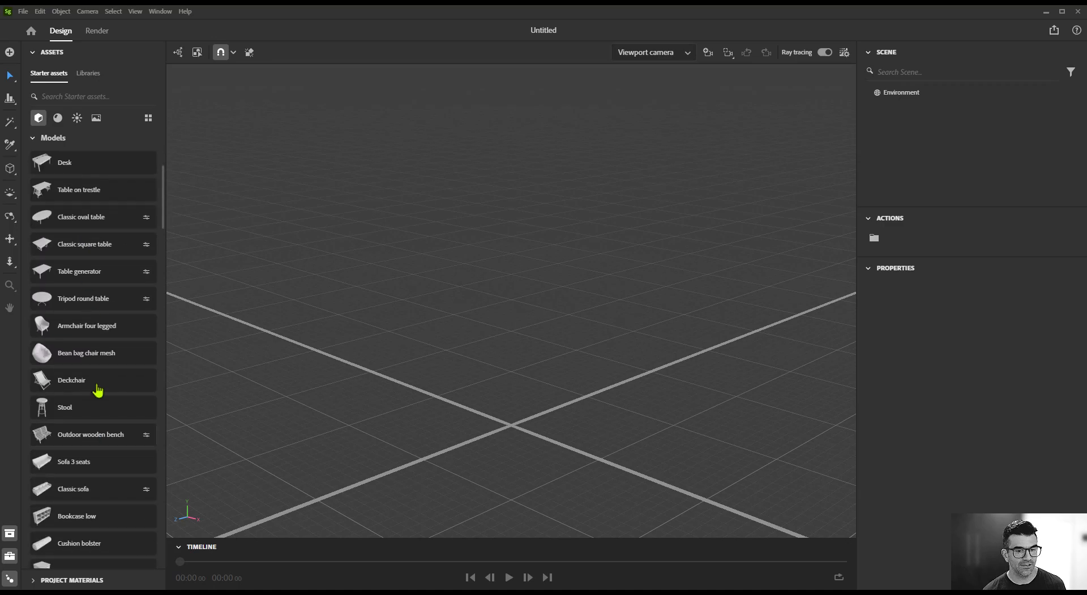
scroll(down, 3)
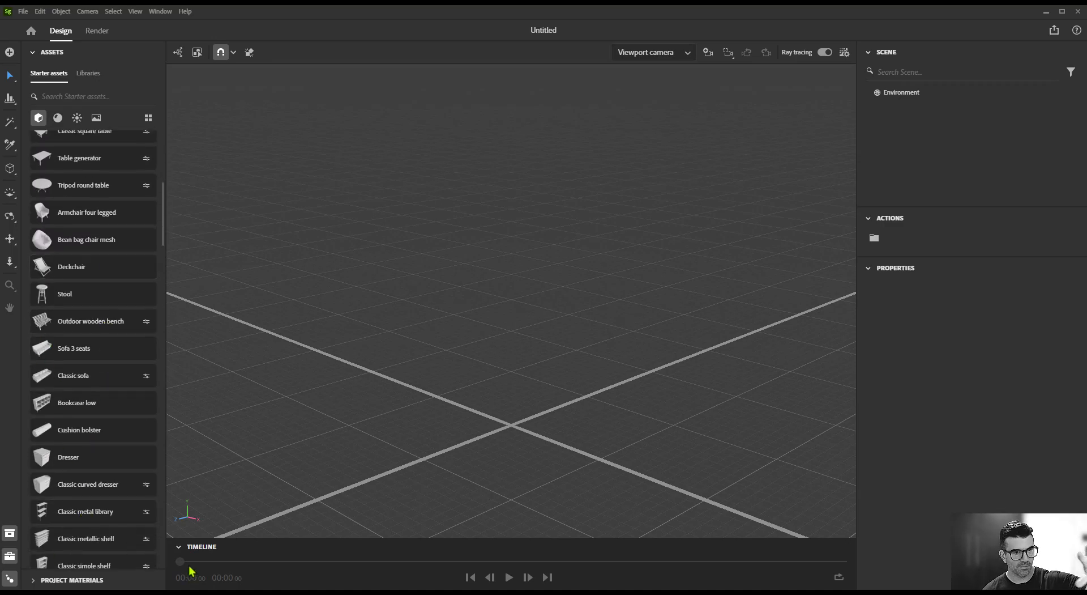
scroll(down, 3)
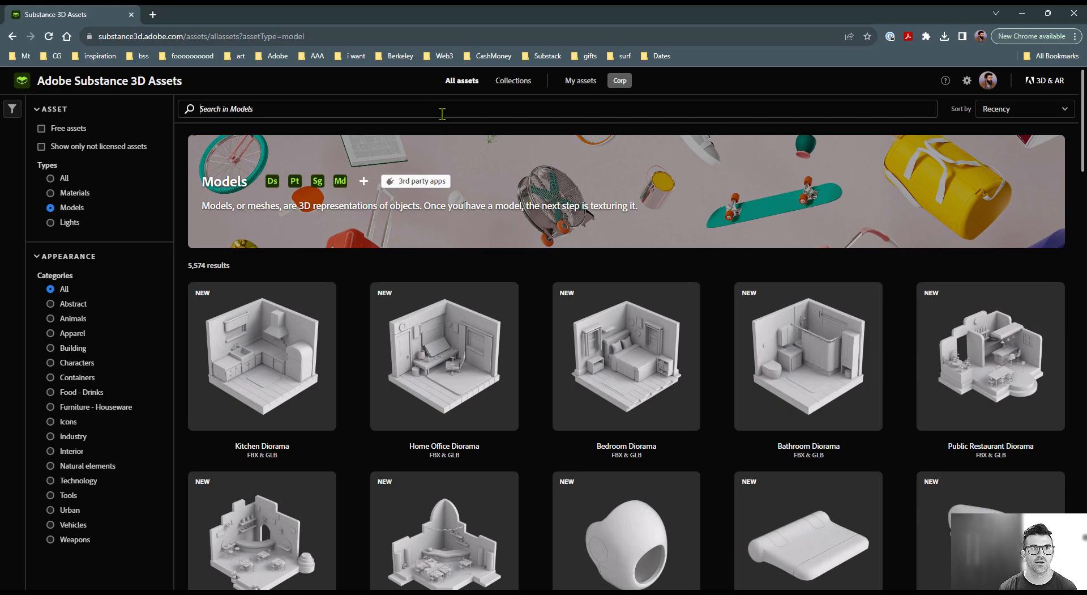
Search the Substance 3D Assets model catalog for 'bottle' and browse the results
text(bottle)
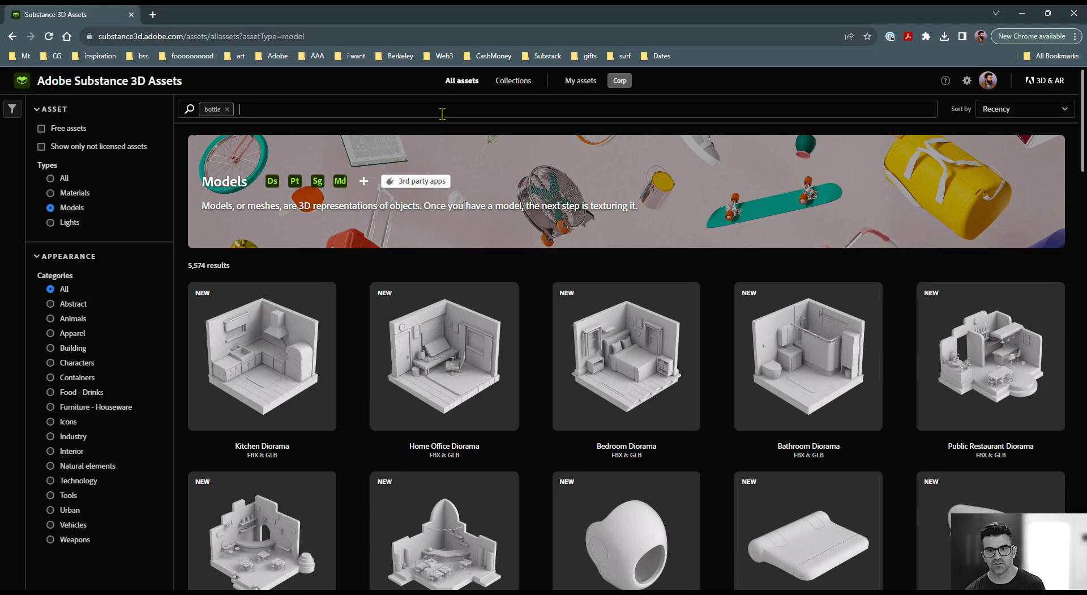
key(Enter)
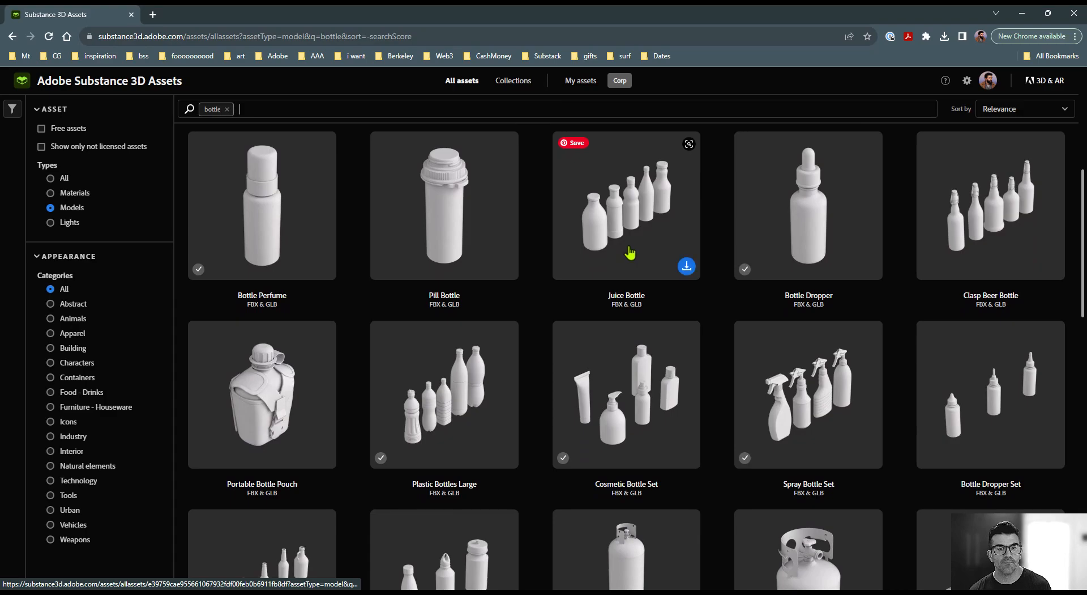
scroll(down, 3)
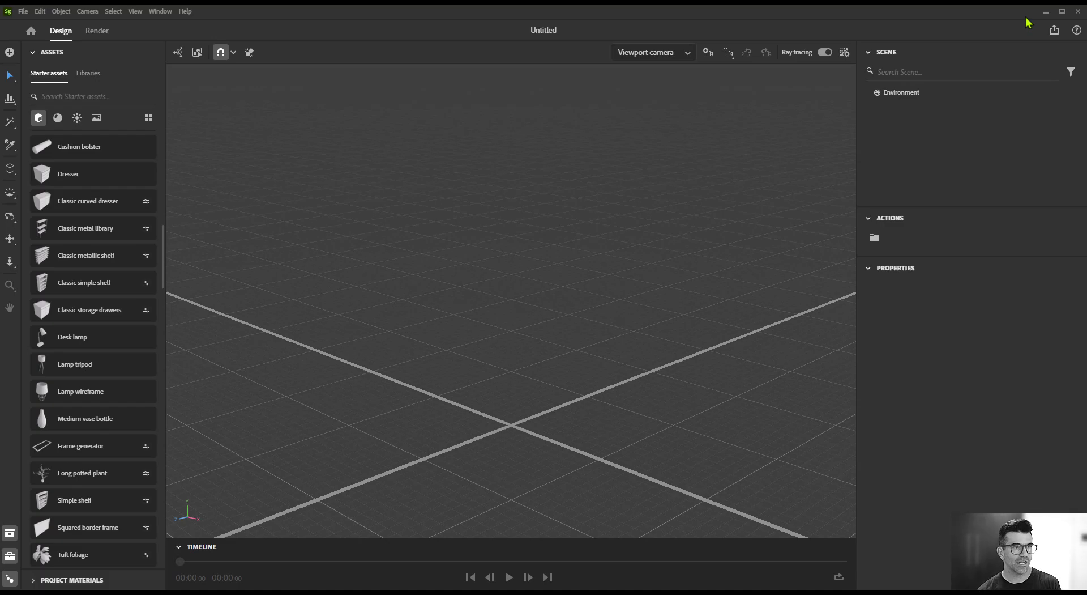
mouse_move(351, 237)
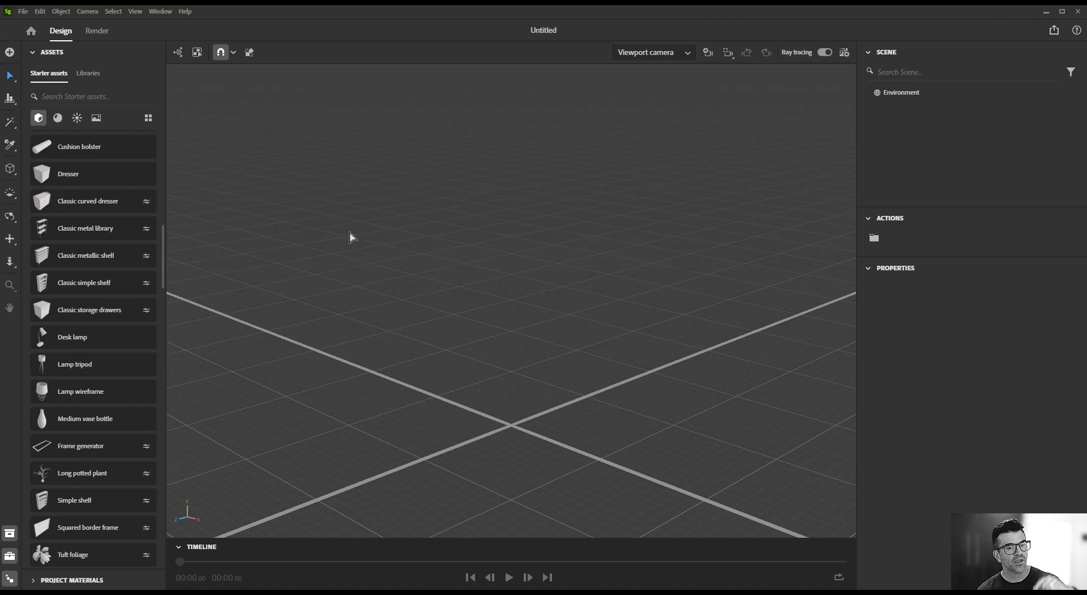
mouse_move(120, 309)
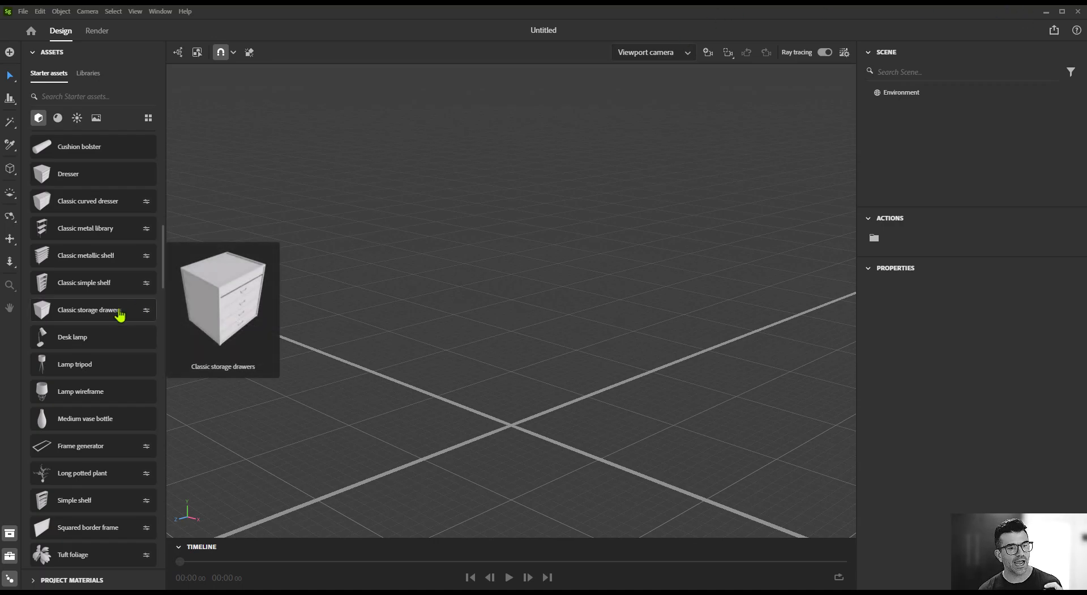
Drag the Soap bottle starter model from the Models list into the viewport
scroll(down, 3)
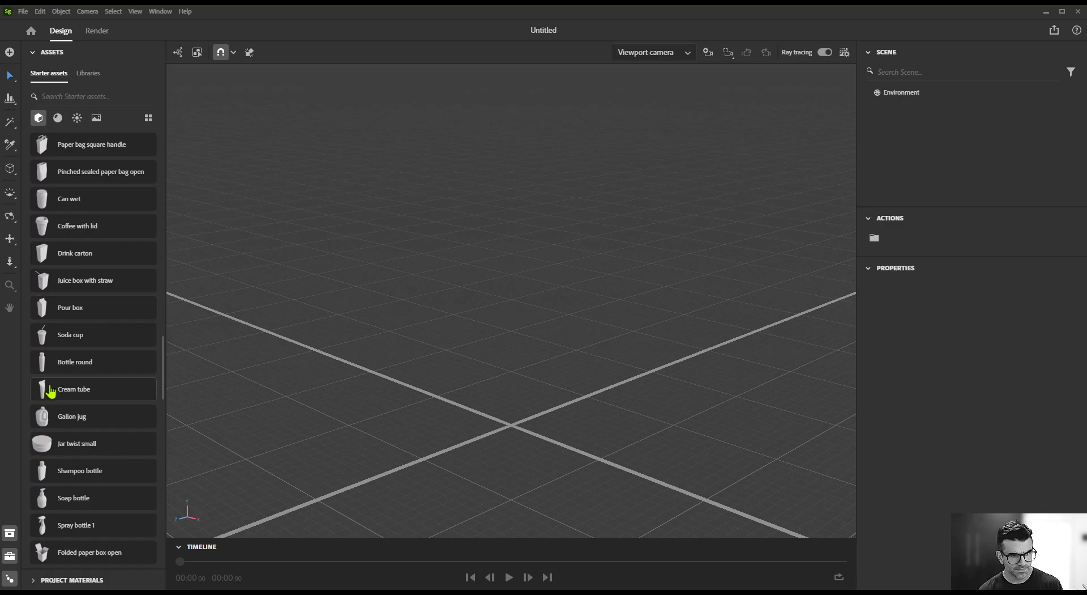
mouse_move(72, 501)
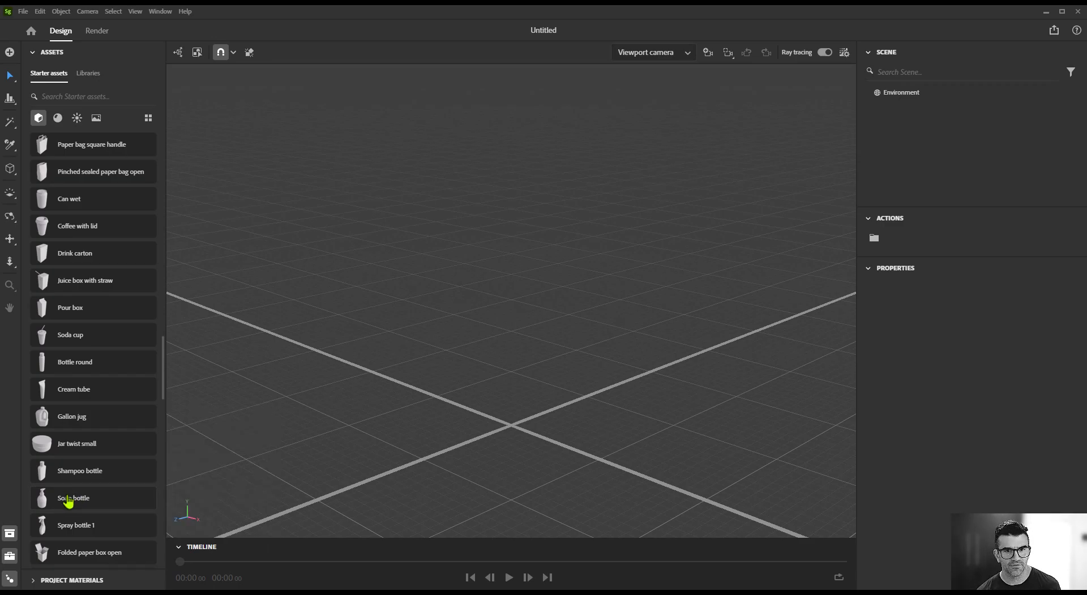
drag(72, 497, 521, 422)
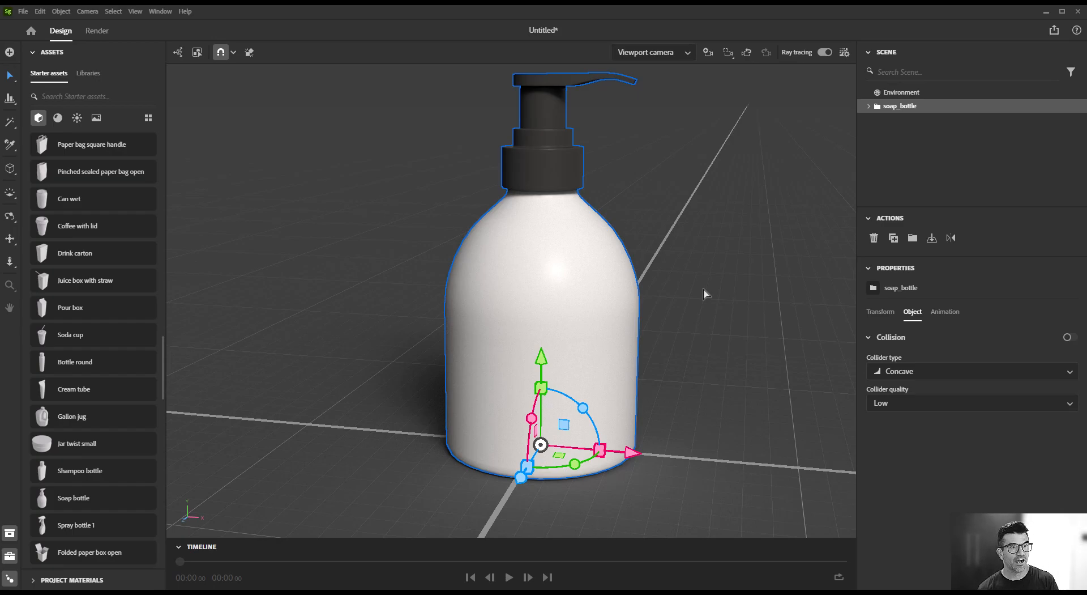
mouse_move(158, 120)
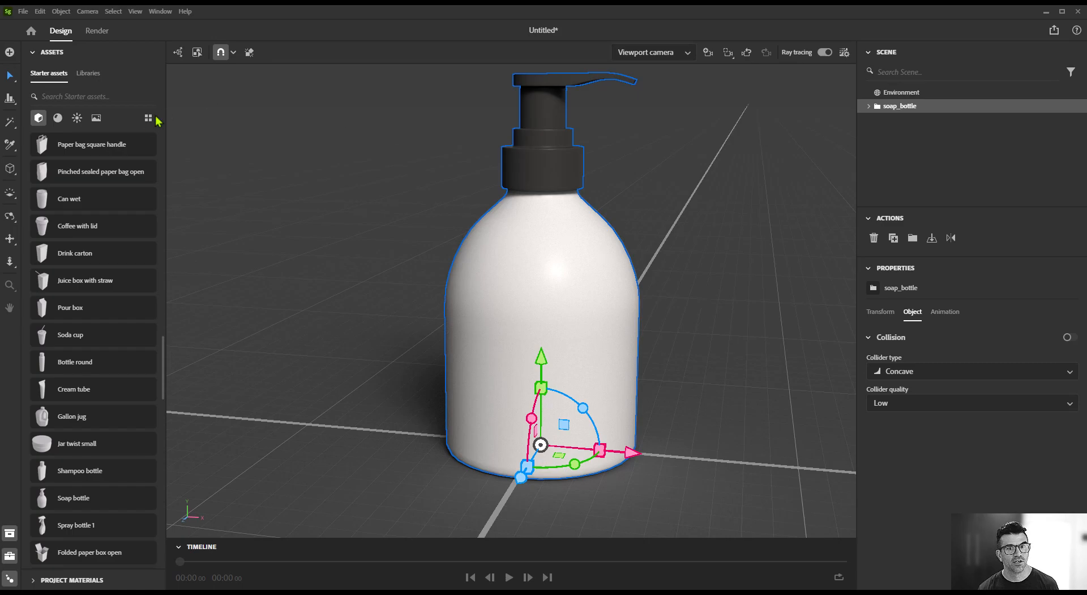
Apply Glass to the bottle body and Plastic to the pump, then enable ray tracing
click(57, 117)
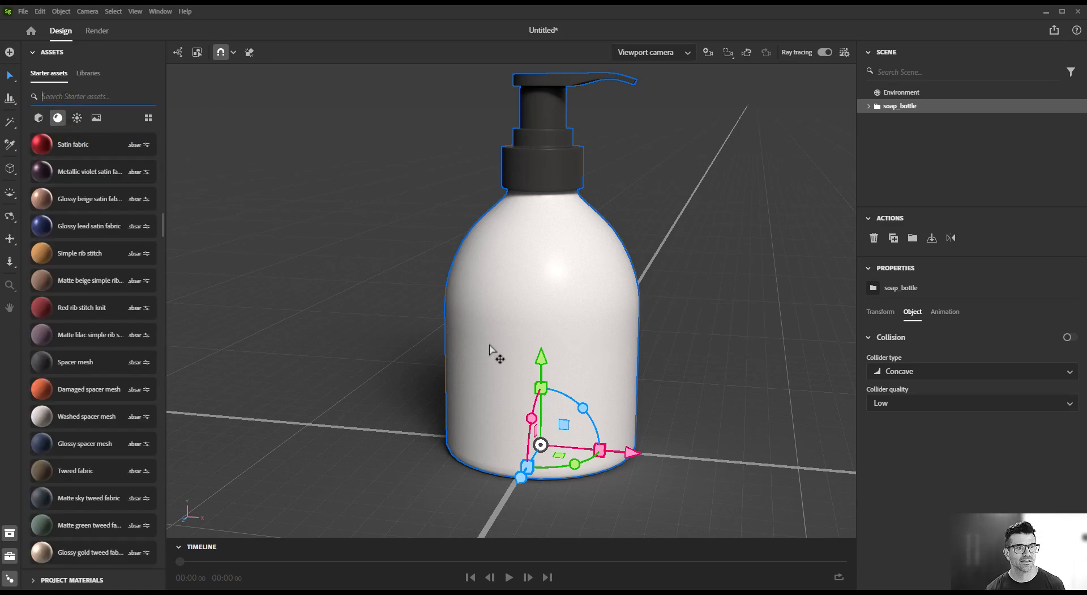
text(glass)
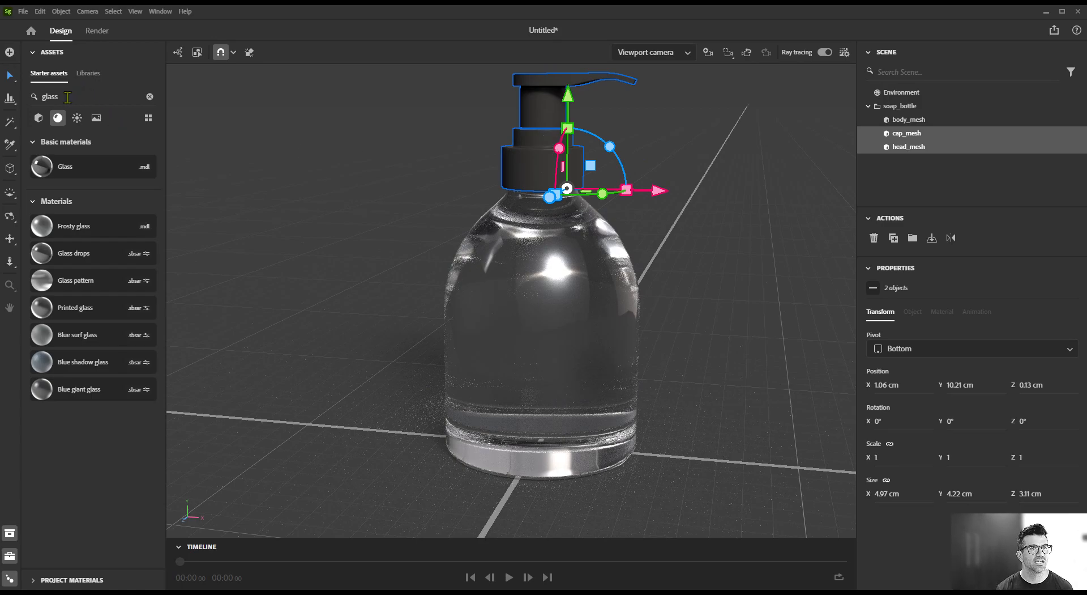
text(plastic)
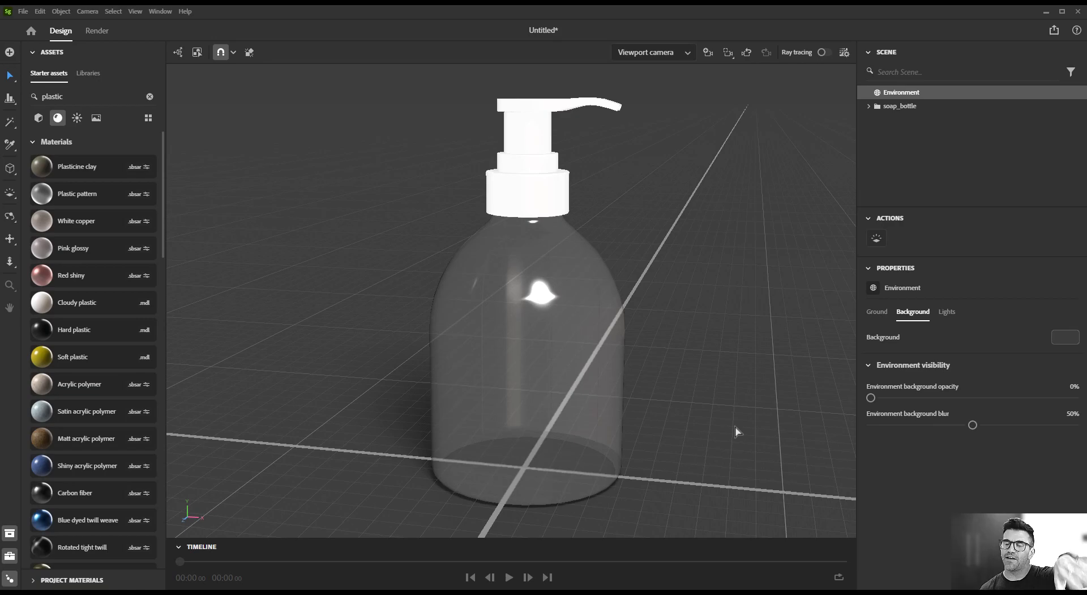
mouse_move(681, 368)
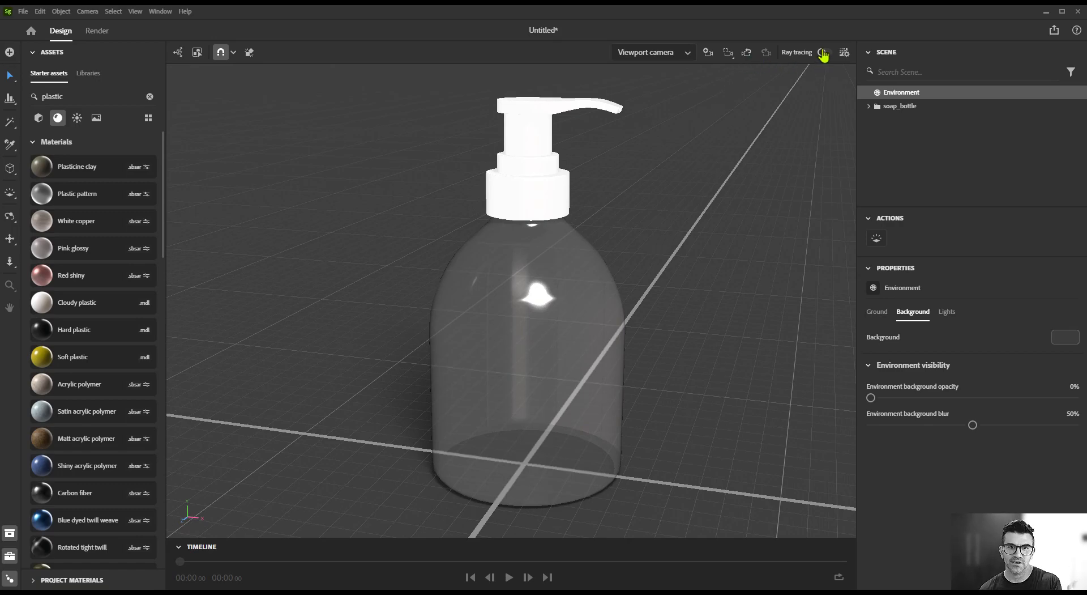
click(825, 52)
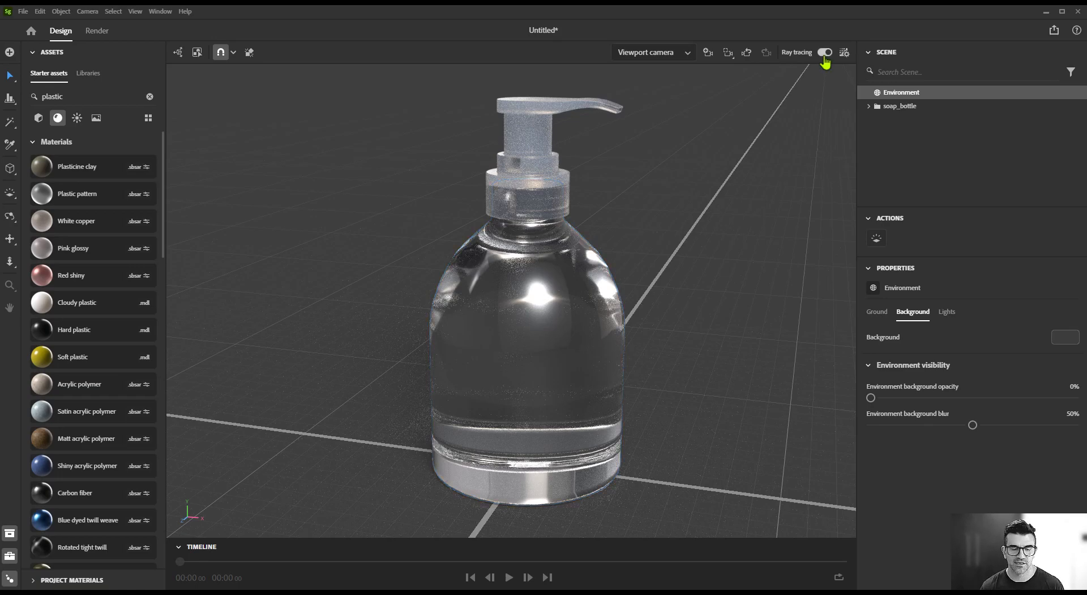
Drop the GRAPES jpeg onto the glass body as a graphic layer, toggling ray tracing around it
click(827, 52)
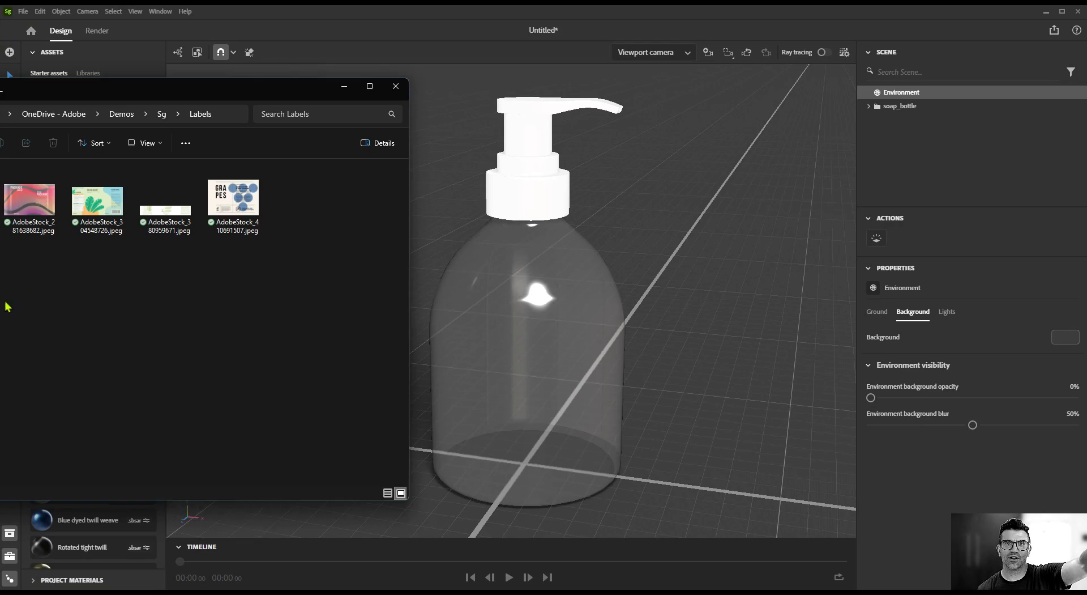
mouse_move(95, 99)
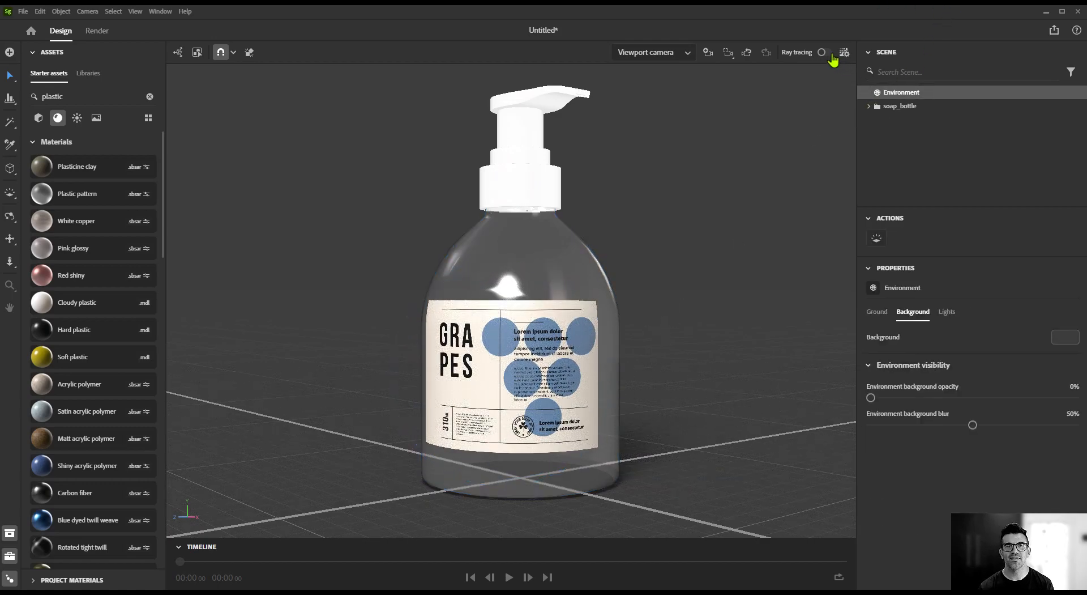
click(822, 52)
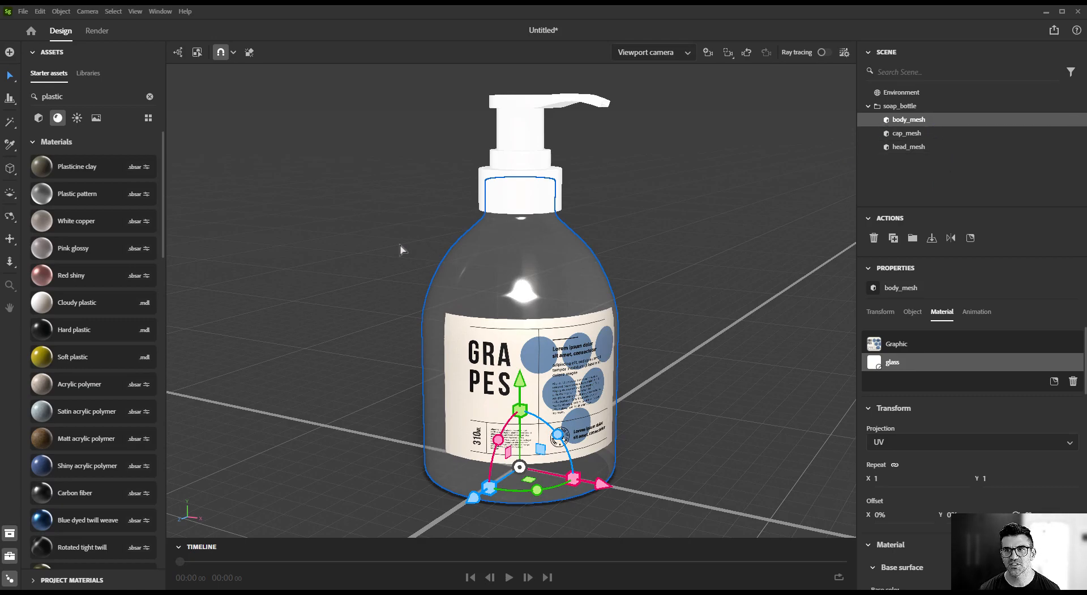
mouse_move(902, 120)
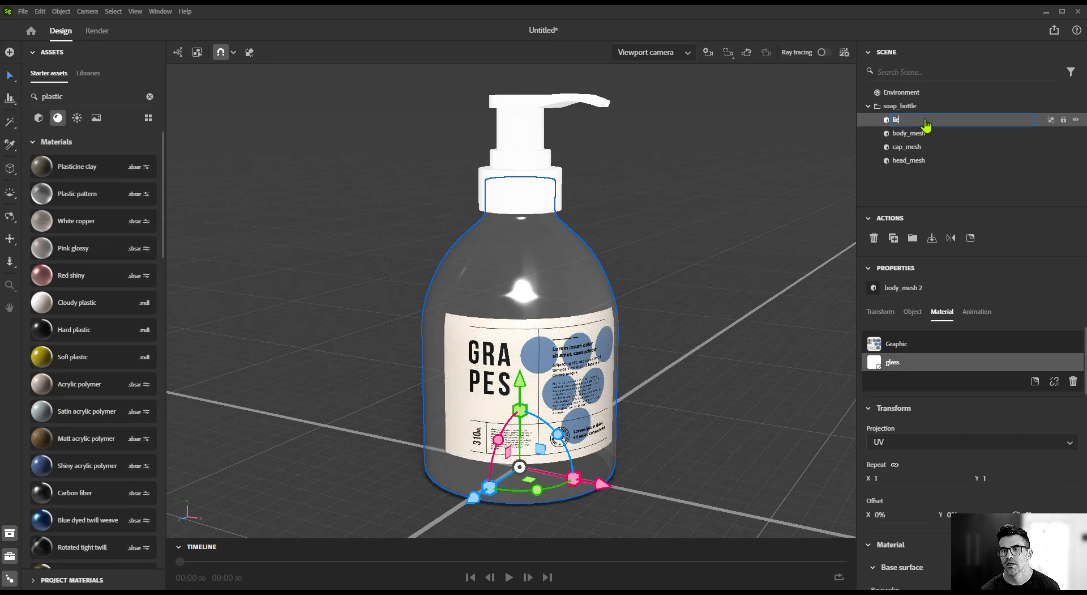
Rename the duplicated body_mesh to 'liquid', remove its Graphic layer and scale it to 0.97
text(liquid)
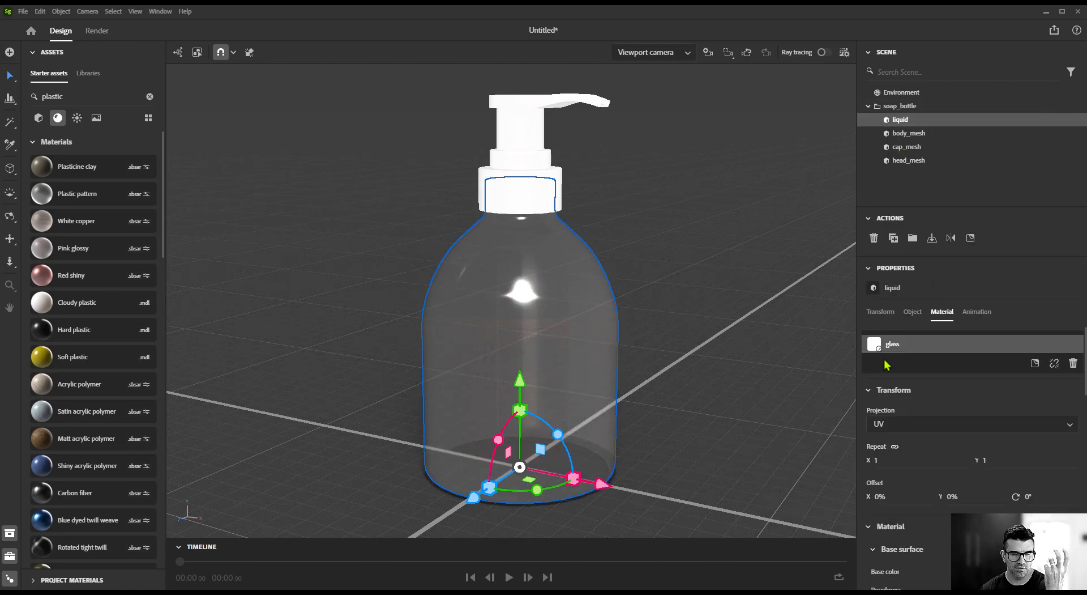
click(881, 312)
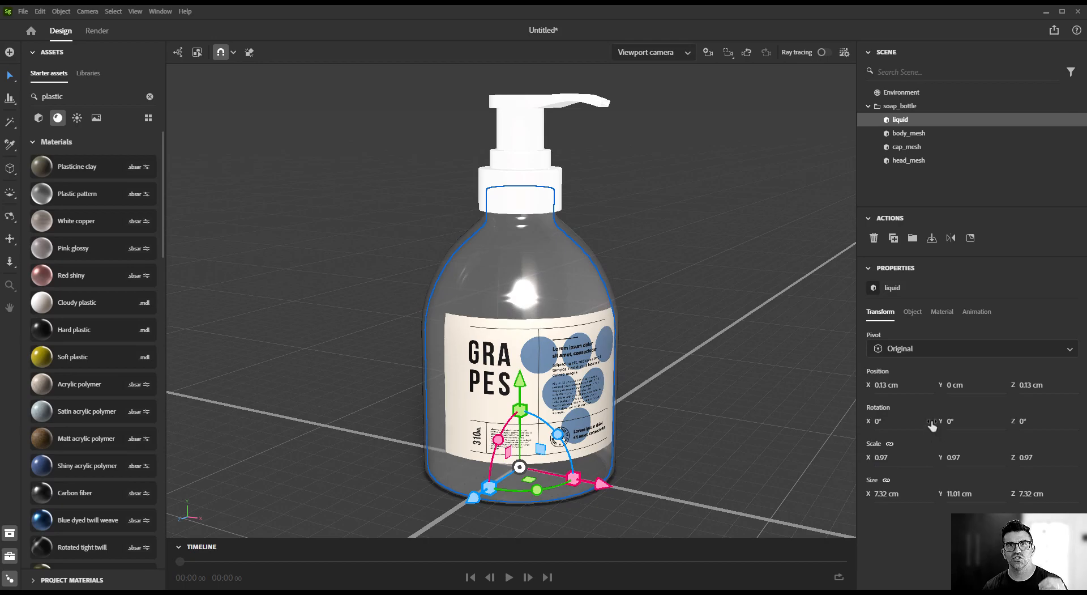
mouse_move(831, 343)
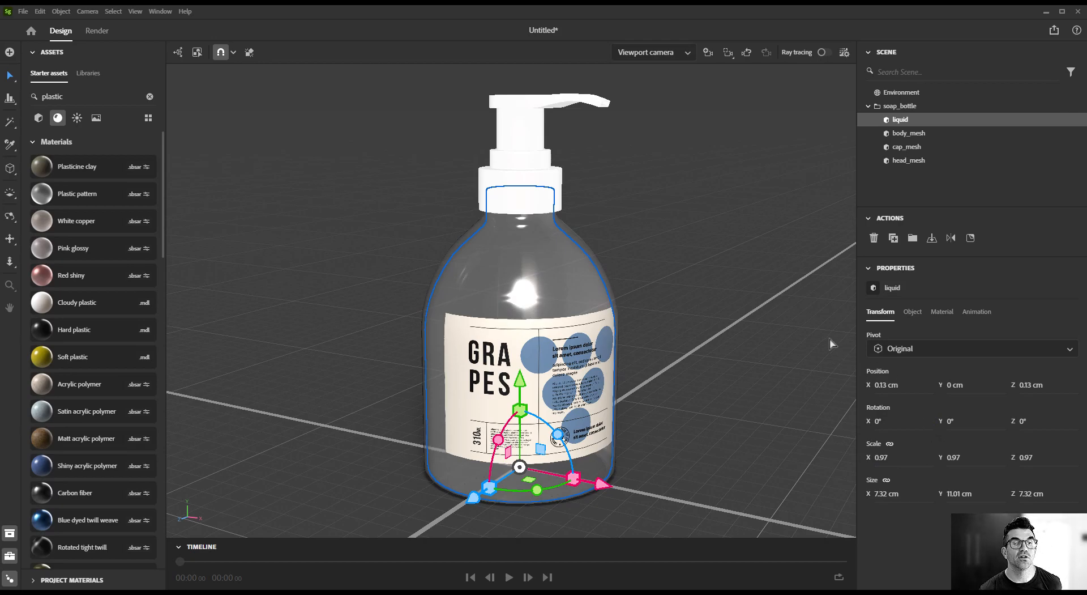
mouse_move(85, 217)
text(b)
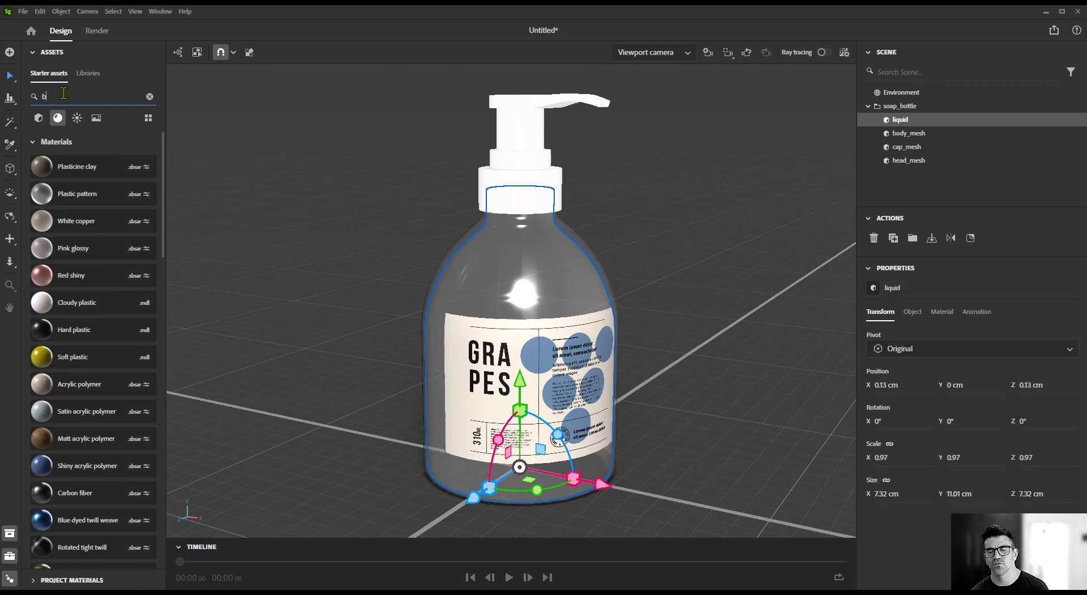
Give the liquid mesh a beer material with pale purple absorption colour #C7B4CF, ray tracing on
text(eer)
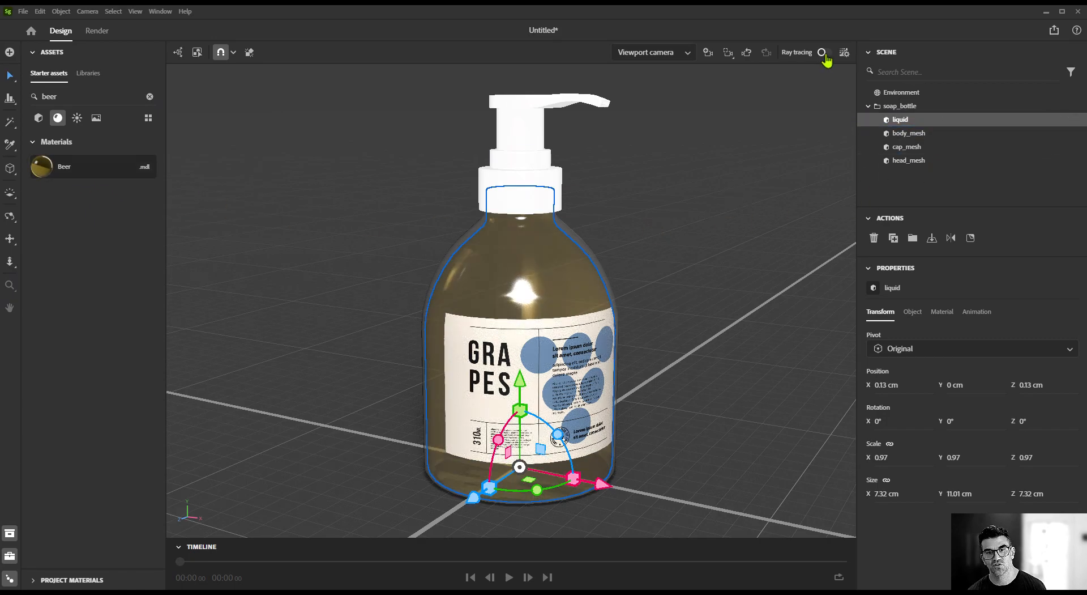
click(821, 52)
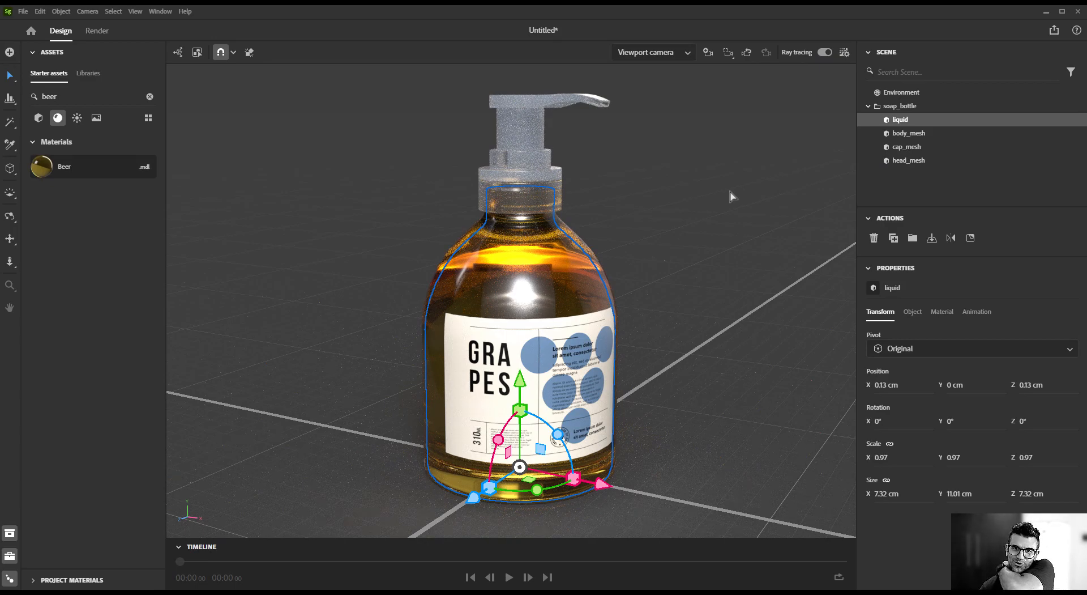
mouse_move(729, 395)
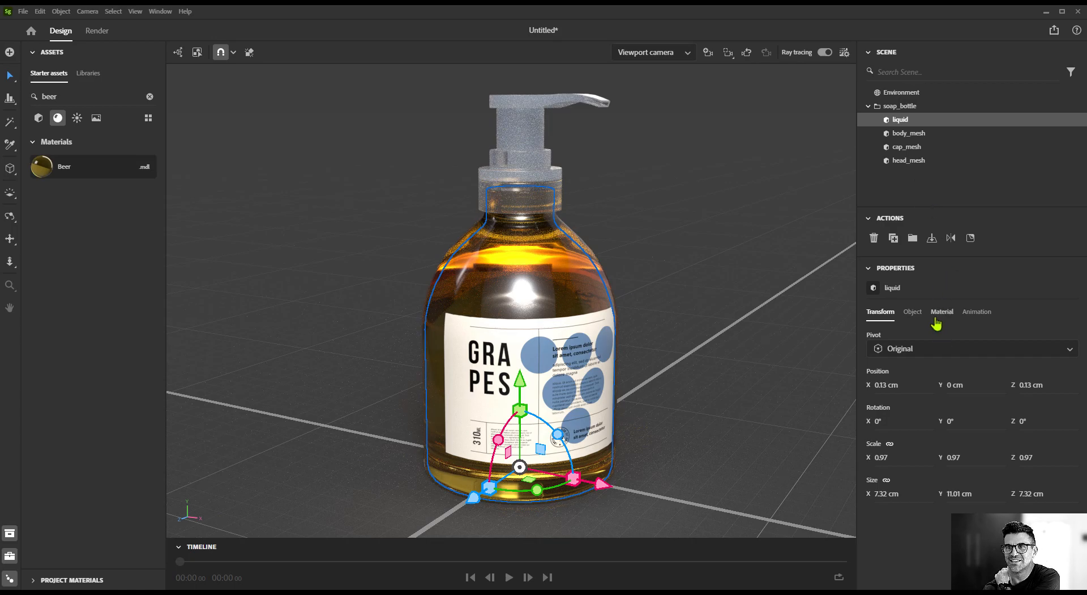
click(906, 146)
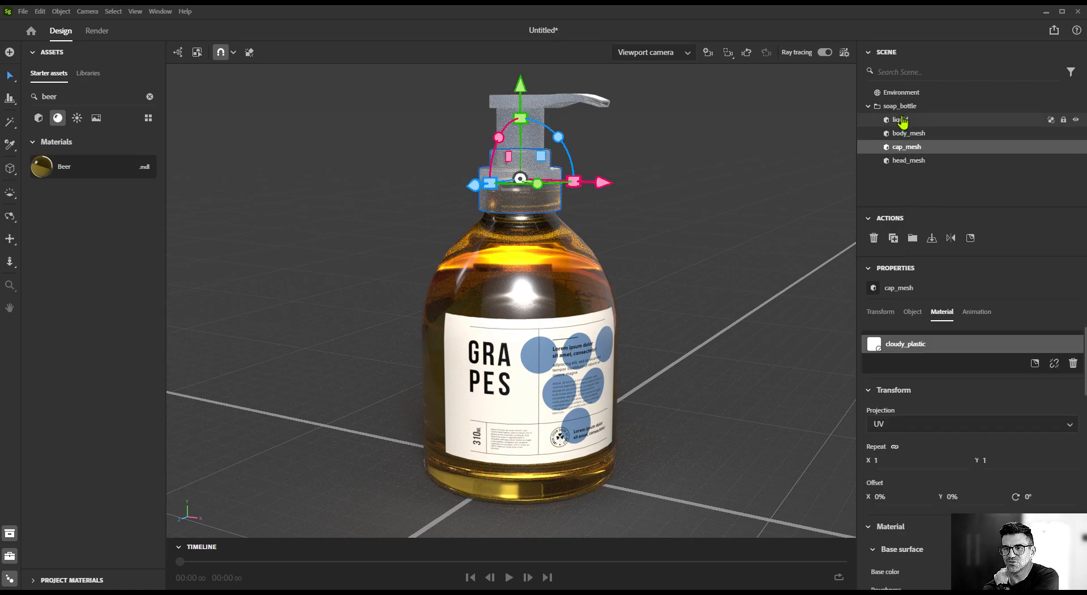
click(899, 119)
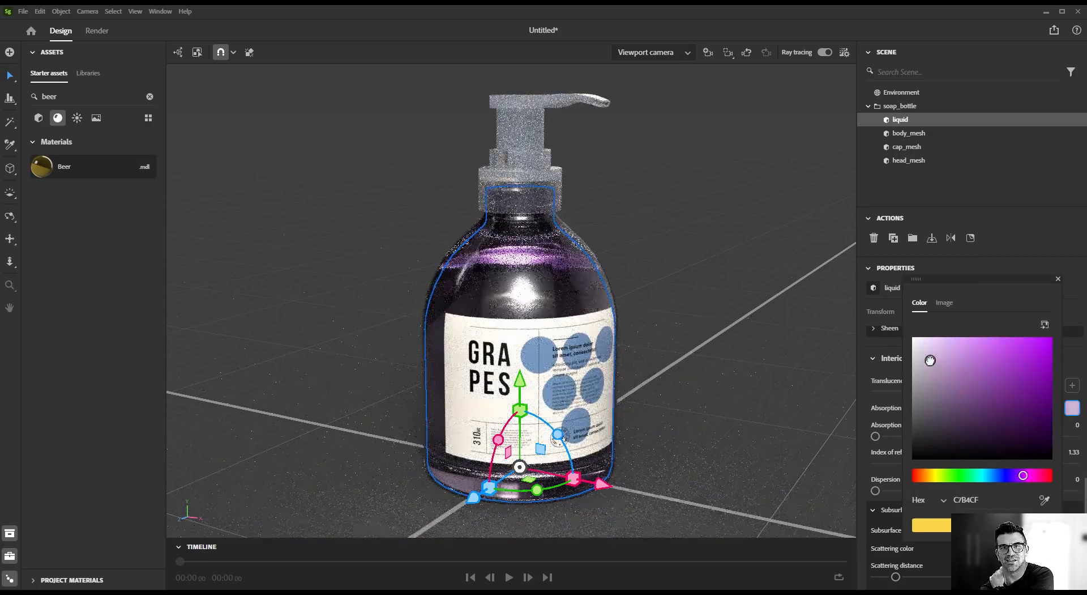
click(901, 92)
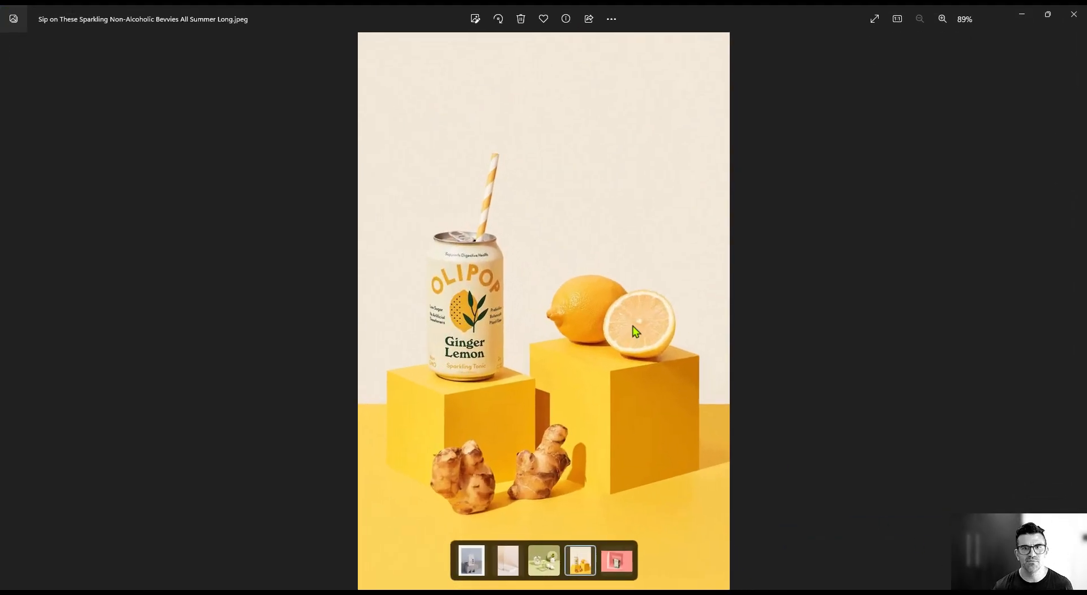
Step through the product-on-podium reference photos to the Arc Coffee packaging shot
click(617, 560)
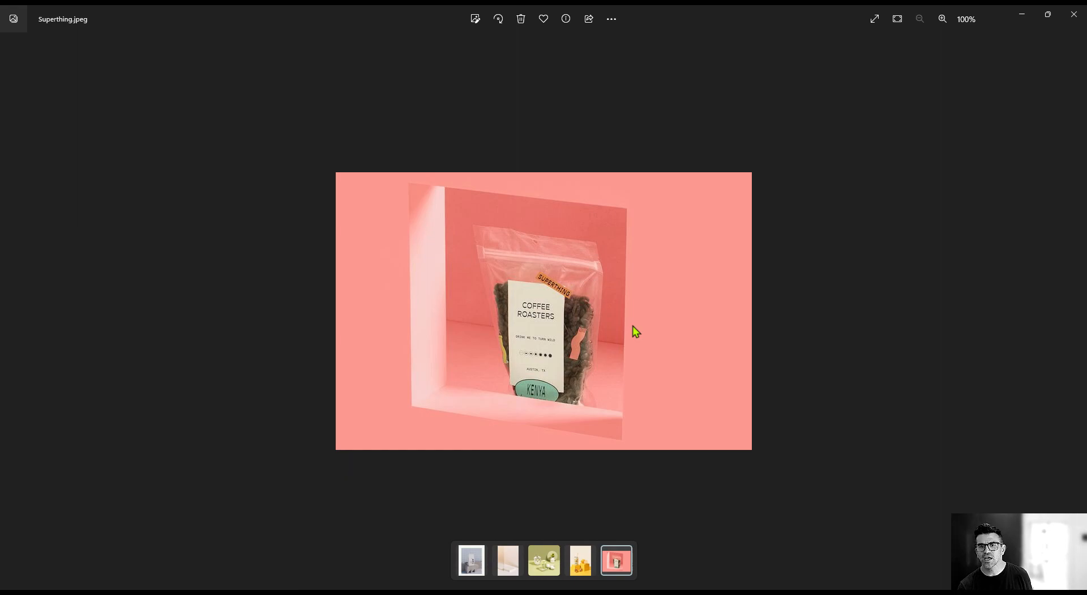
click(471, 560)
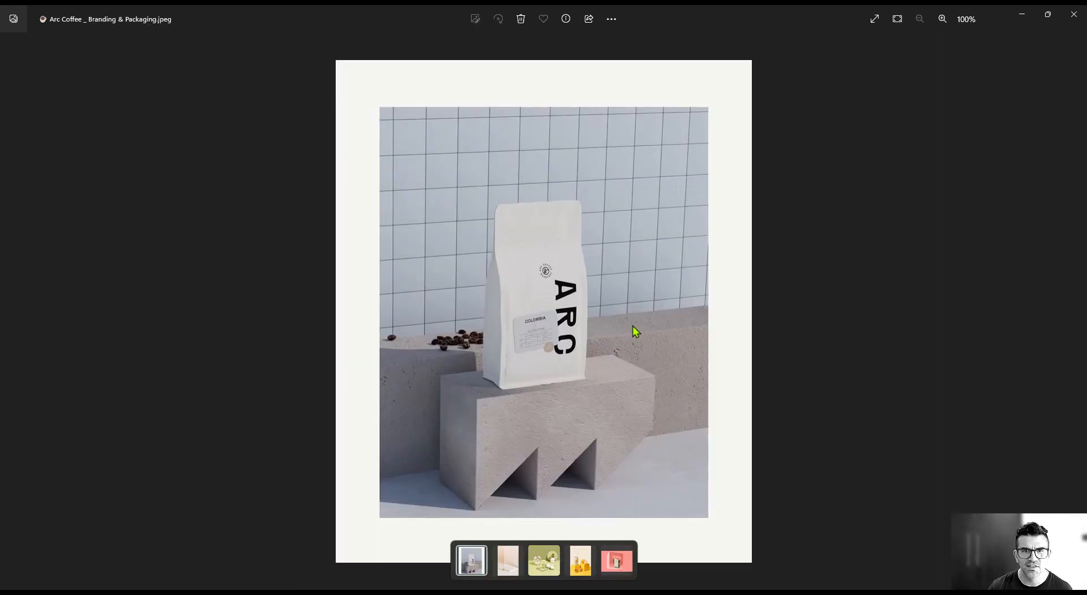
click(507, 560)
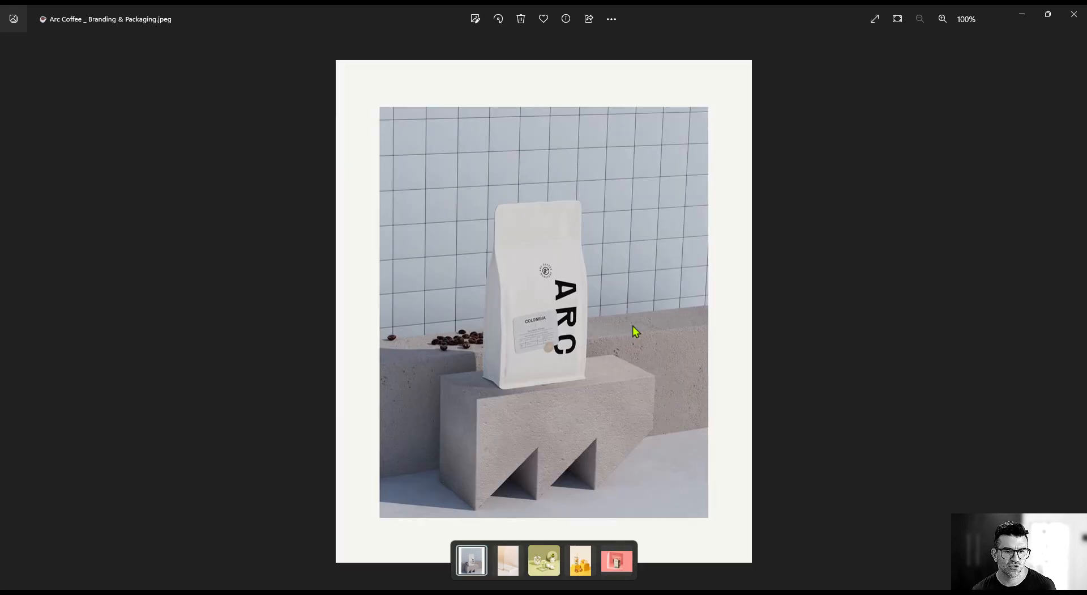
mouse_move(632, 420)
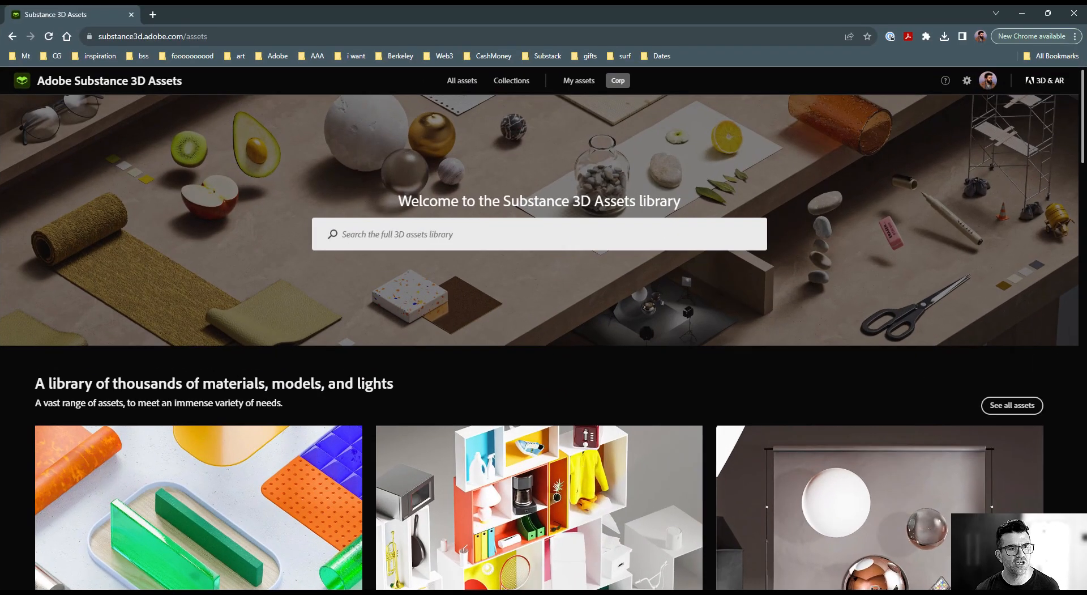
Search All assets (Materials filter) for 'concrete' and browse the concrete materials
scroll(down, 3)
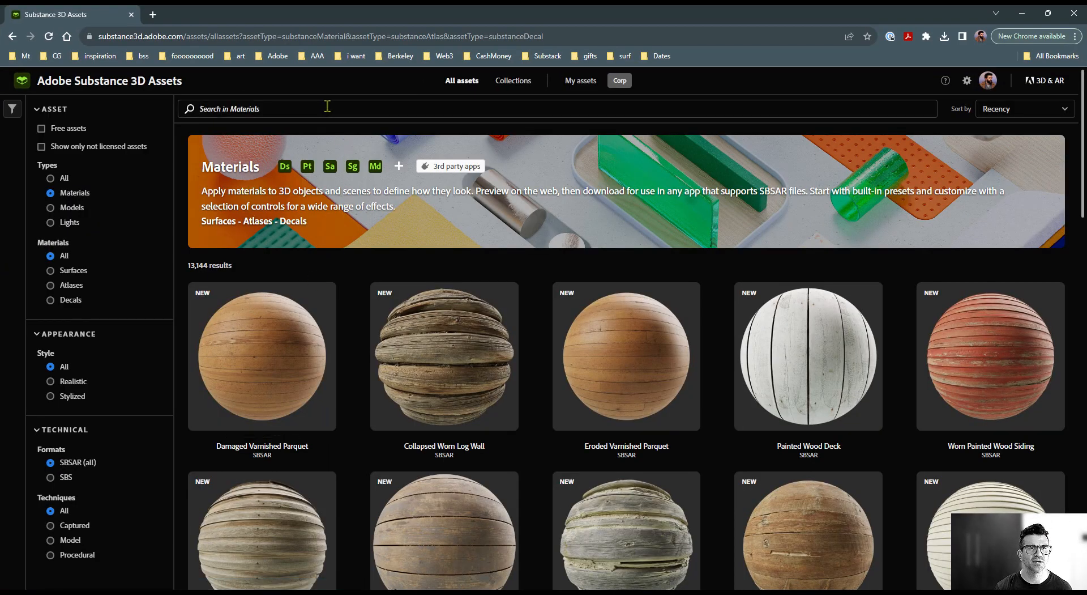
text(concrete)
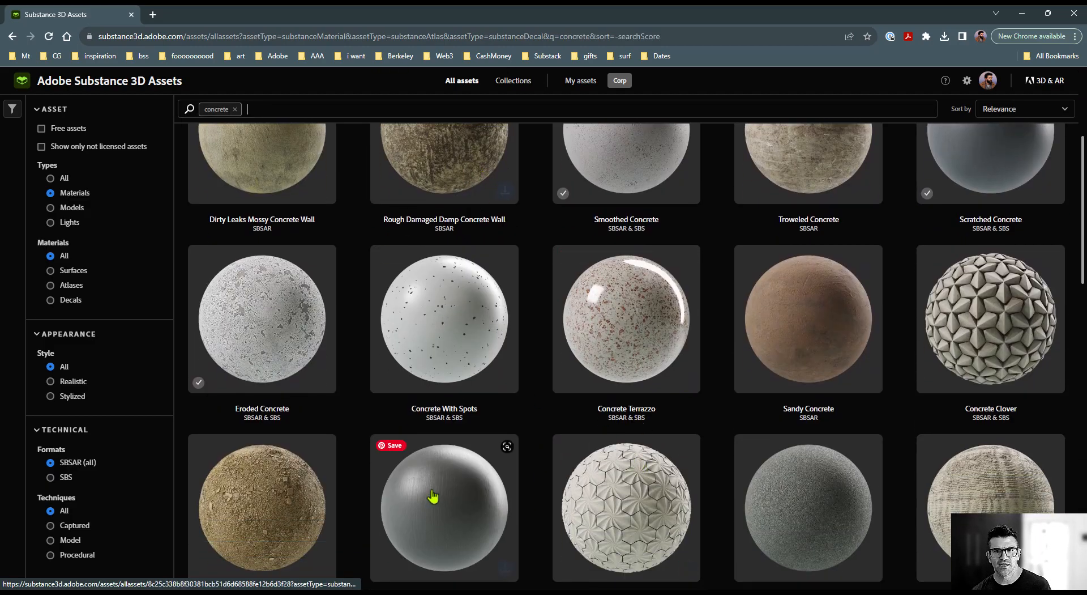
scroll(down, 3)
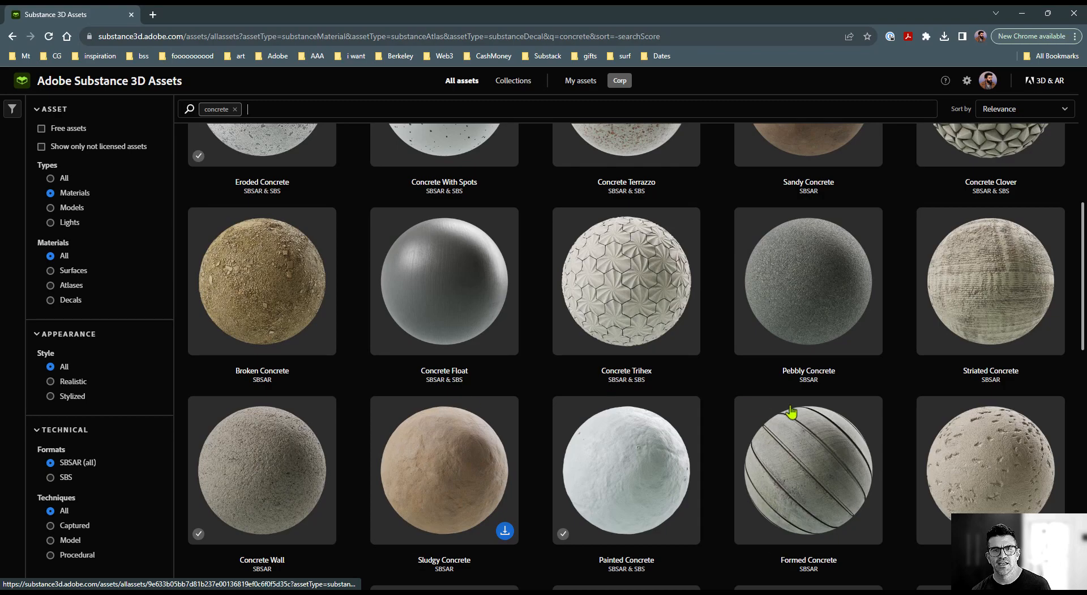
scroll(down, 3)
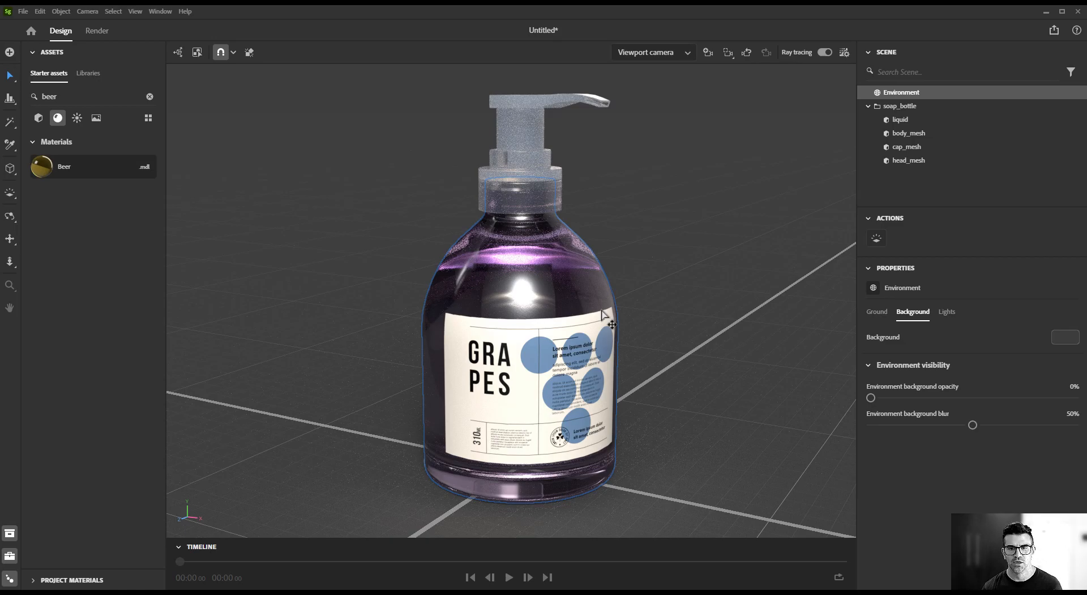
mouse_move(630, 314)
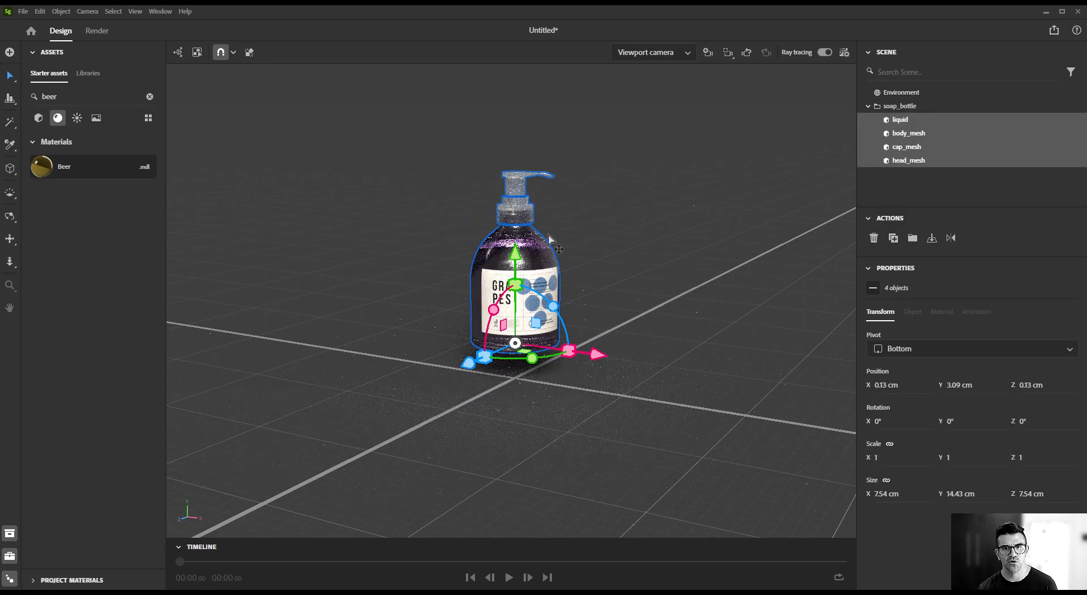
Turn off Ray tracing and add a Plane from Starter assets > Basic shapes as the floor
click(902, 92)
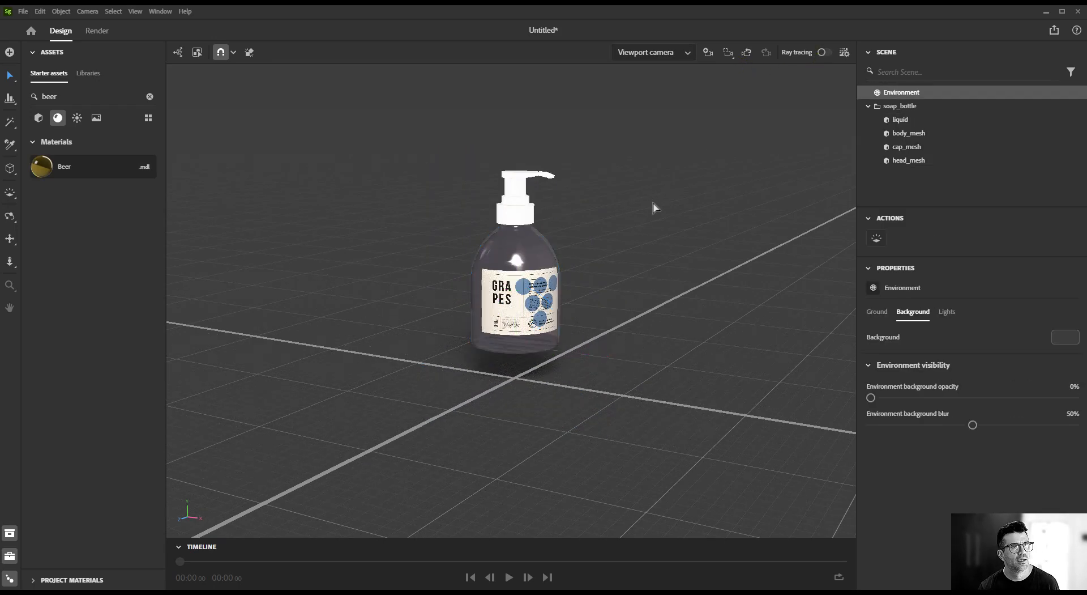
click(150, 96)
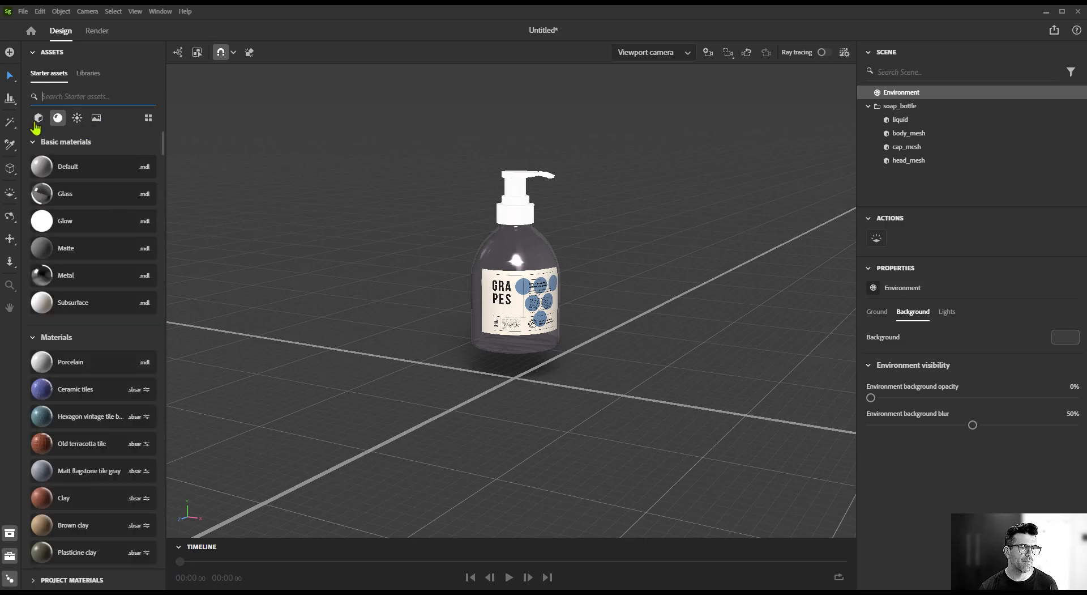
click(39, 118)
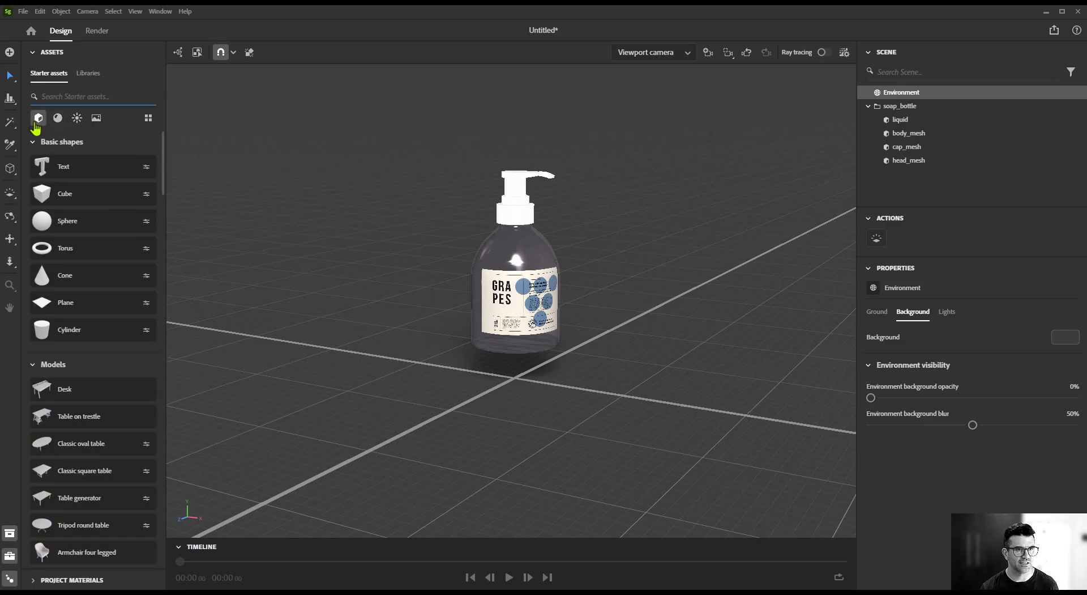
mouse_move(87, 308)
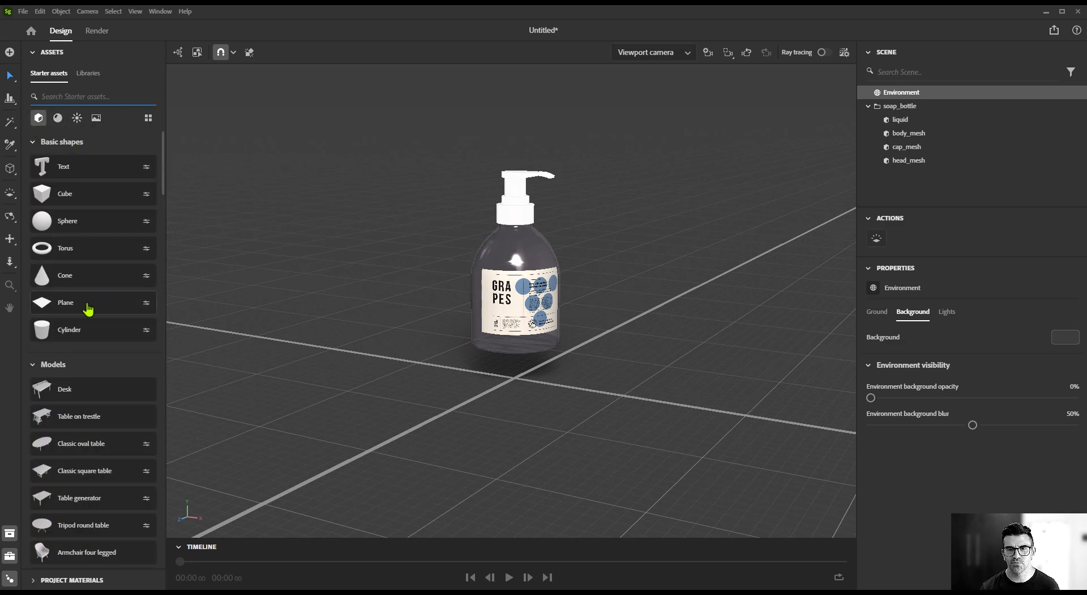
click(66, 302)
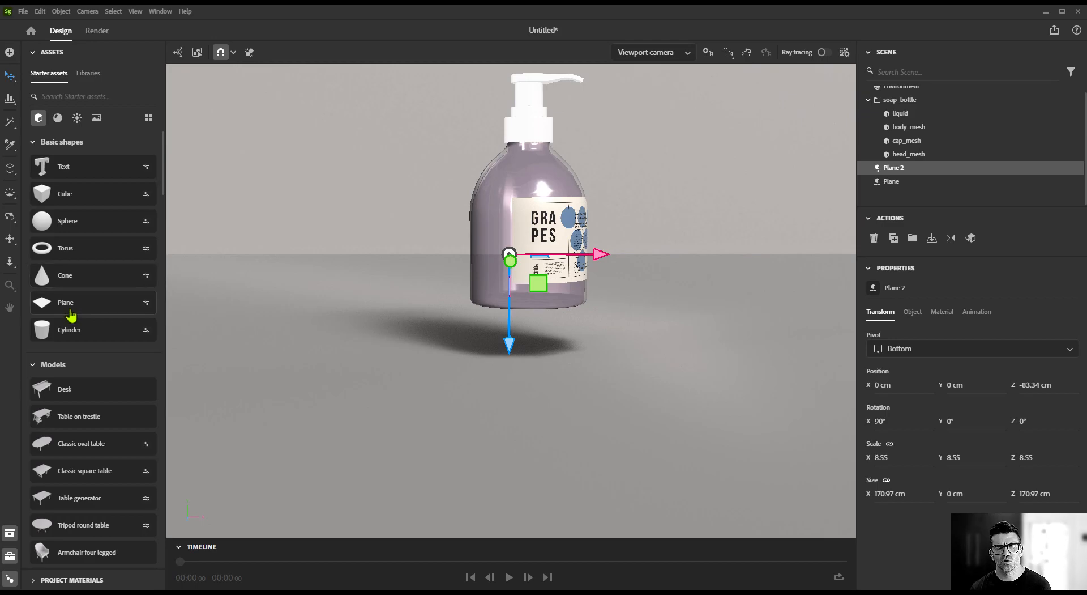
mouse_move(69, 300)
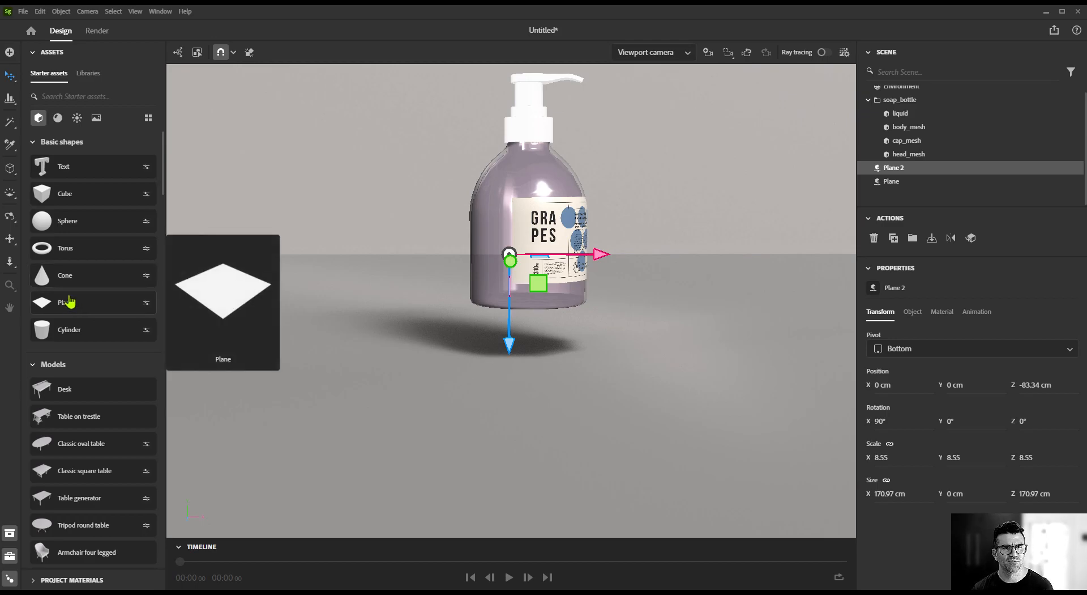
Add a Cube podium, raise soap_bottle onto its top and rotate it about -37° on Y
click(65, 194)
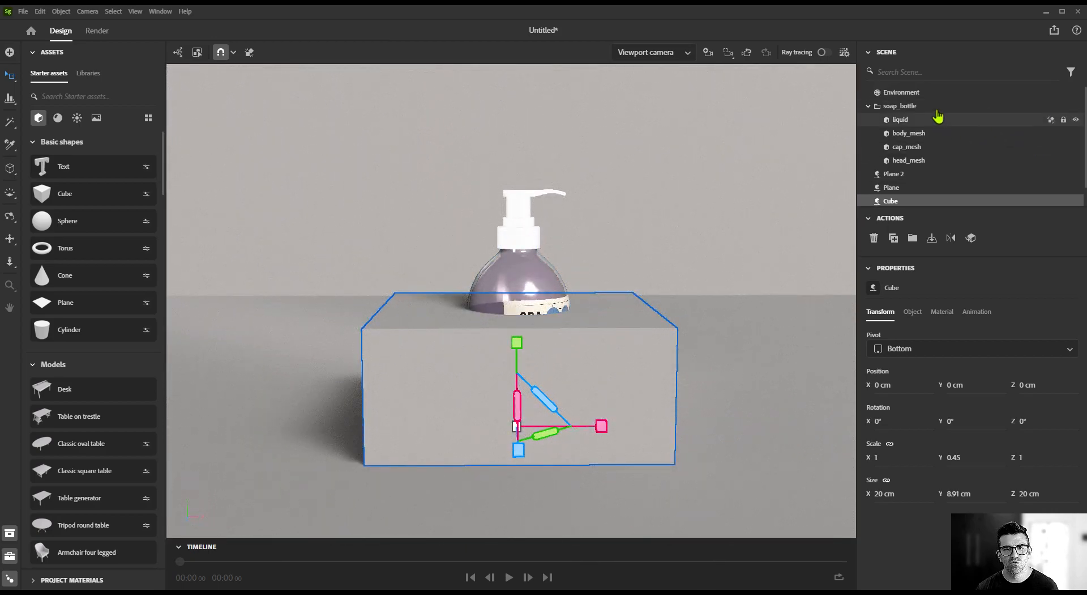
click(899, 106)
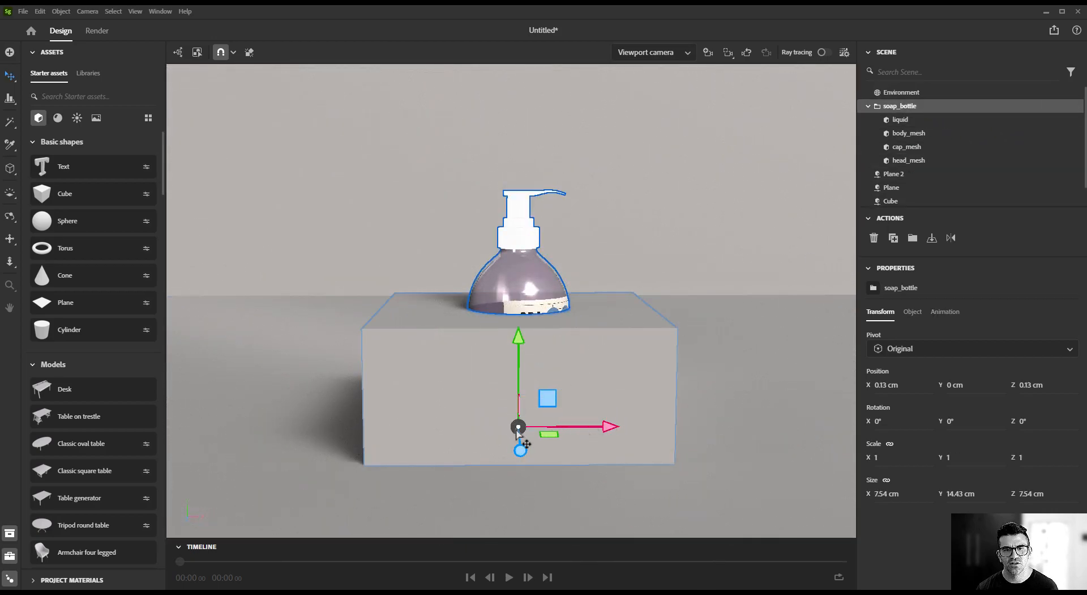
drag(518, 426, 522, 448)
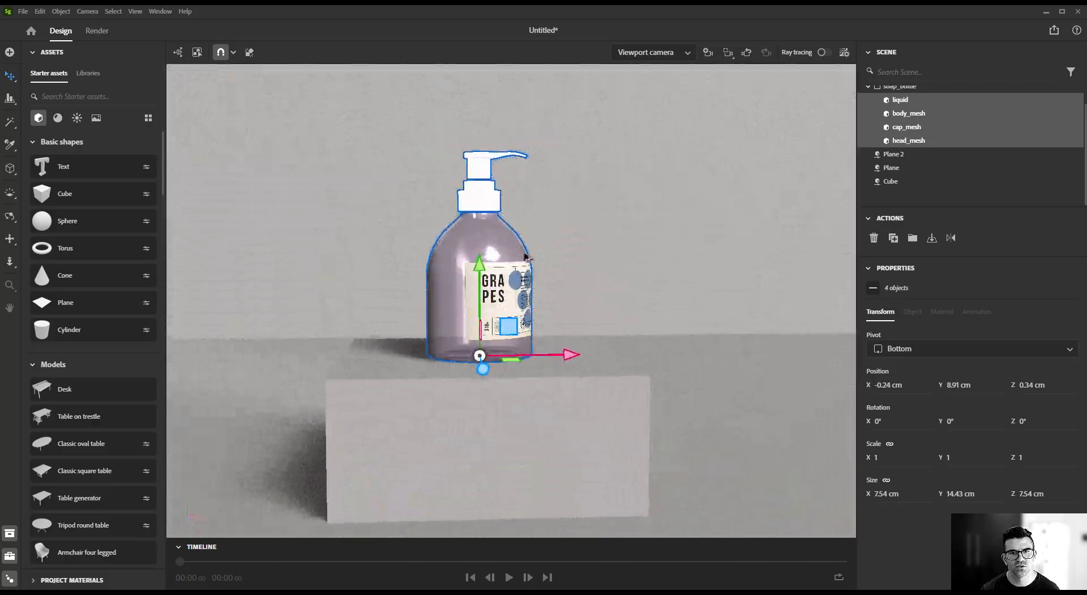
drag(555, 355, 485, 360)
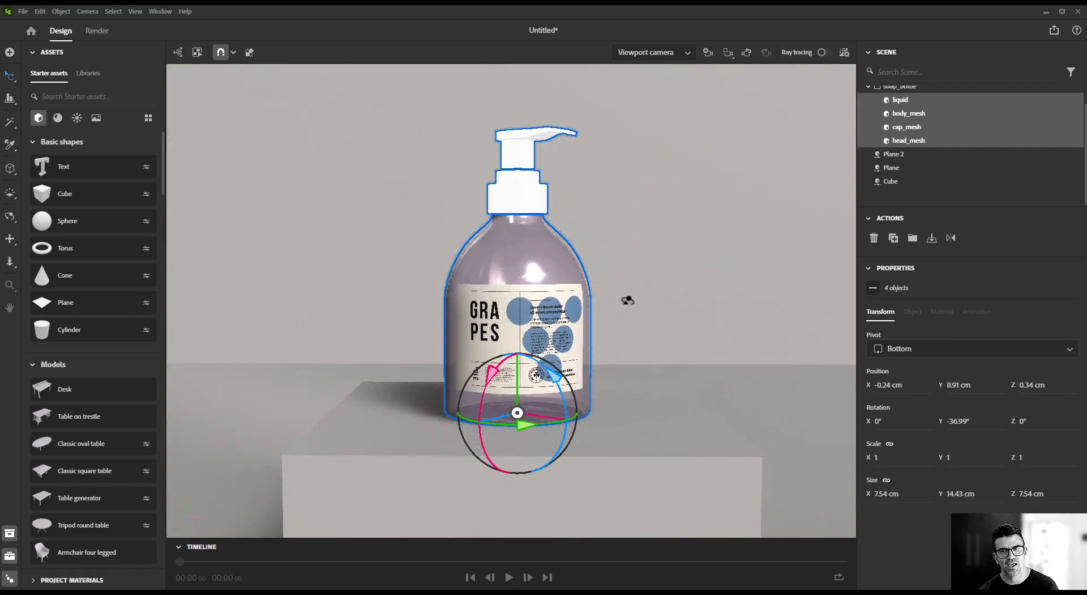
Orbit to look down on the podium and select the floor plane
drag(628, 300, 718, 311)
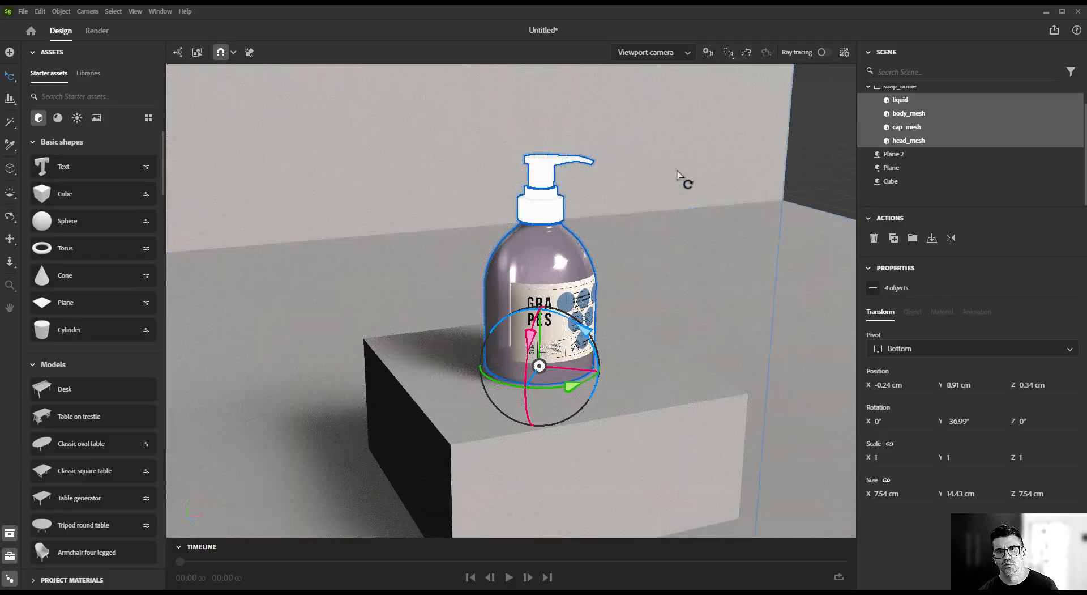
click(891, 167)
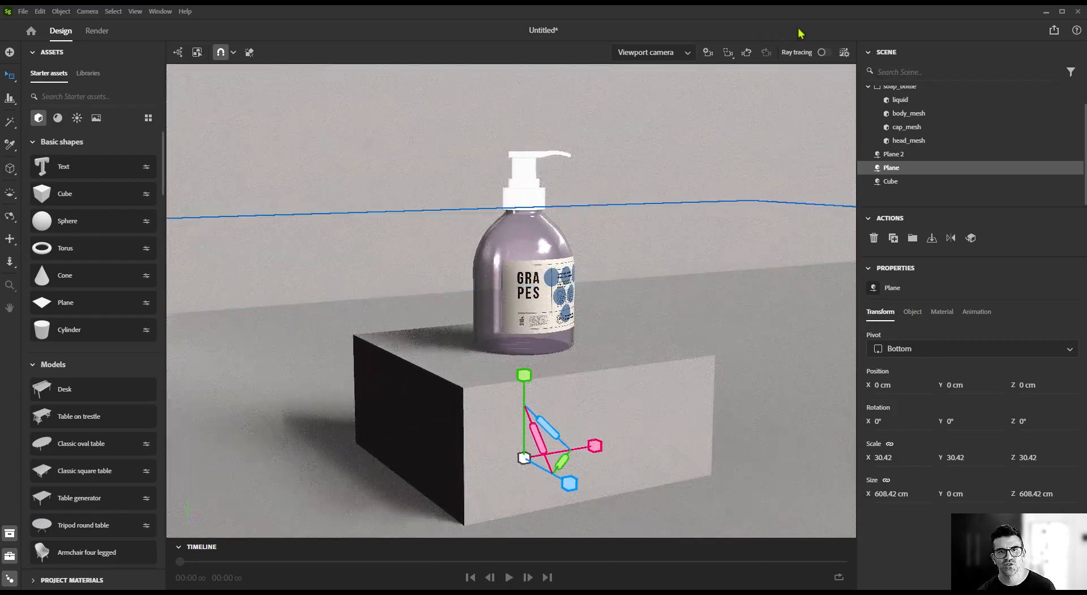
Turn Ray tracing back on and search the Starter materials for 'paper'
click(825, 53)
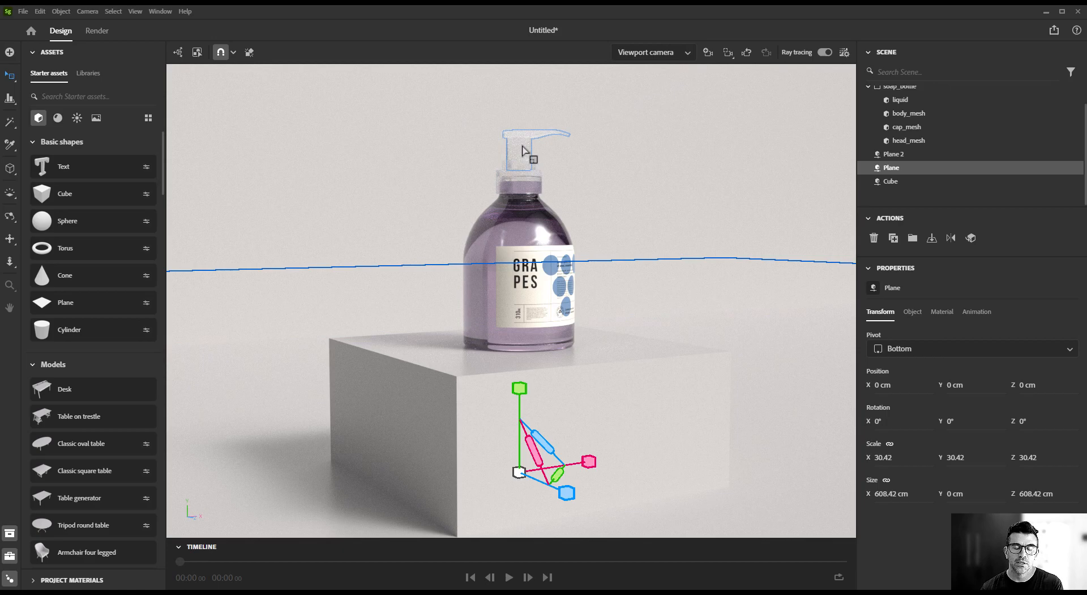
mouse_move(526, 146)
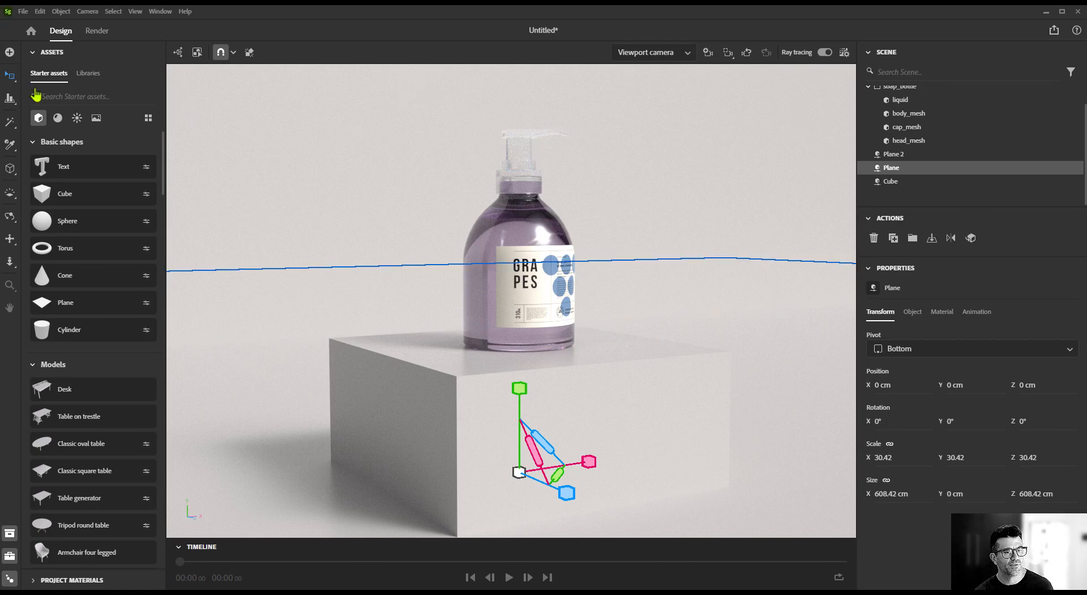
click(57, 117)
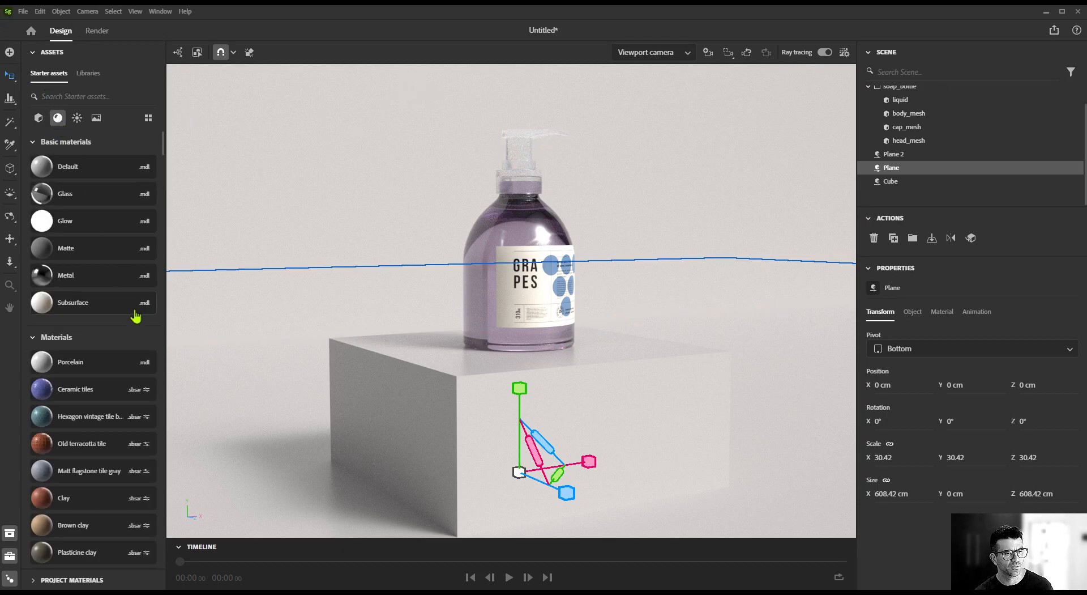
scroll(down, 3)
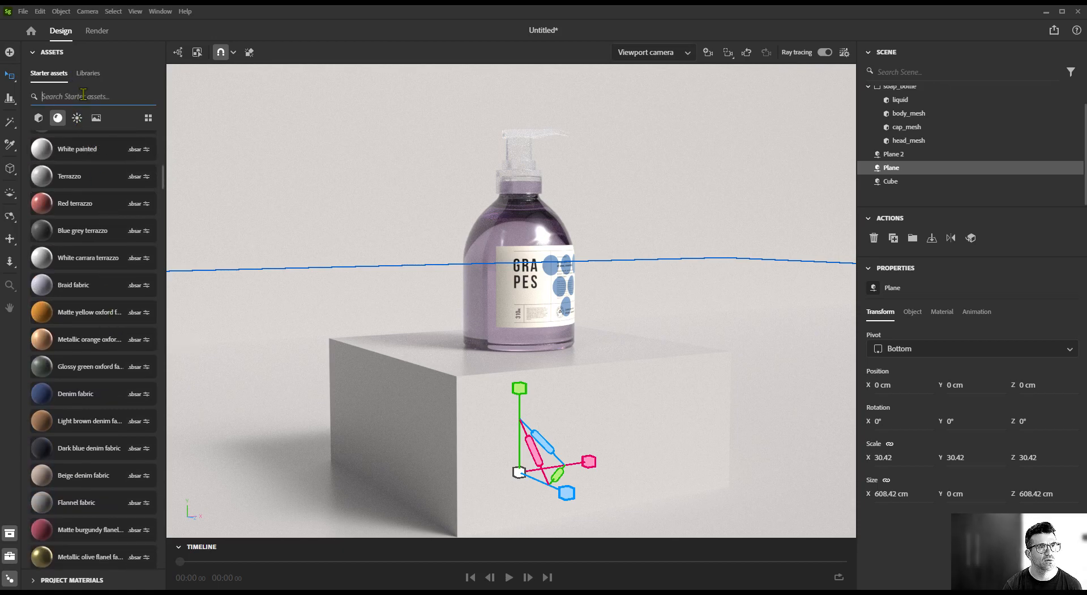
text(paper)
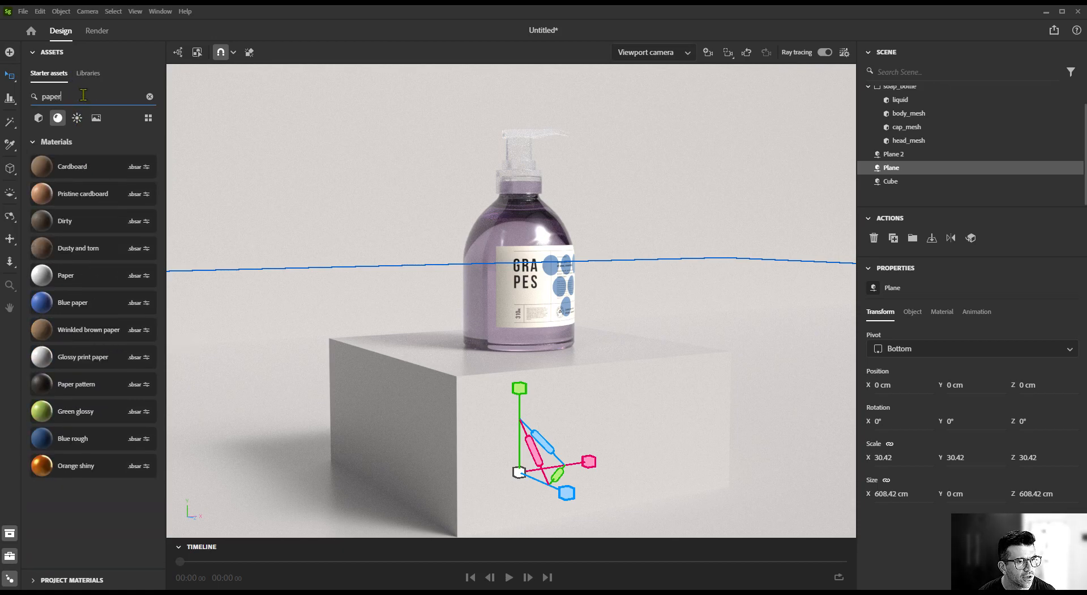
mouse_move(93, 316)
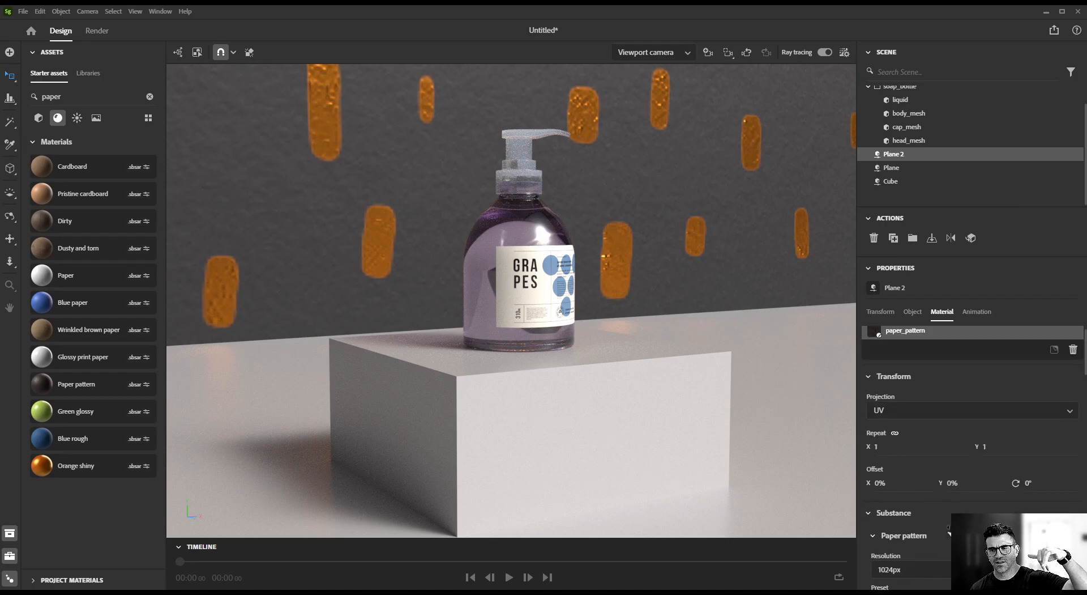
Set the backdrop Paper pattern to repeat 10 times
click(916, 460)
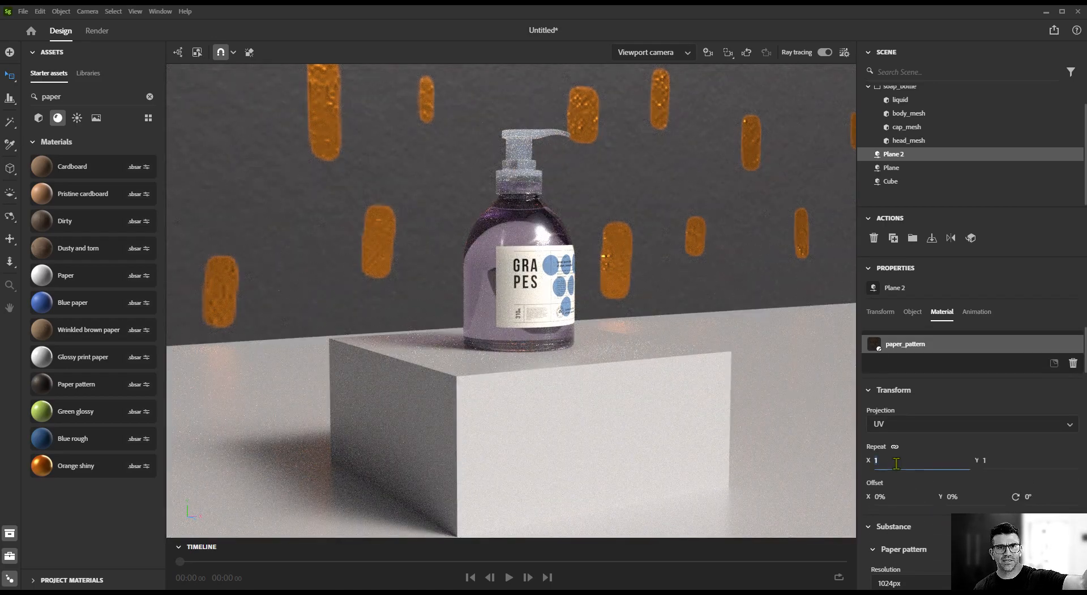
text(10)
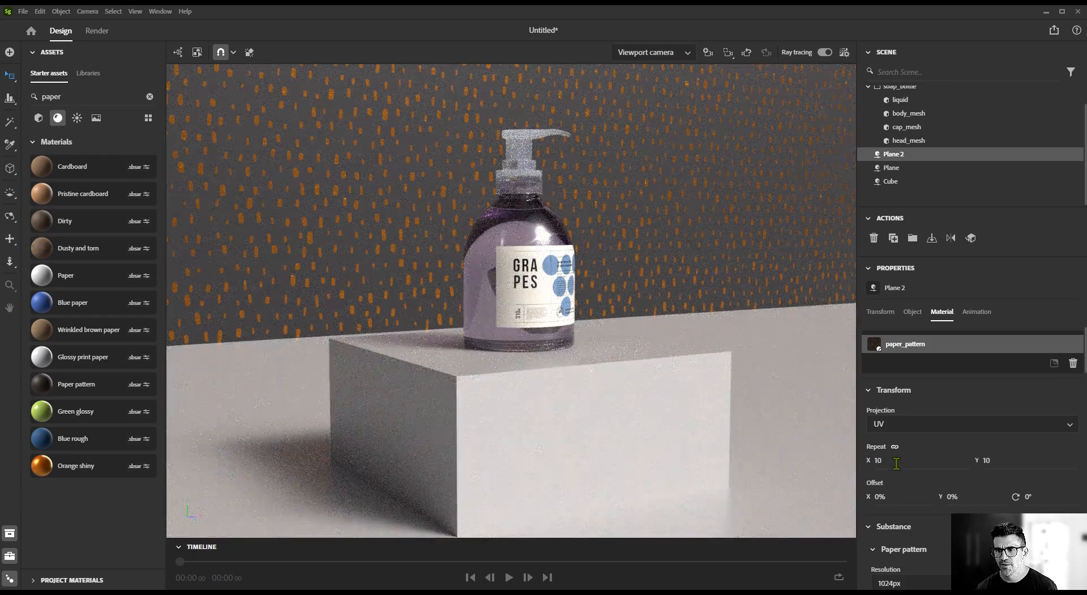
scroll(down, 3)
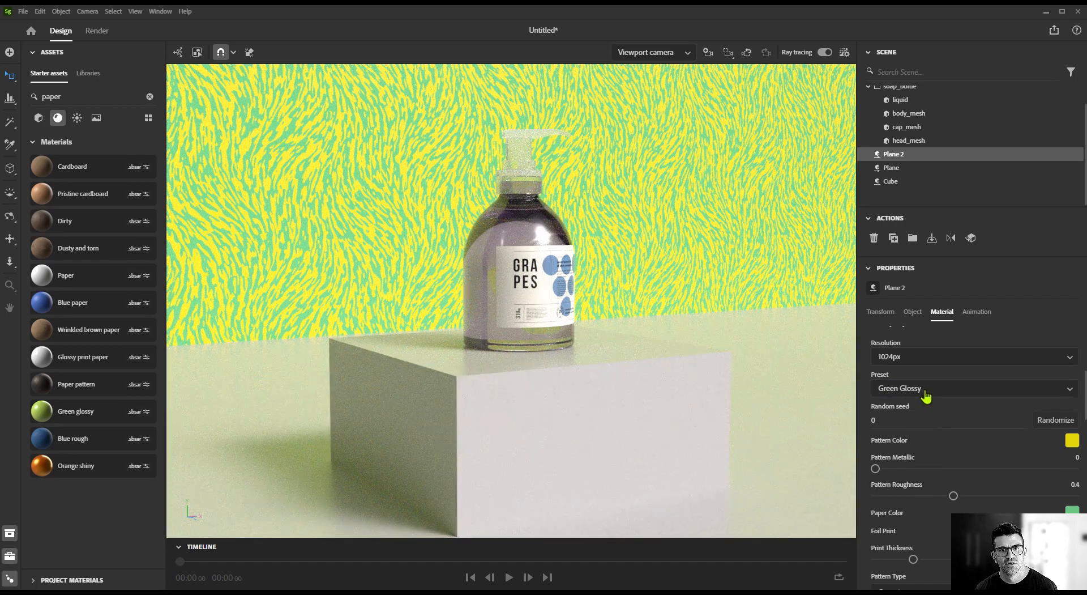
Try the Blue Rough, Orange Shiny and Green Glossy presets, then change the Pattern Color
click(974, 387)
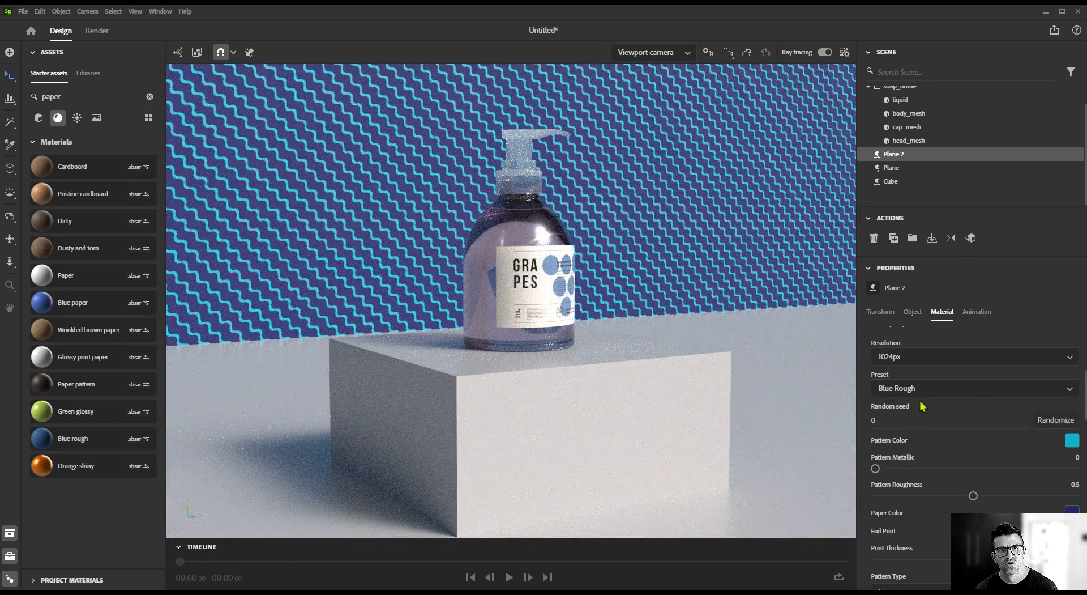
click(974, 387)
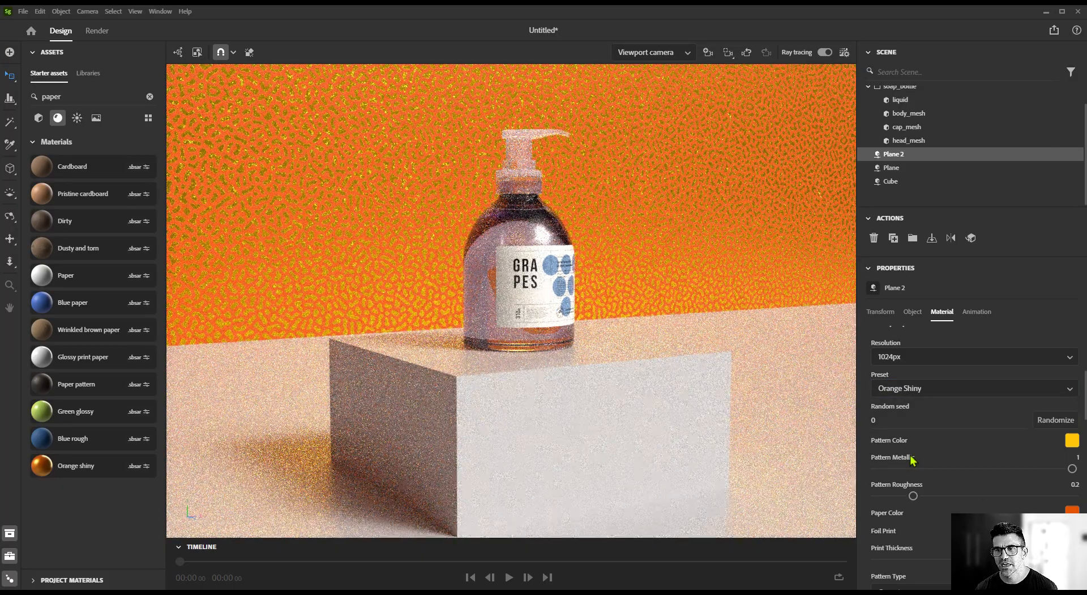
click(970, 387)
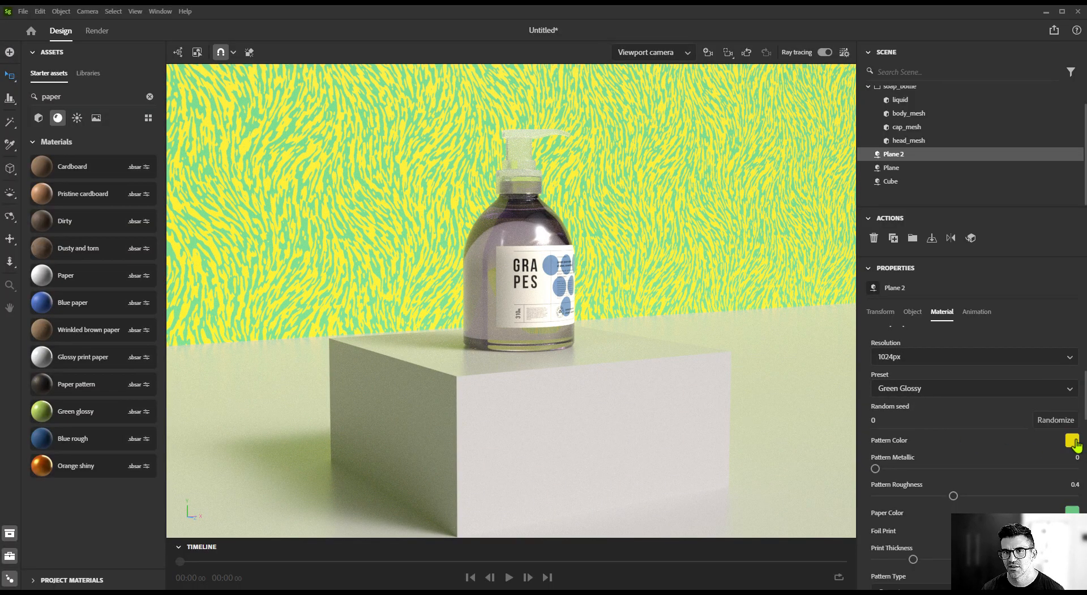
click(1071, 441)
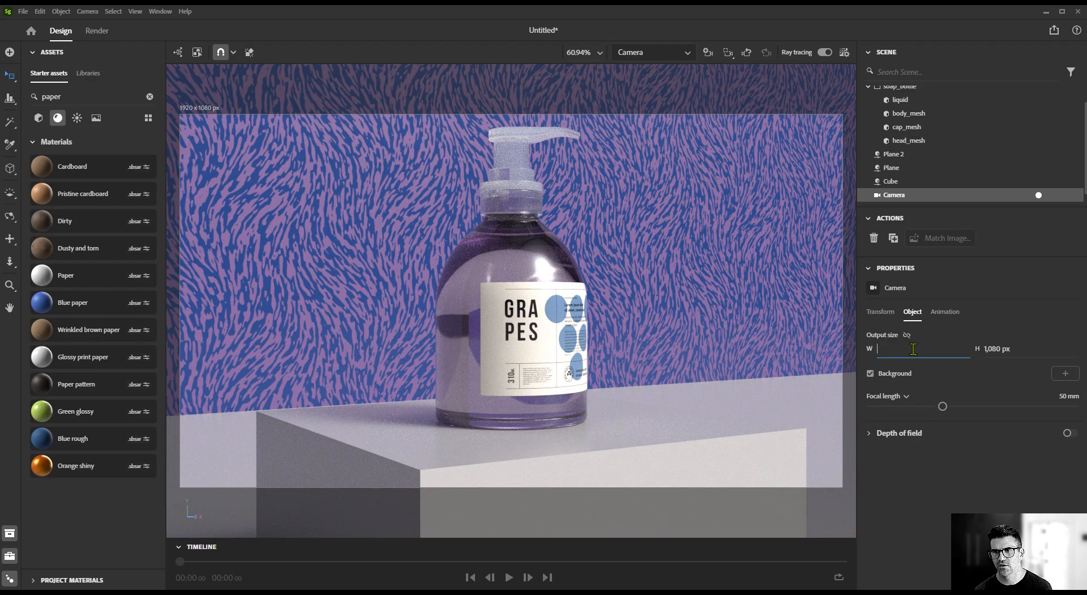
Set camera Output size to 1080 × 1600, lower depth-of-field blur and pick a focus point
text(1080)
click(996, 347)
text(1,920)
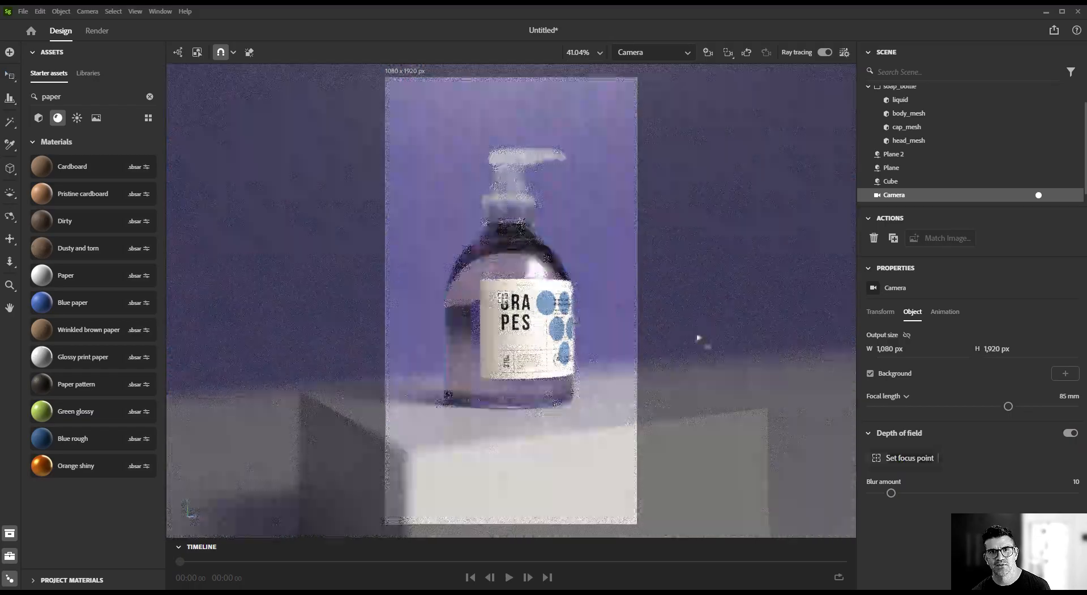
drag(891, 493, 876, 492)
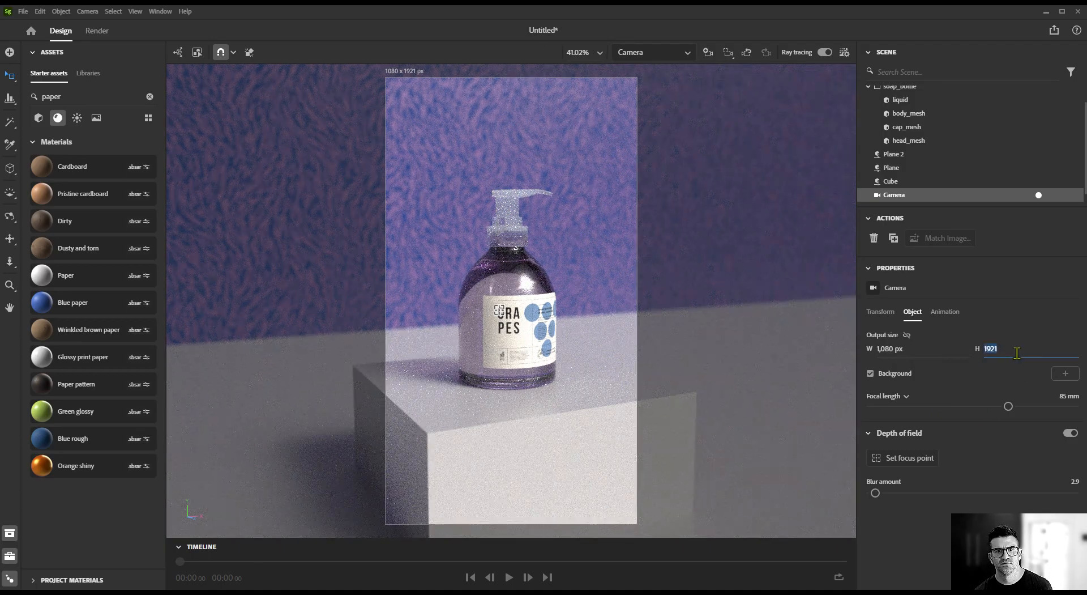
text(1600)
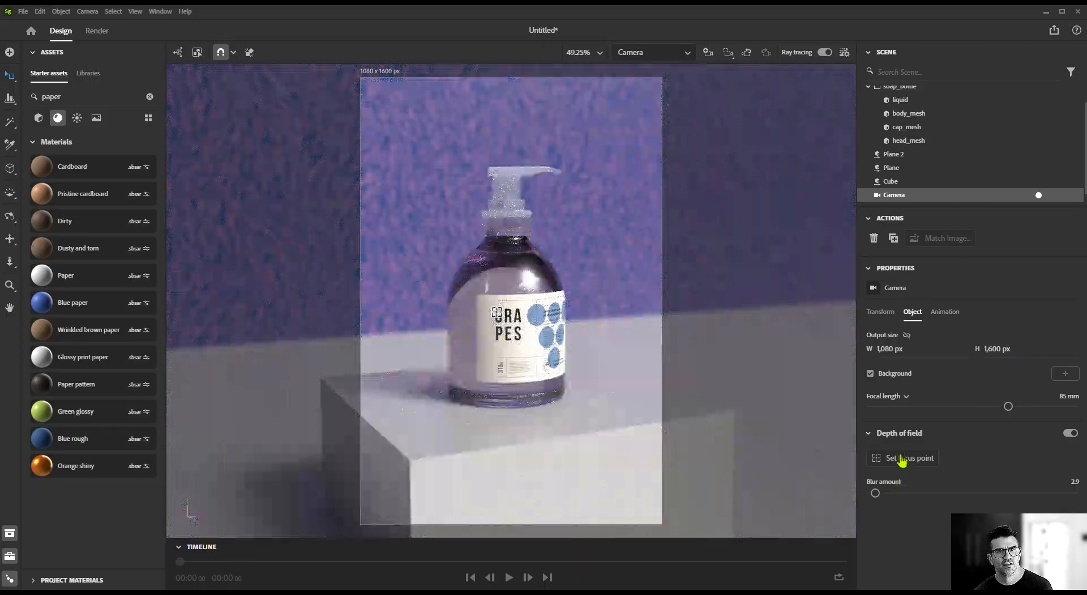
click(1070, 433)
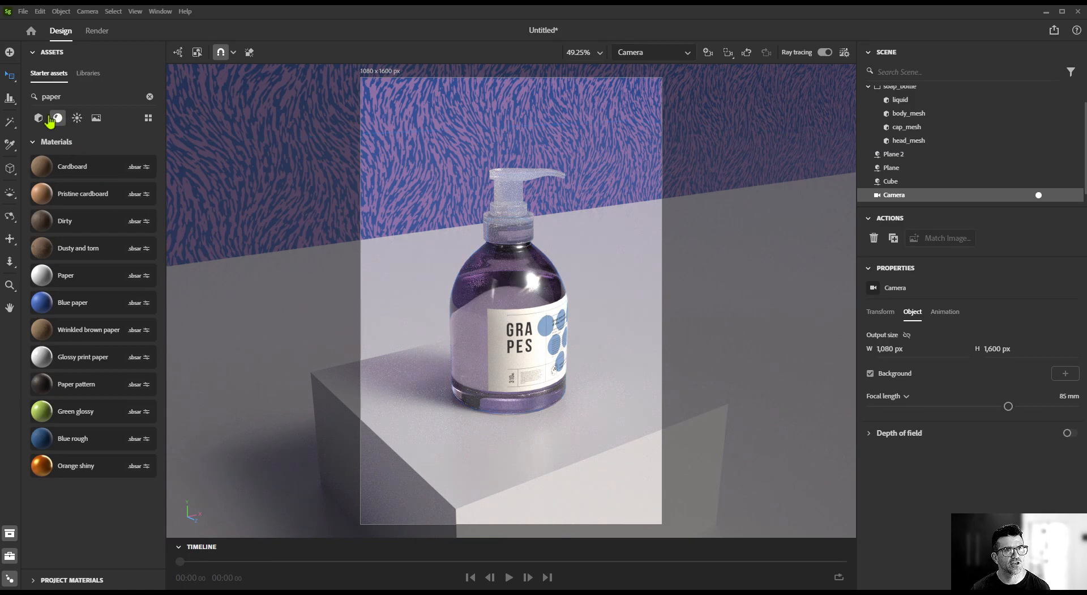
Add a Sphere from Basic shapes and drag its Metal material Roughness to 0
click(149, 97)
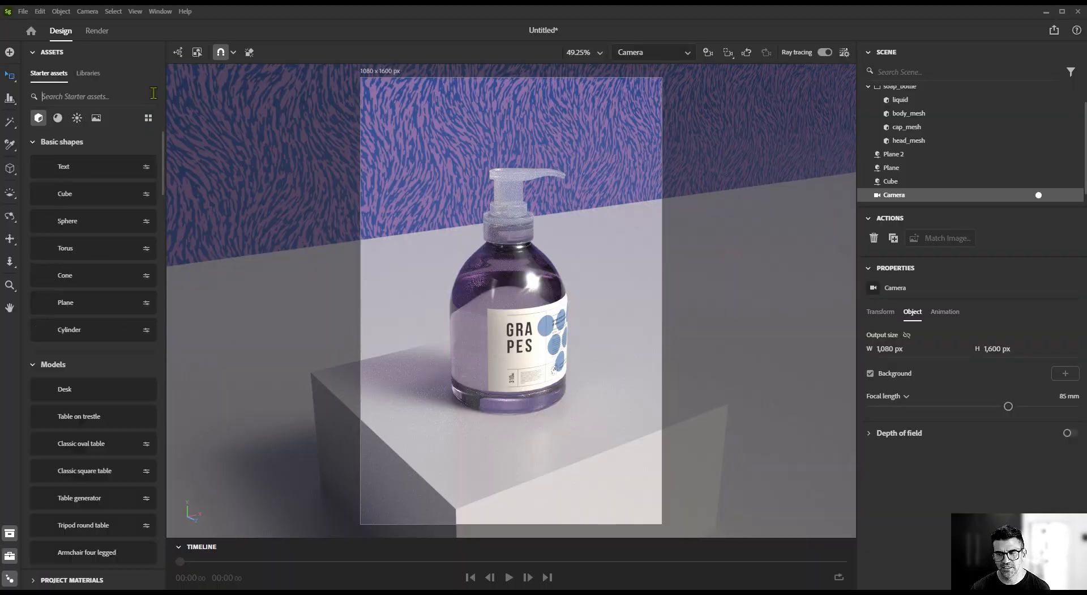
click(485, 461)
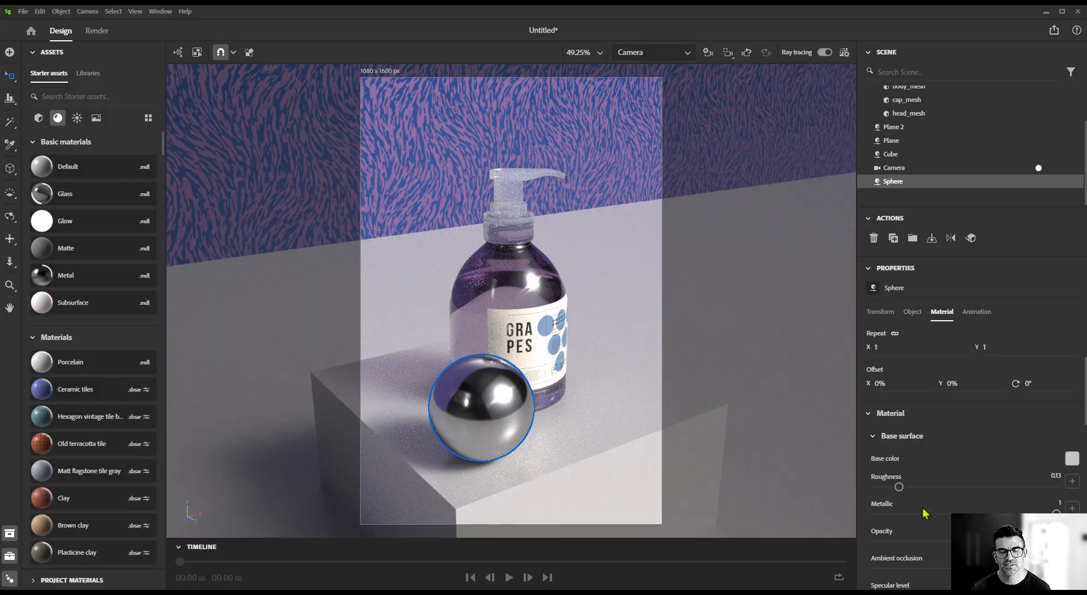
drag(899, 486, 874, 486)
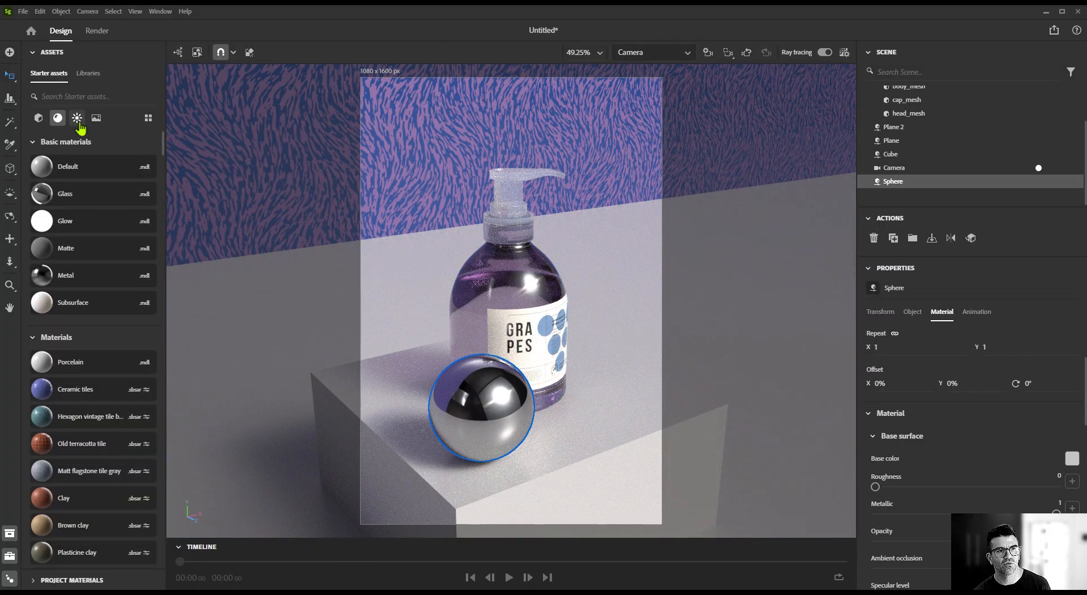
Add an Area light from Lights assets, adjust its exposure and scroll to Environment lights
click(77, 118)
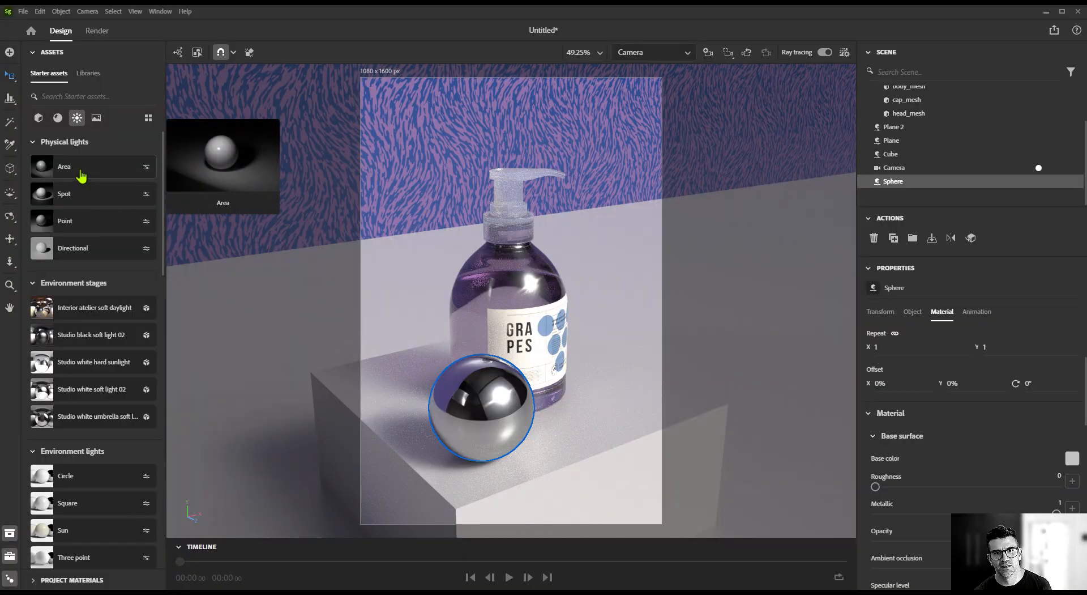
click(64, 166)
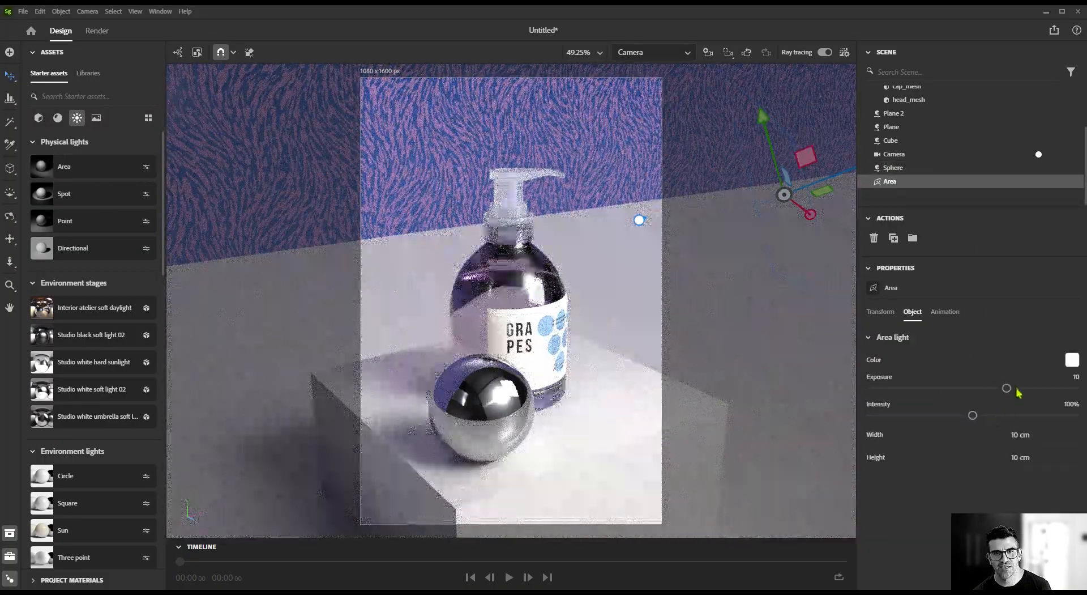
drag(1007, 388, 1062, 389)
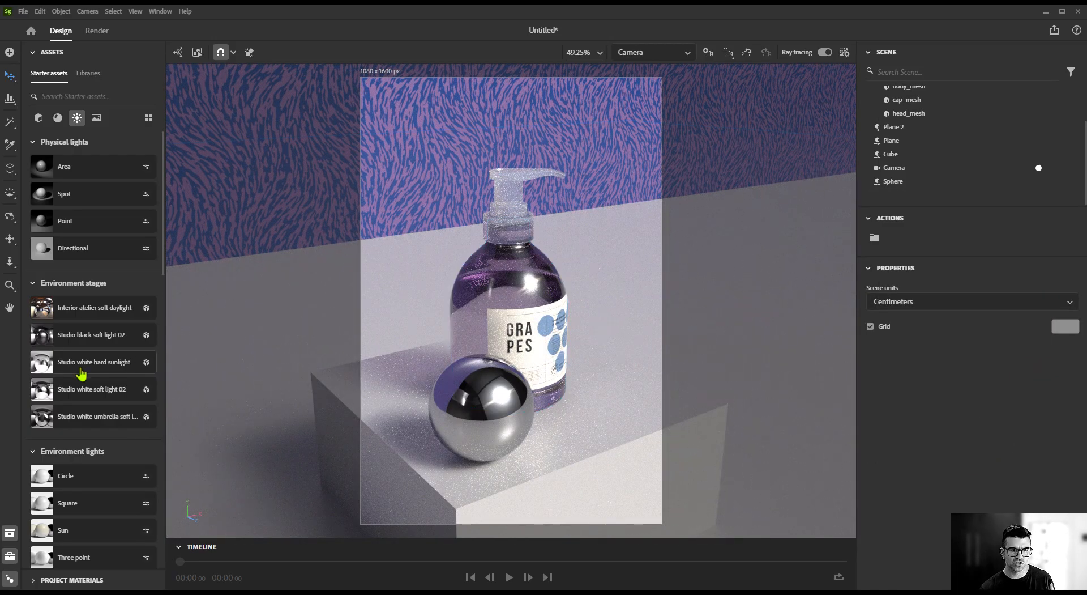
scroll(down, 3)
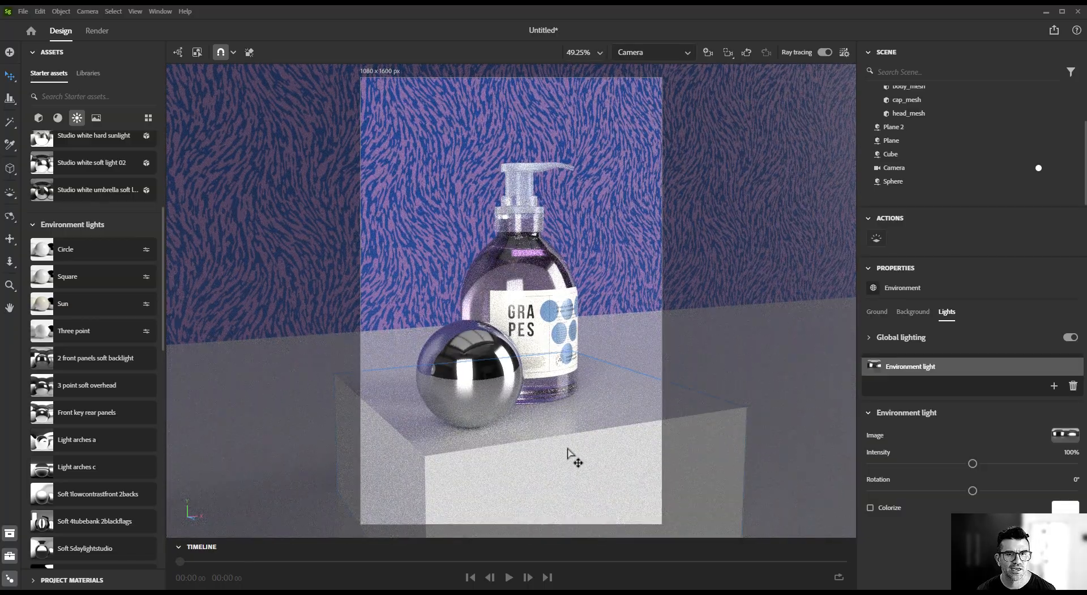
Remove the chrome Sphere and apply the Studio 03 environment light
click(468, 384)
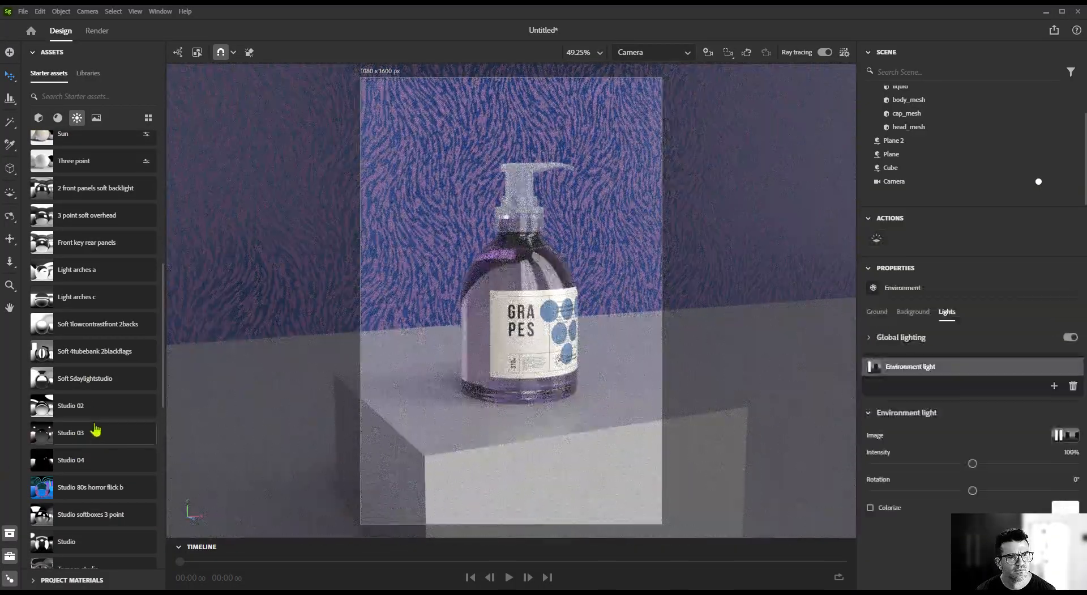
click(70, 459)
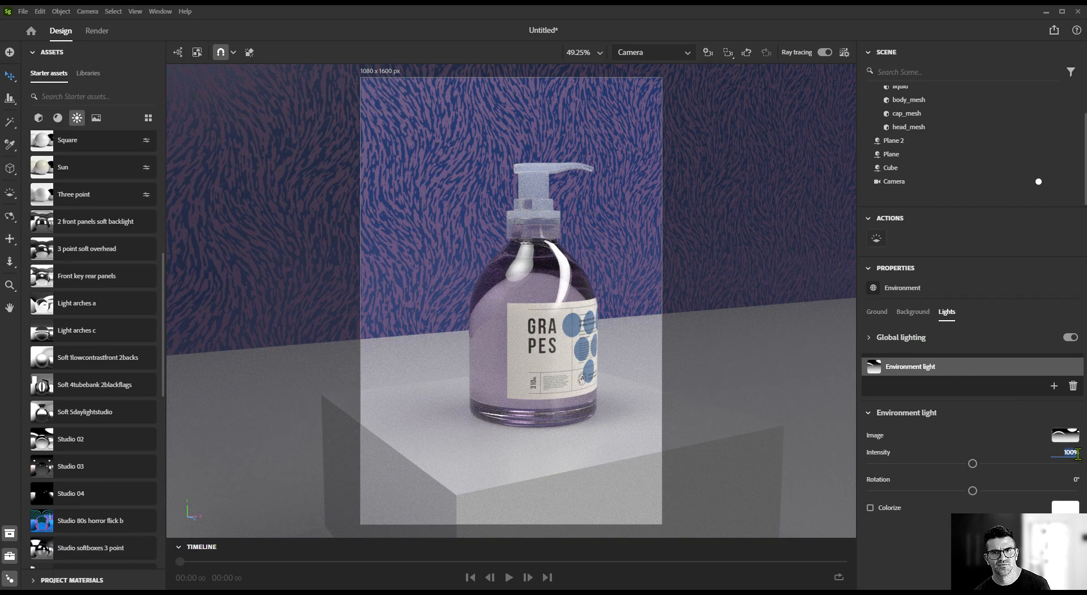
Drag the Environment light Intensity up and down, settling around 175 percent
drag(971, 463, 1024, 463)
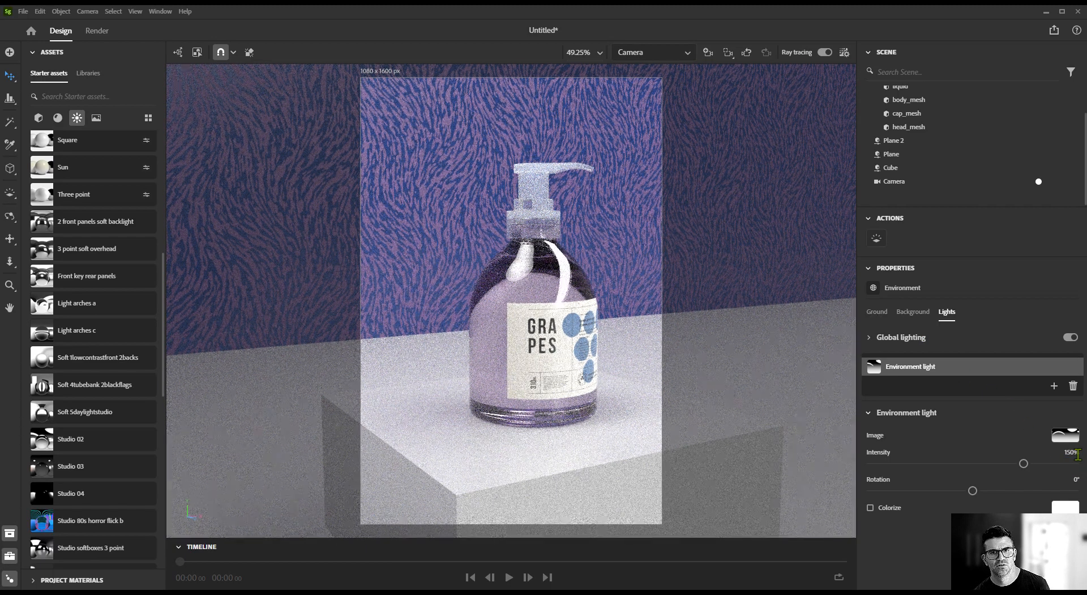
drag(1023, 463, 1075, 463)
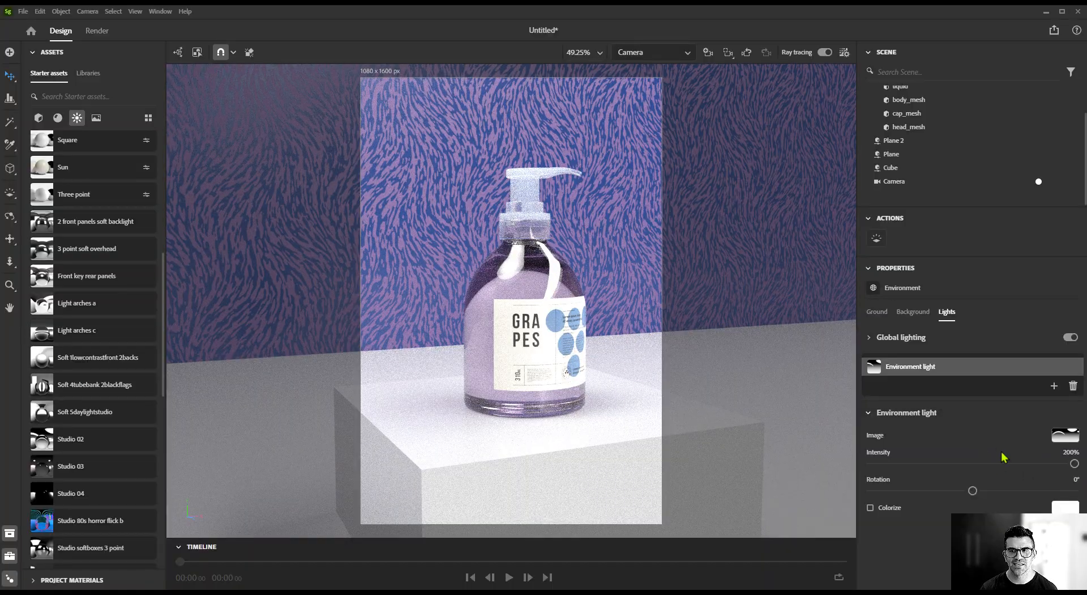
drag(1074, 463, 935, 463)
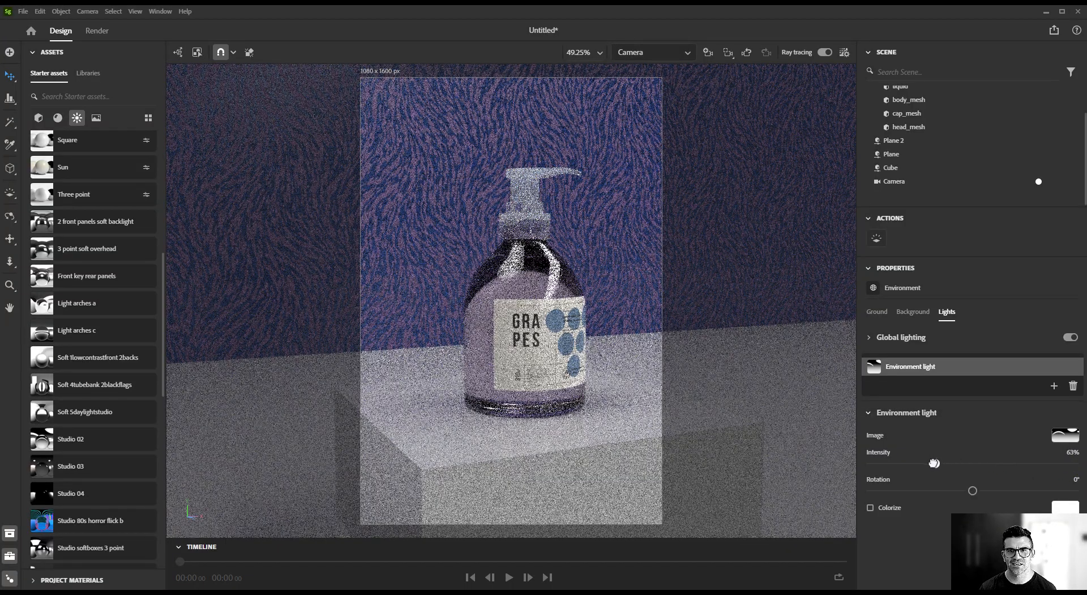
drag(934, 463, 904, 463)
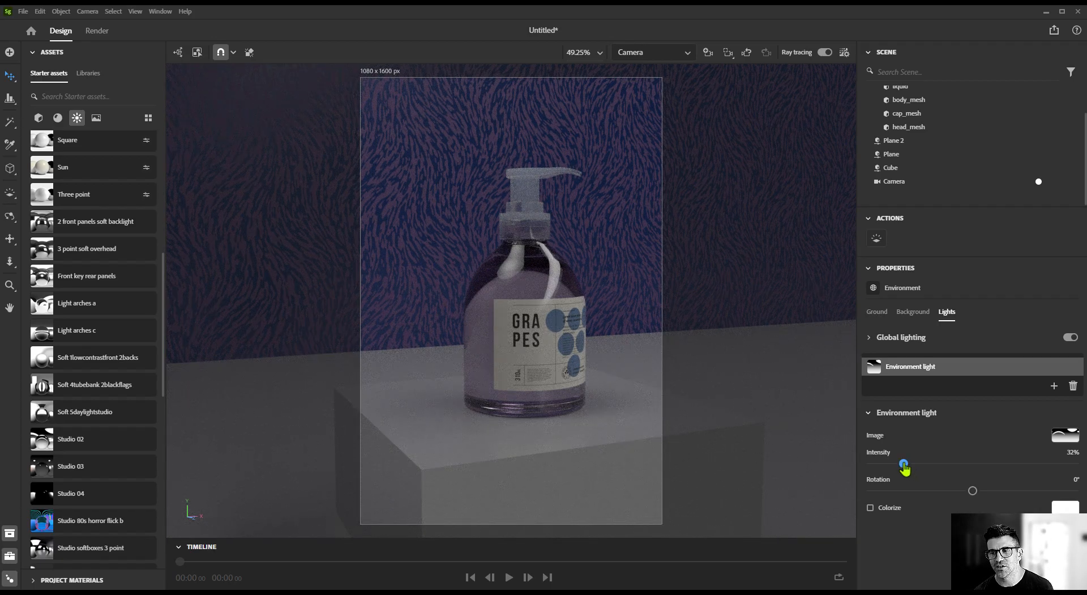
drag(905, 463, 1074, 463)
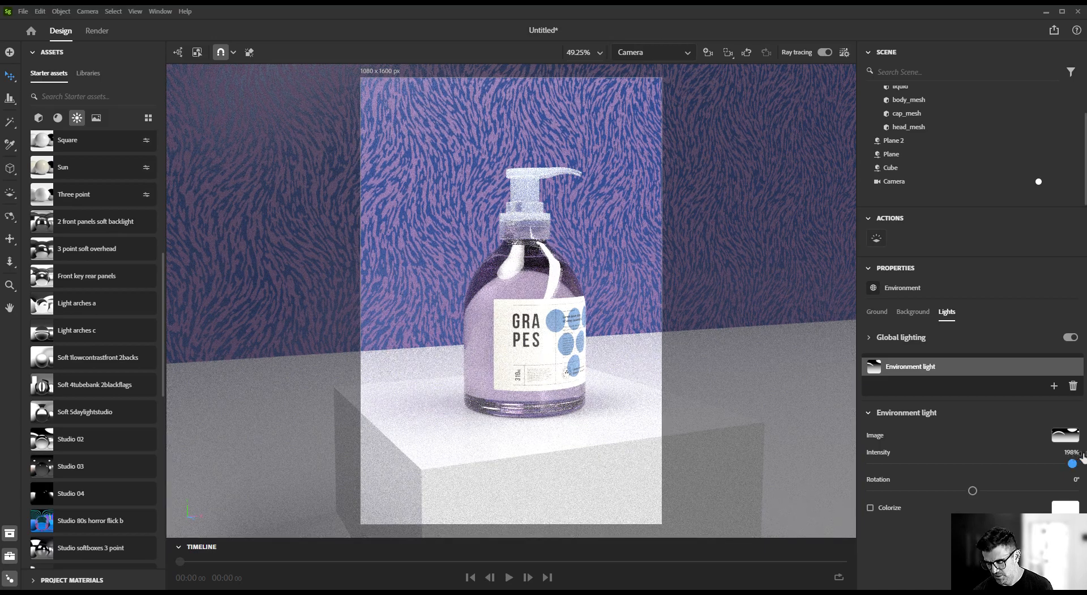
drag(1072, 463, 1080, 464)
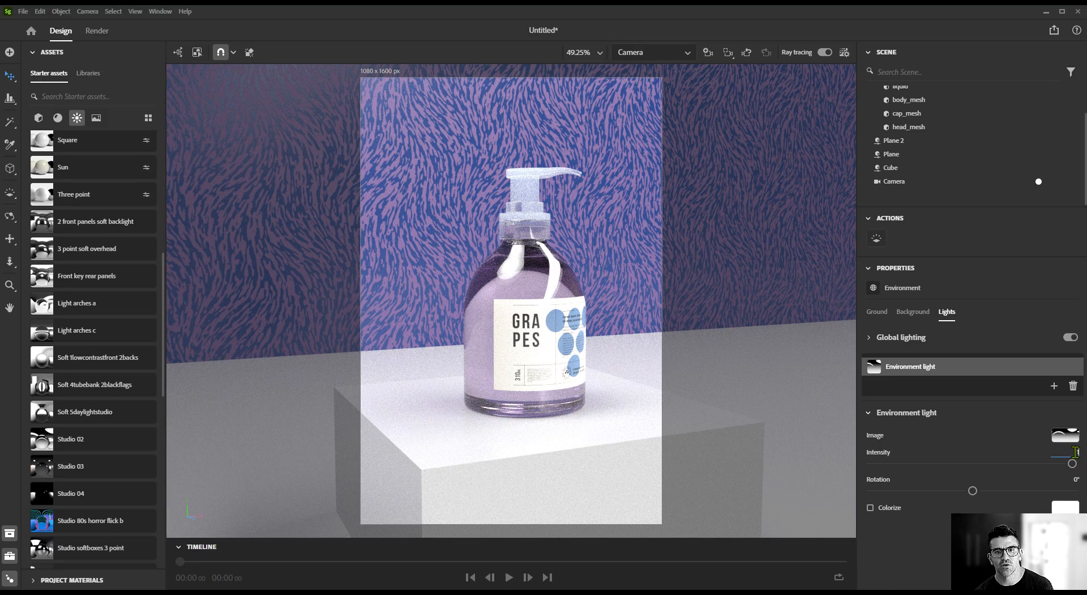
drag(1073, 463, 1049, 463)
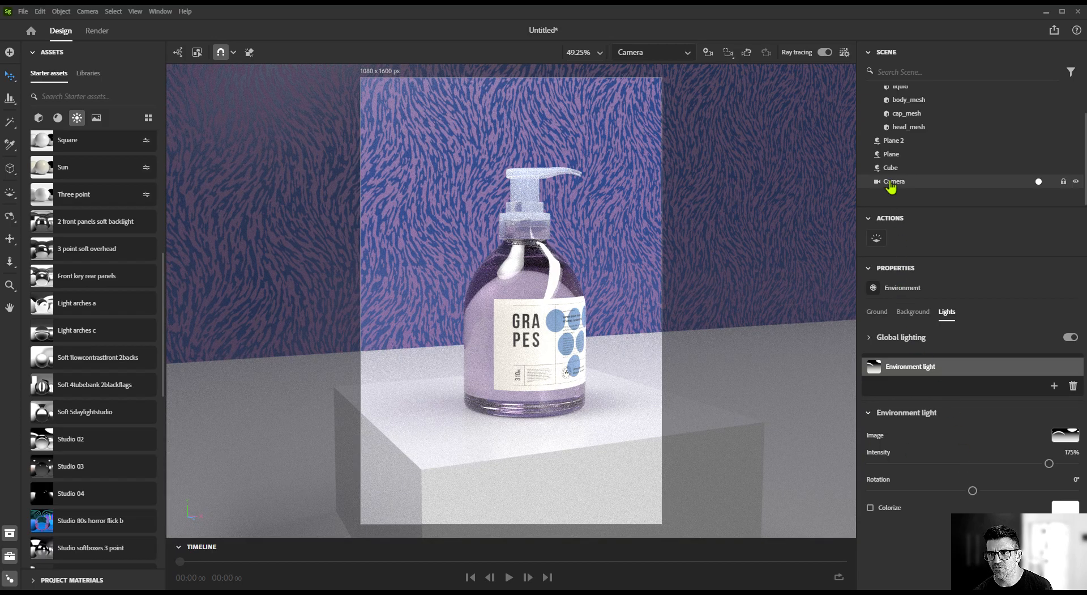
Select Camera and set its Depth of field Blur amount to about 0.7
click(895, 181)
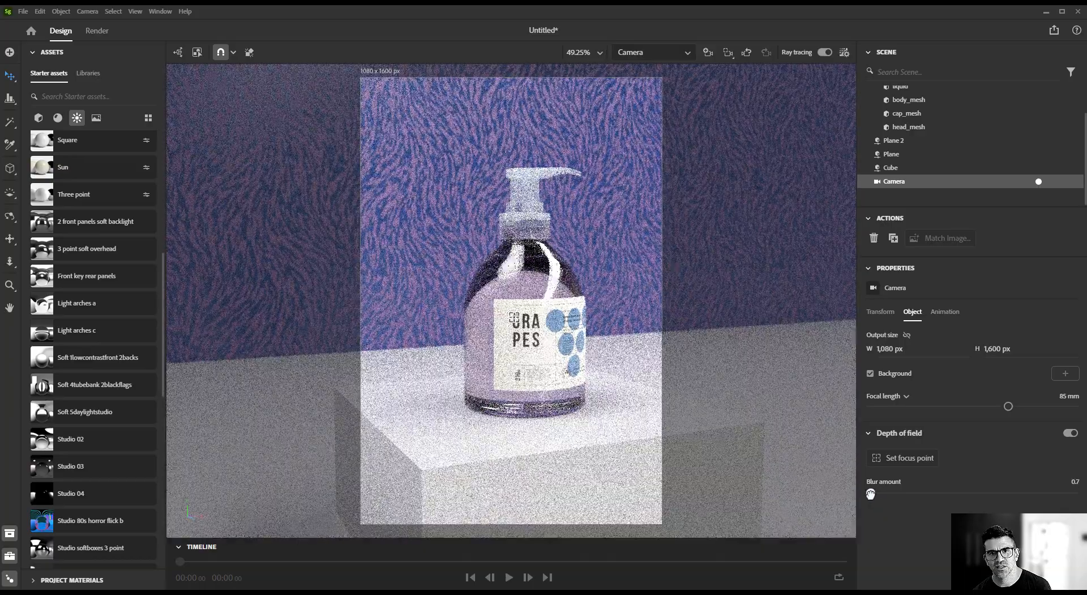
click(895, 140)
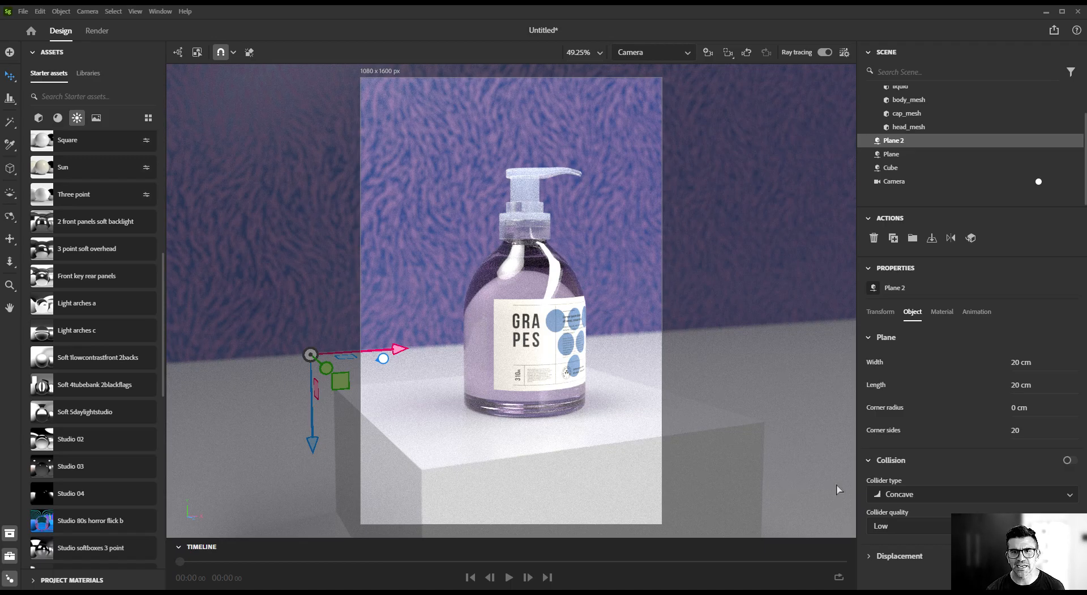
Select the floor Plane and eyedropper the backdrop colour into its Base color
click(891, 153)
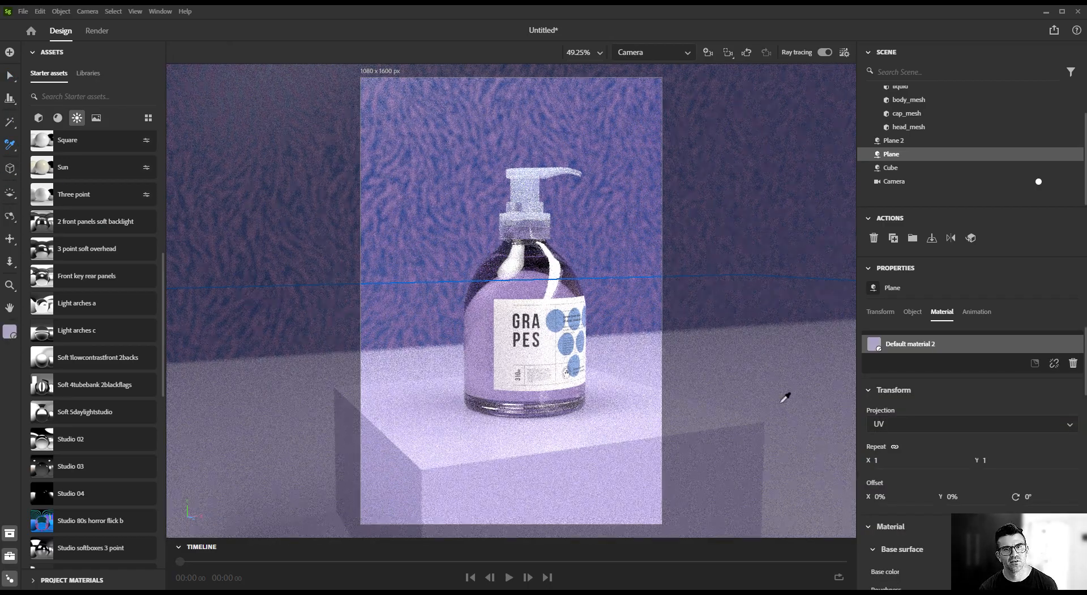
click(894, 140)
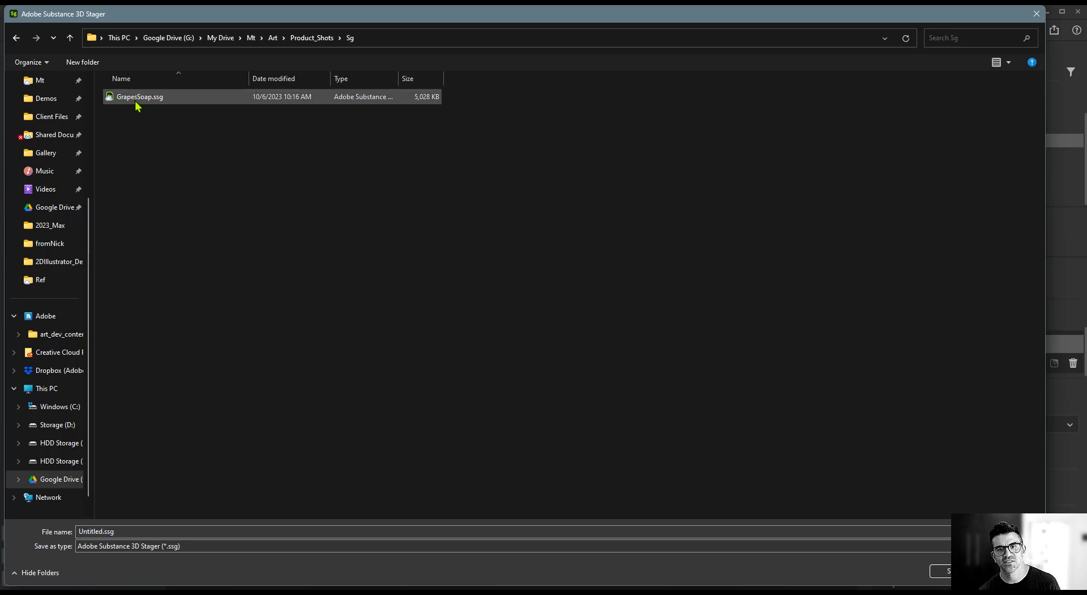
Overwrite GrapesSoap.ssg with the scene and move to the Render workspace
double_click(141, 96)
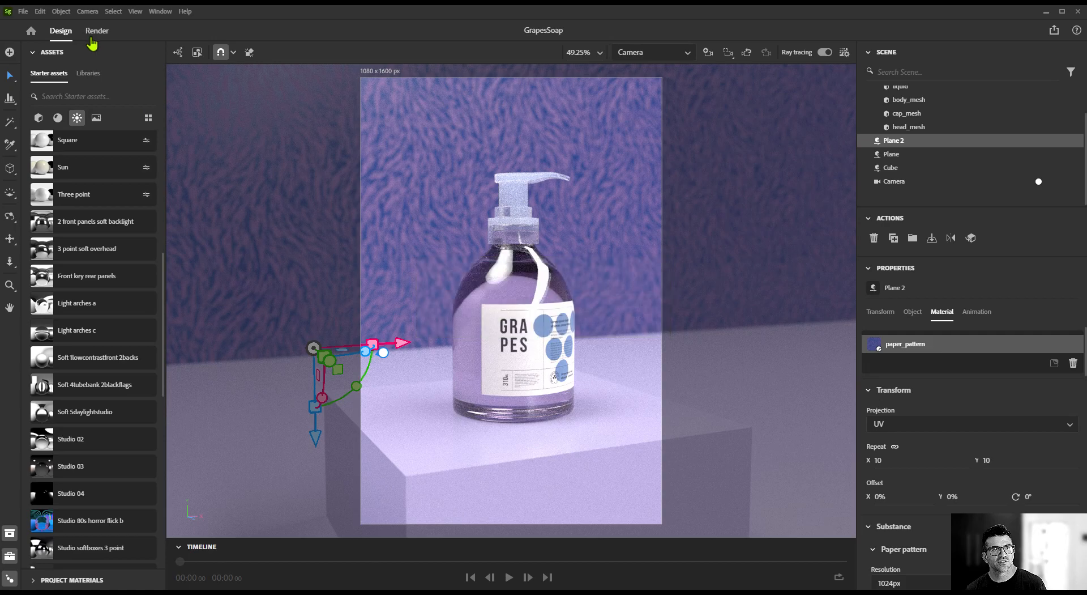
mouse_move(100, 35)
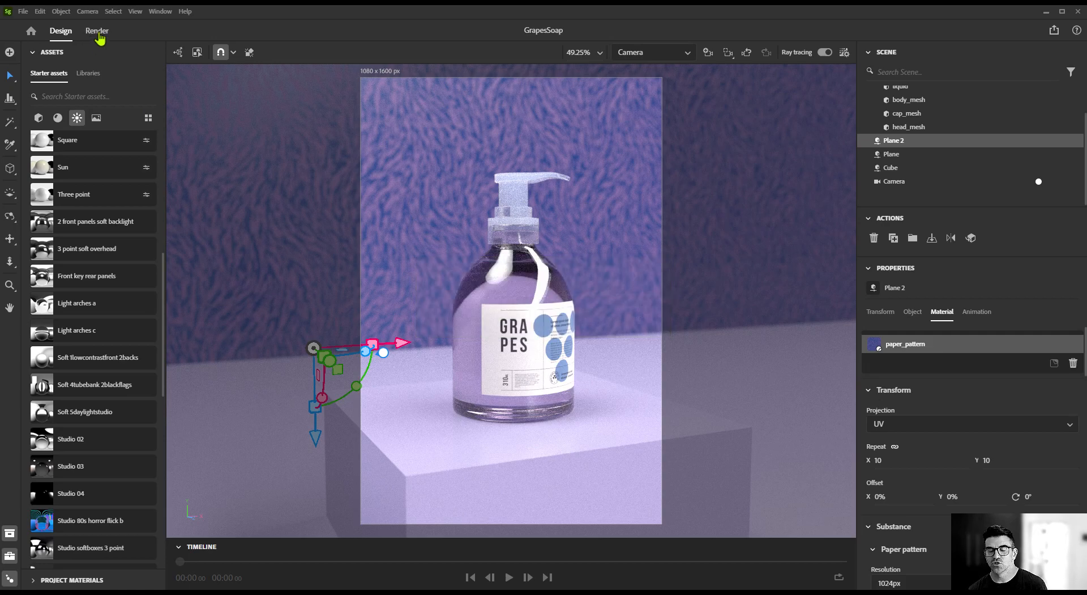
click(97, 31)
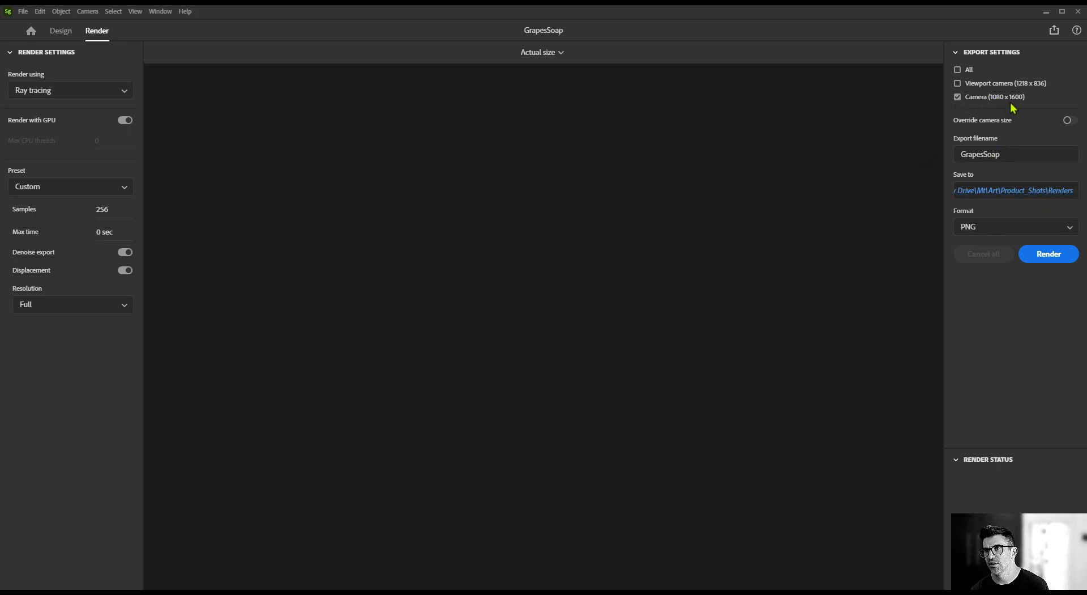
Render the camera view as a Medium-preset PSD, fit the preview, and reveal the file in its folder
click(1015, 227)
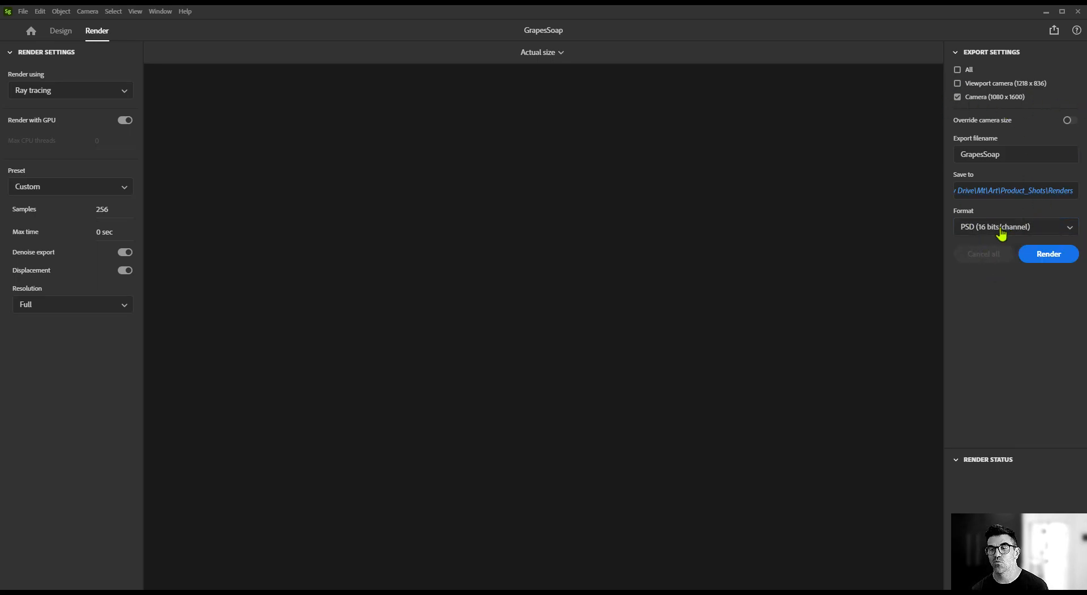
mouse_move(990, 233)
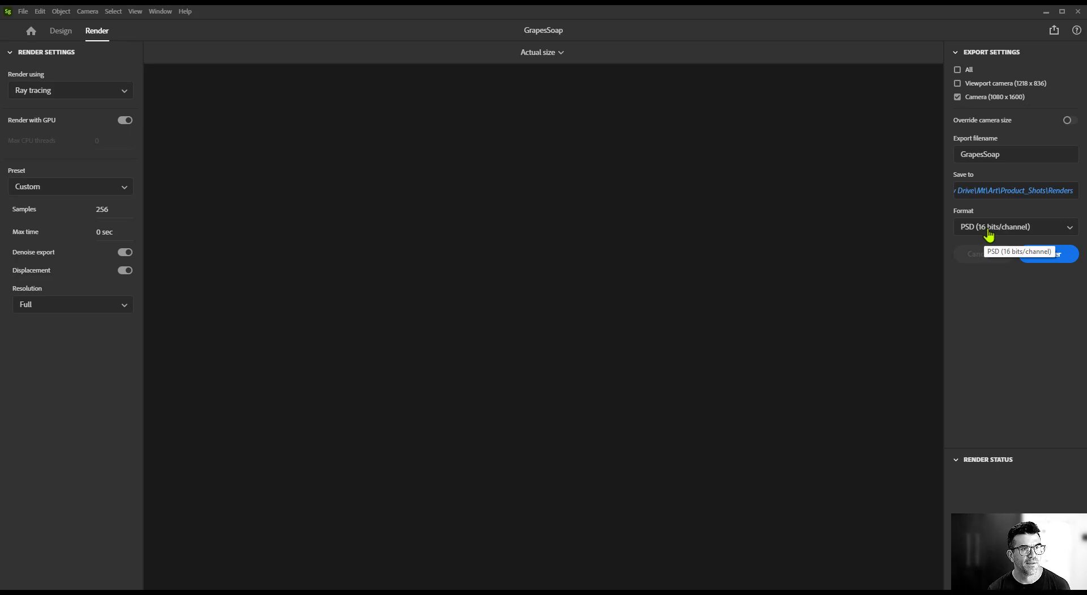
click(70, 186)
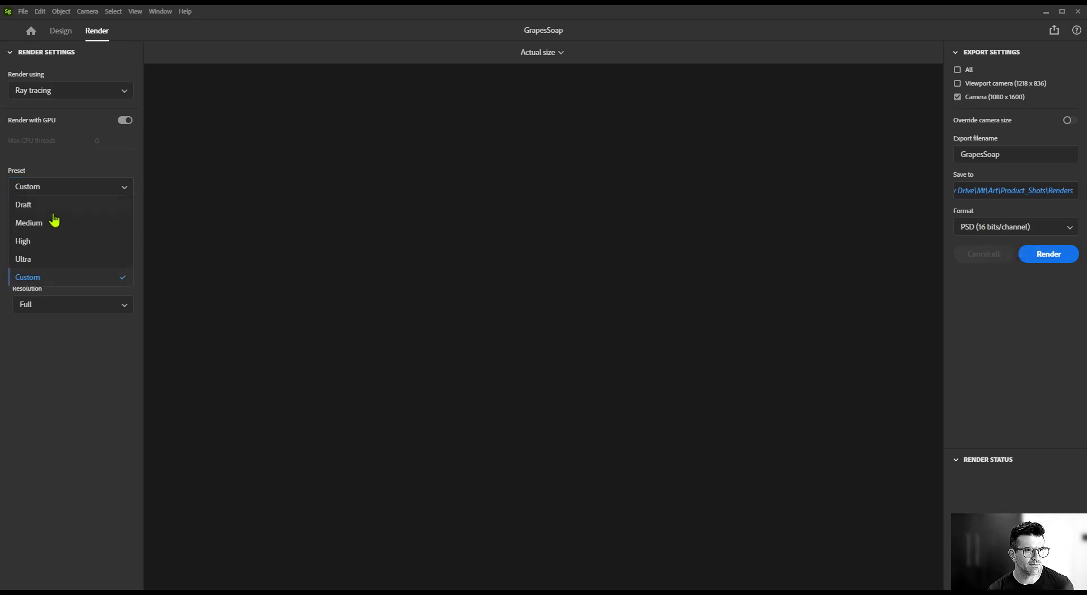
click(28, 222)
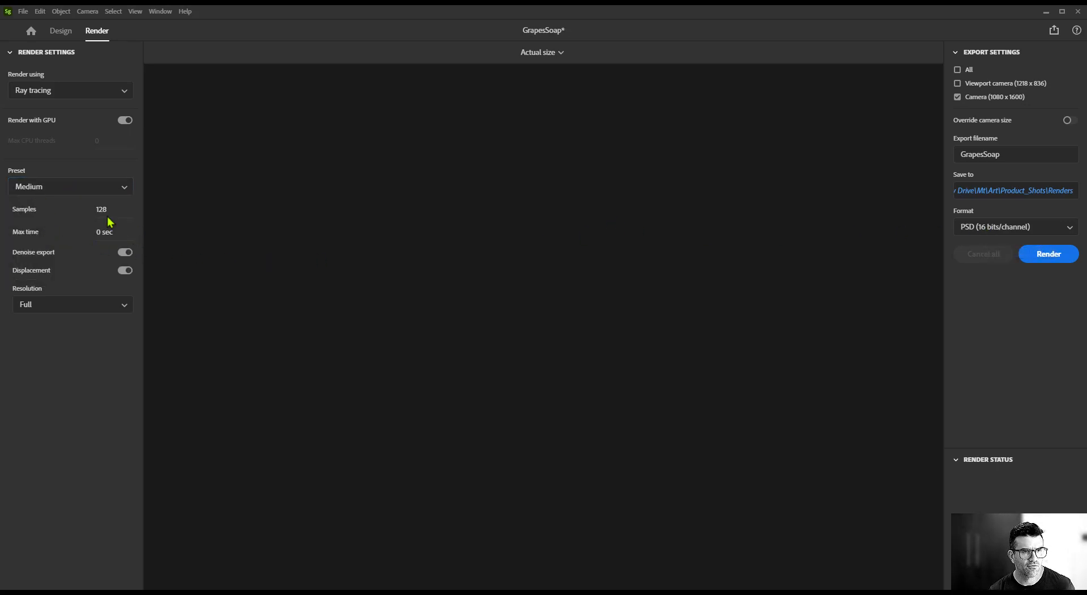
mouse_move(791, 562)
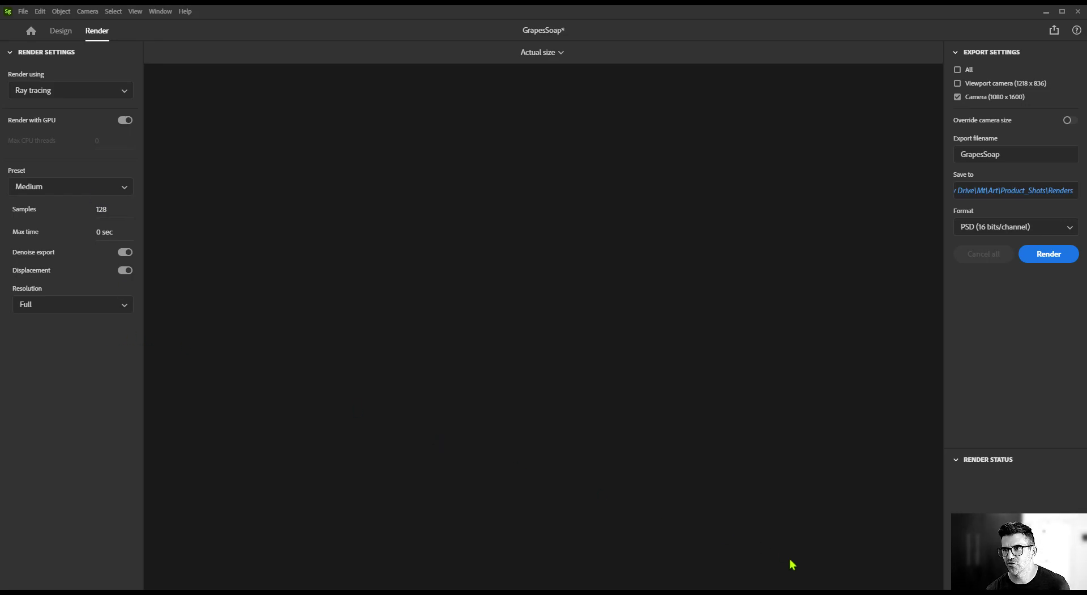
click(1048, 254)
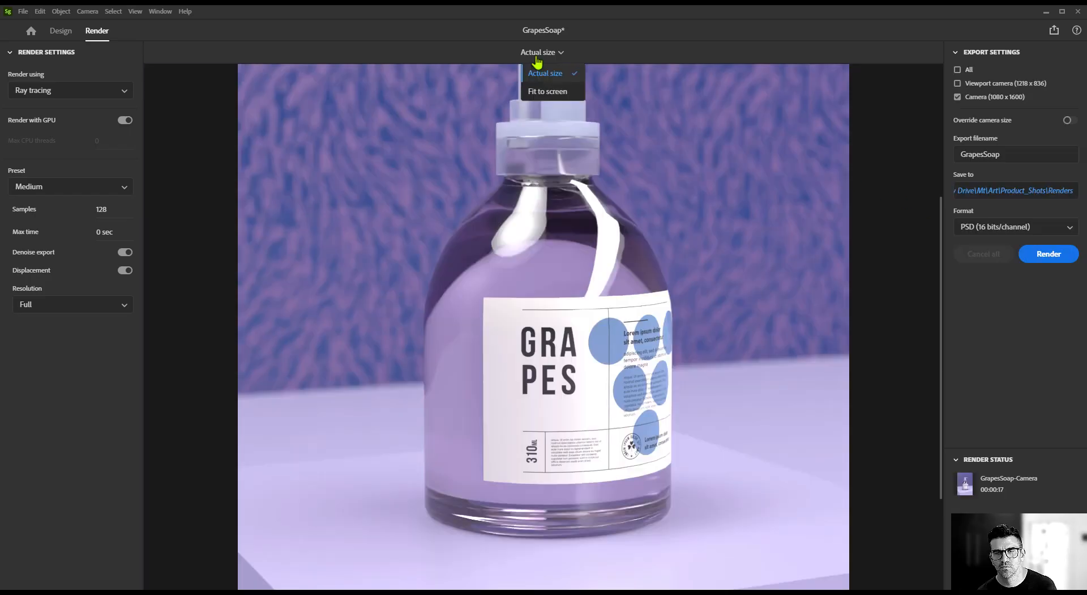
click(548, 90)
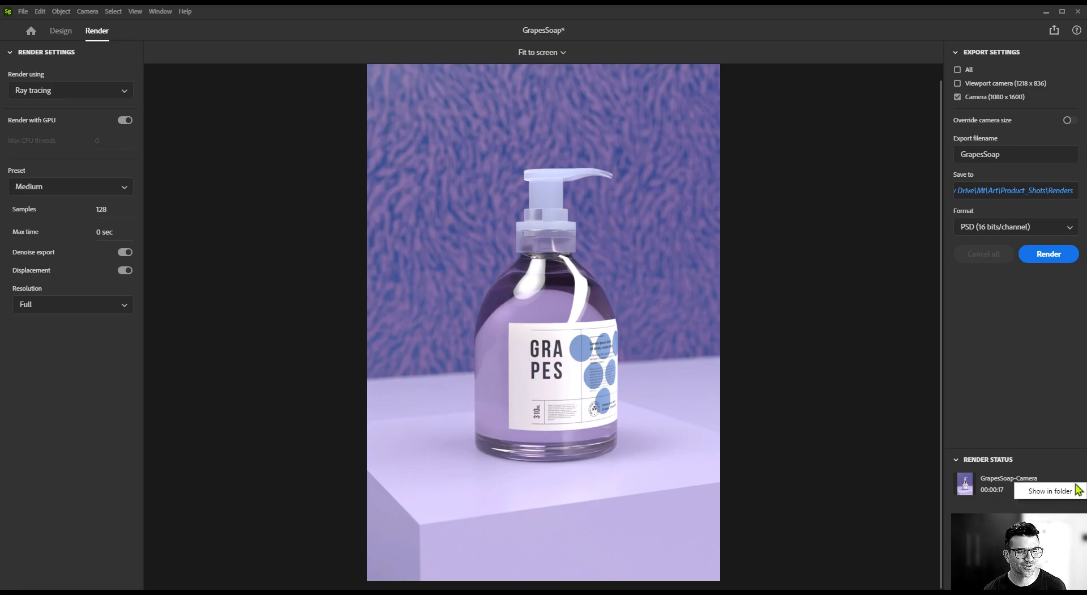
click(1048, 491)
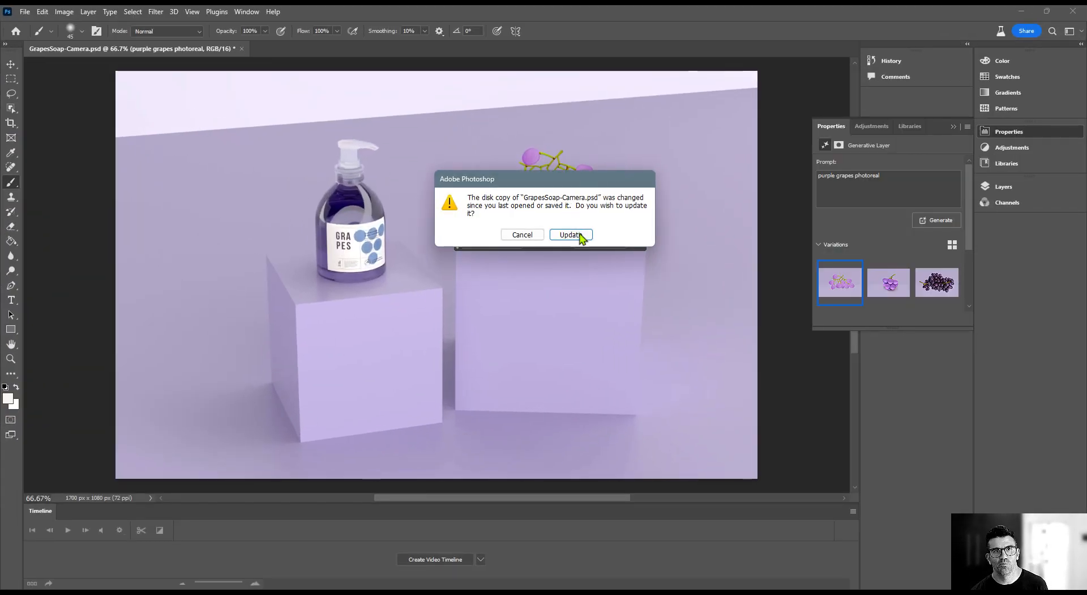
Update GrapesSoap-Camera.psd and review its render passes in Layers, leaving the denoised render visible
click(571, 234)
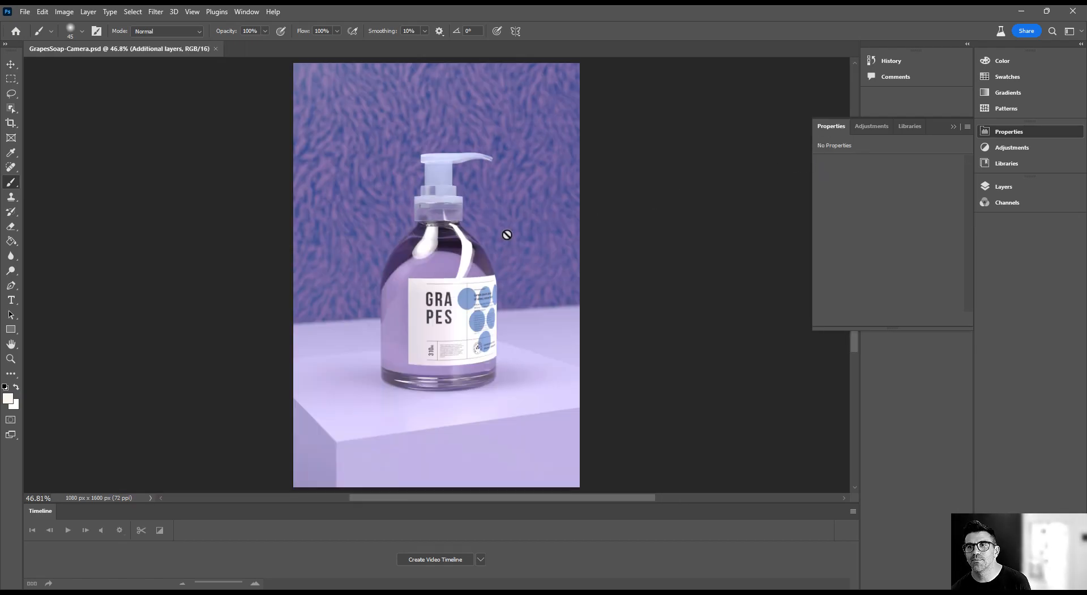
click(922, 126)
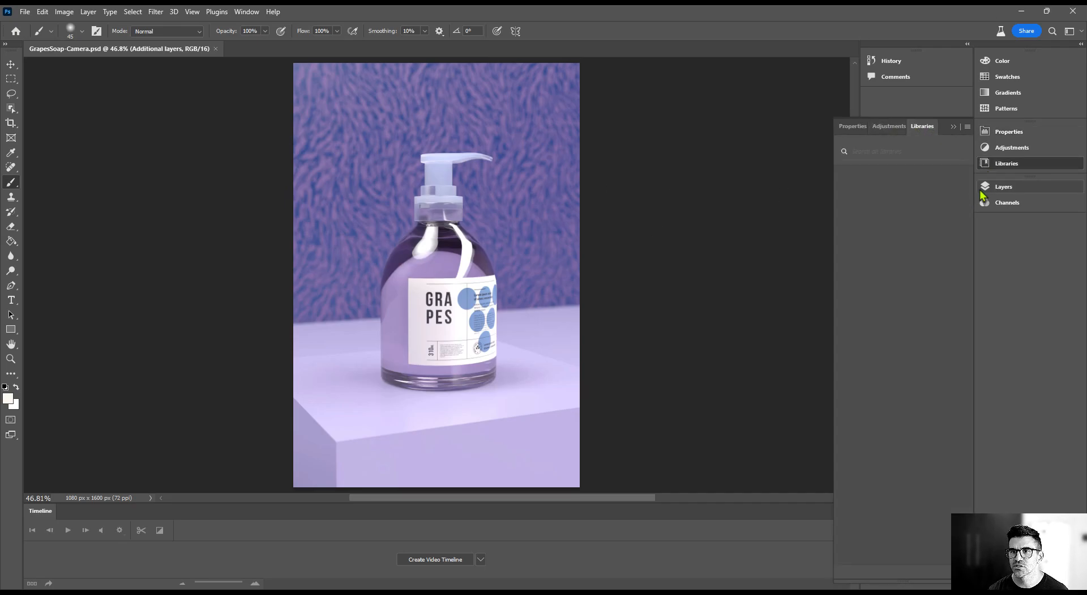
click(1004, 185)
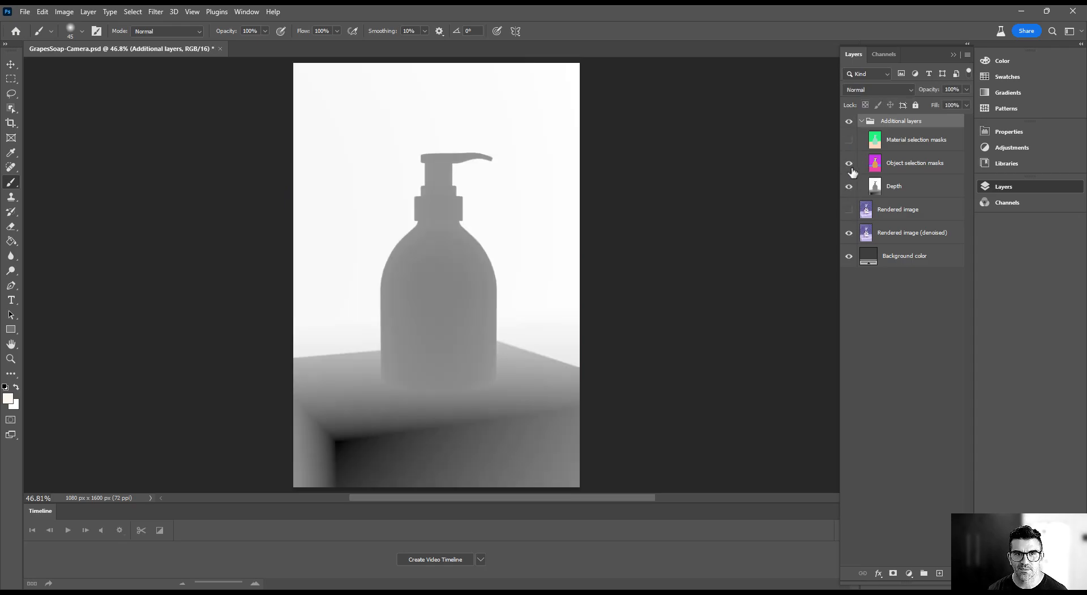
click(849, 162)
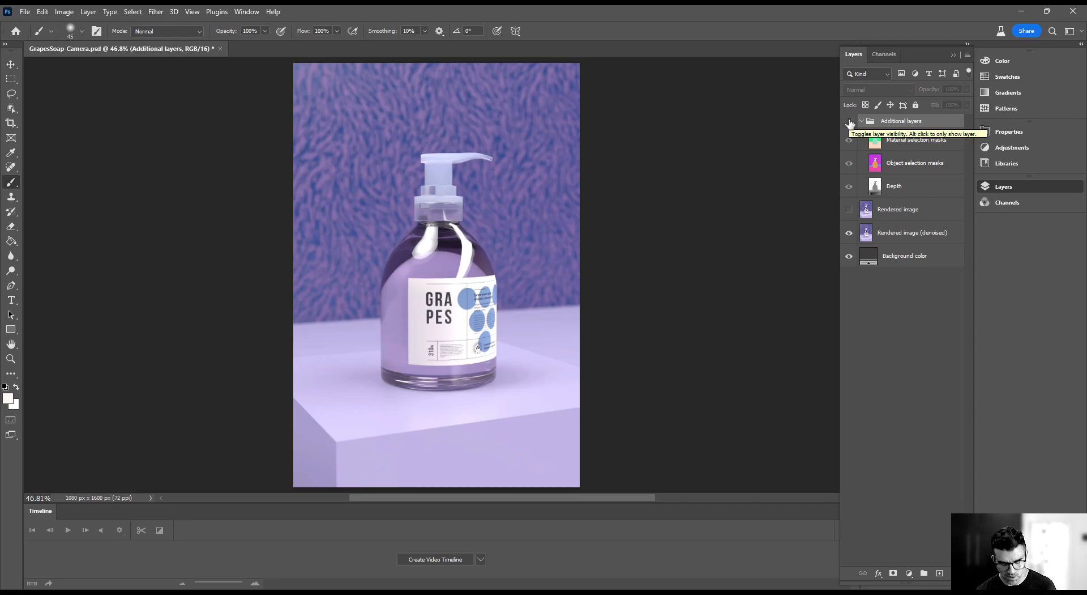
click(911, 233)
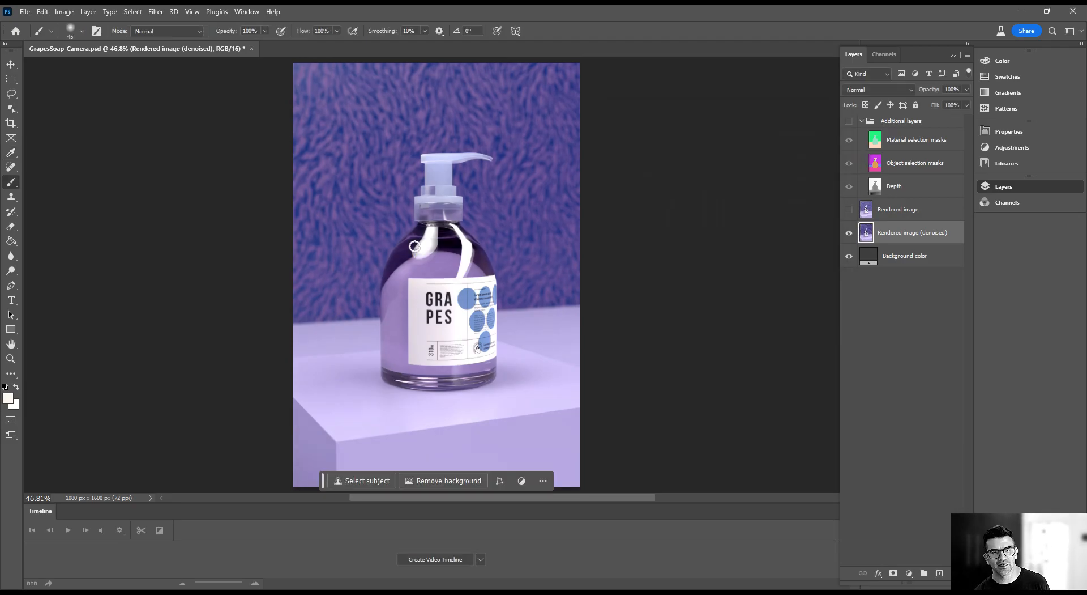
mouse_move(222, 186)
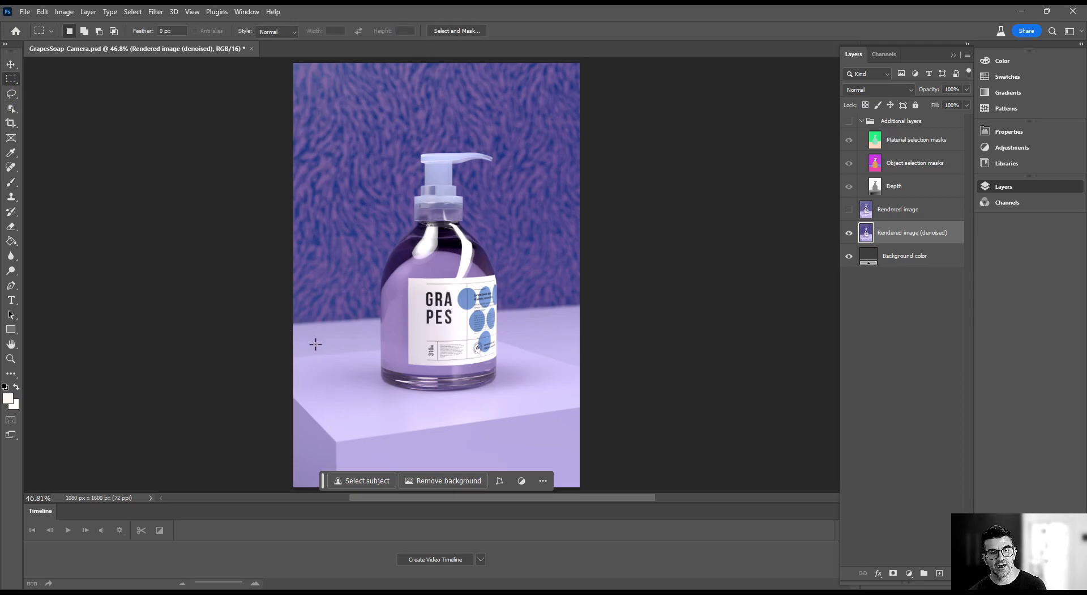
Generative-fill a 'purple grape' cluster left of the bottle and keep the first variation
drag(316, 344, 428, 425)
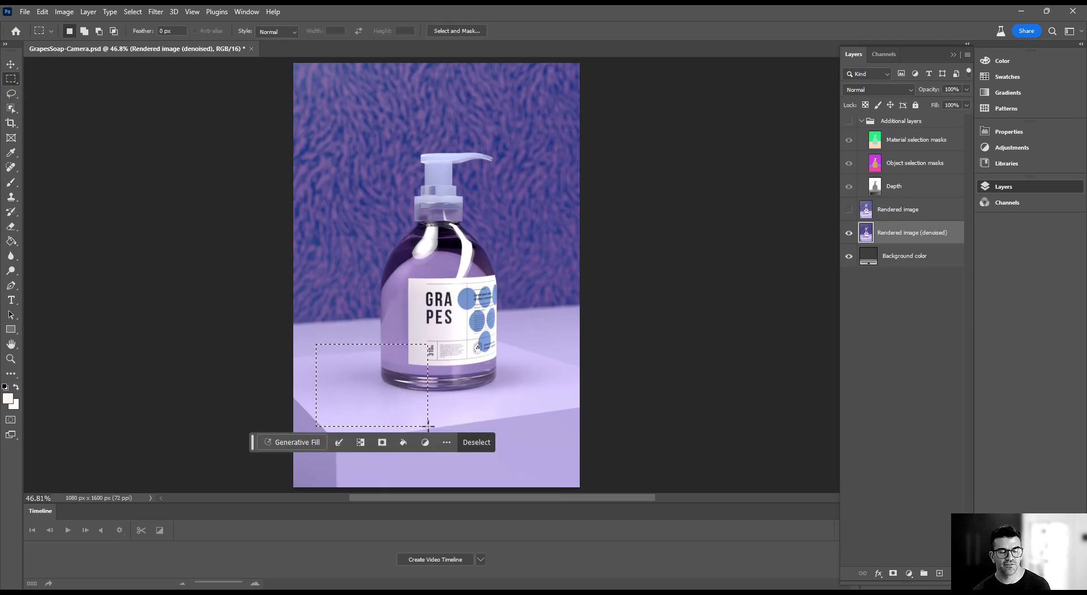
click(292, 441)
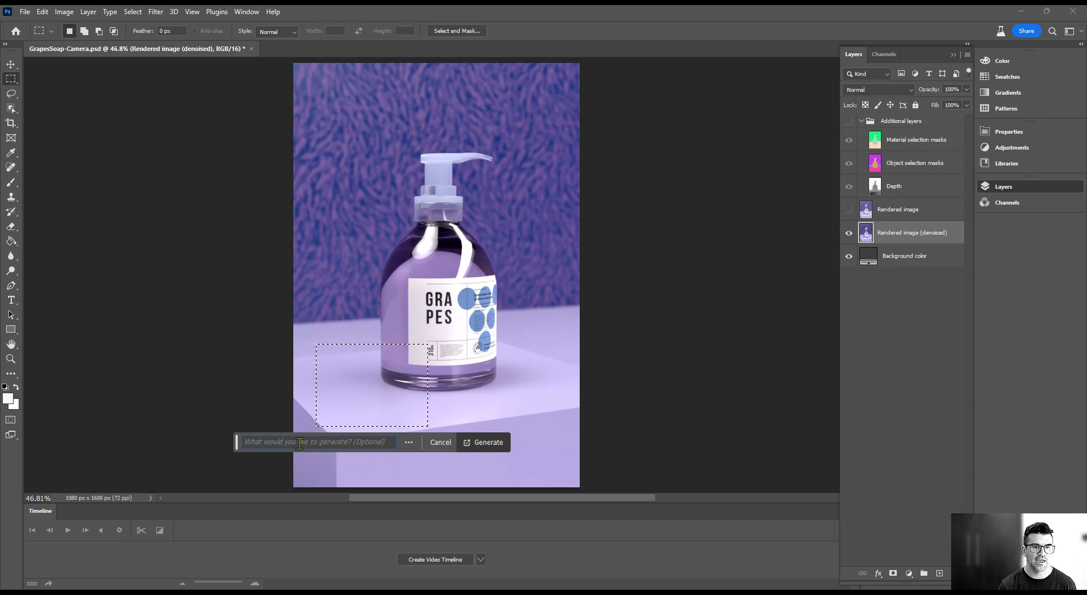
text(p)
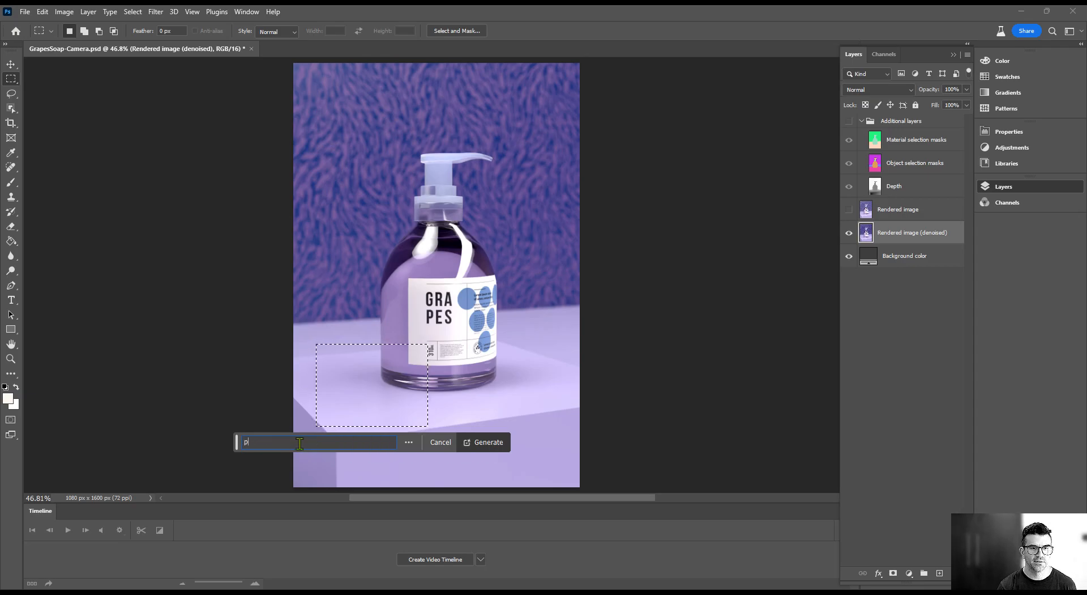
text(urple grape)
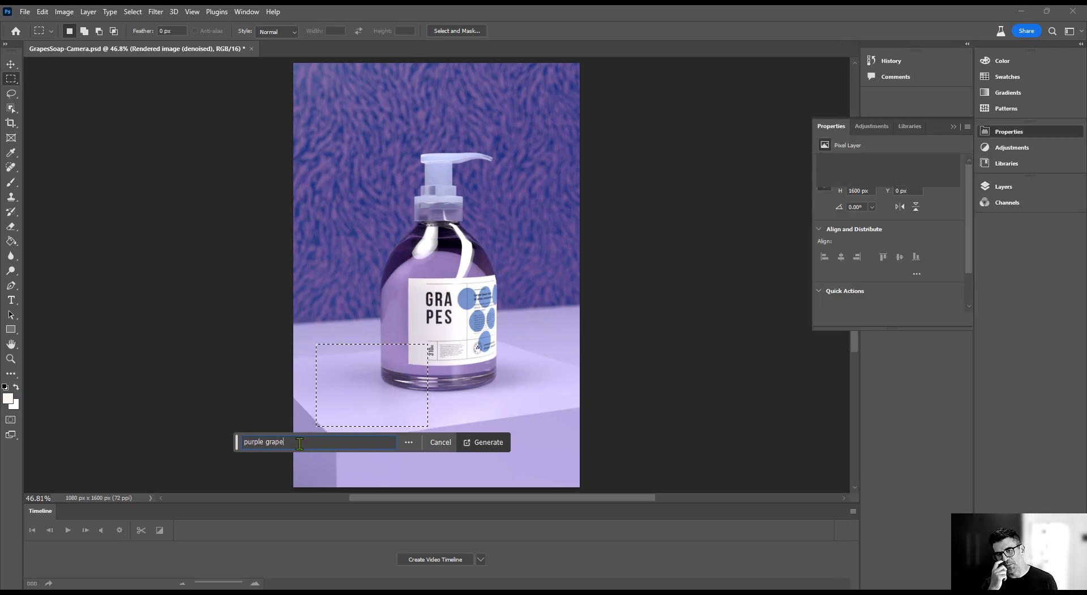
click(488, 441)
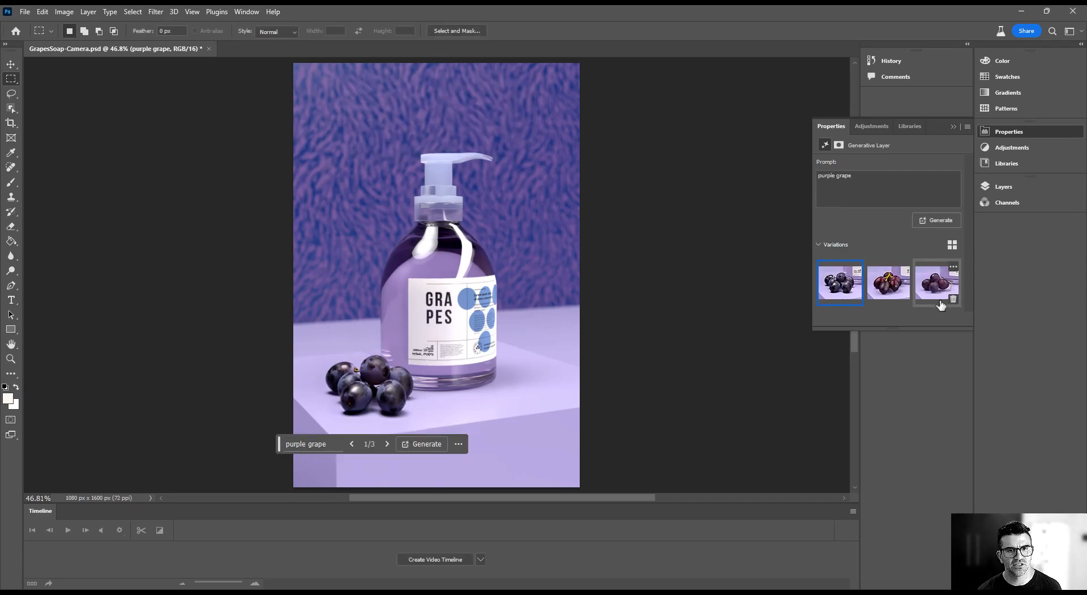
click(937, 282)
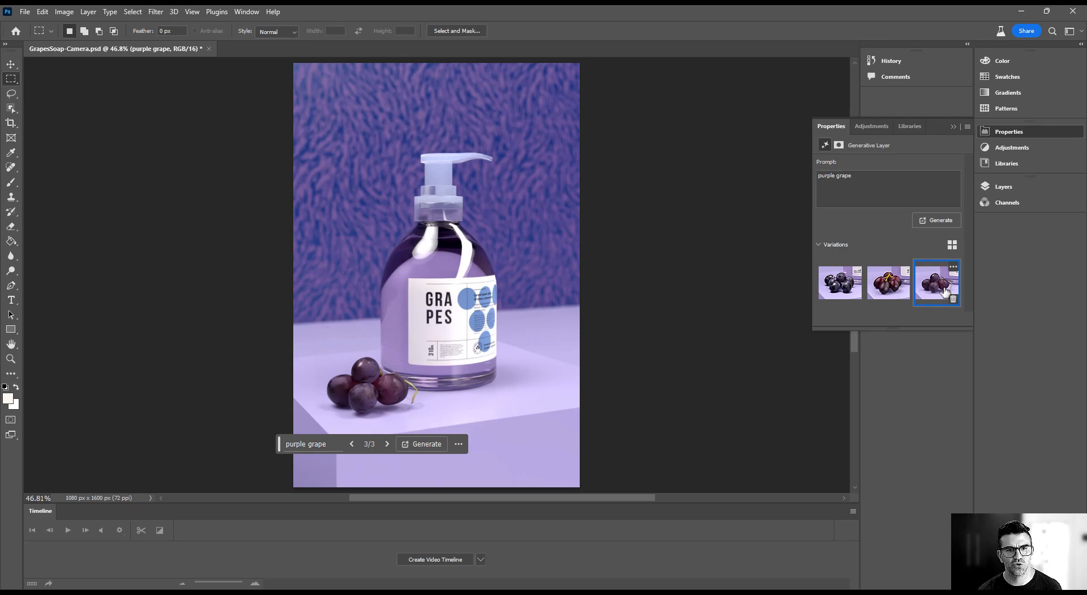
click(841, 282)
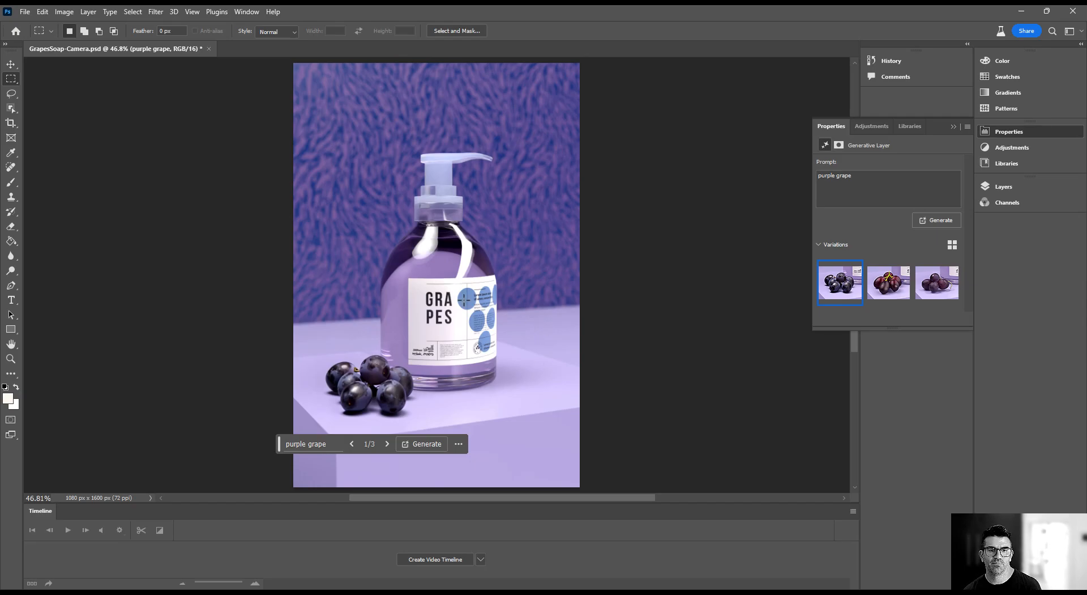
mouse_move(567, 429)
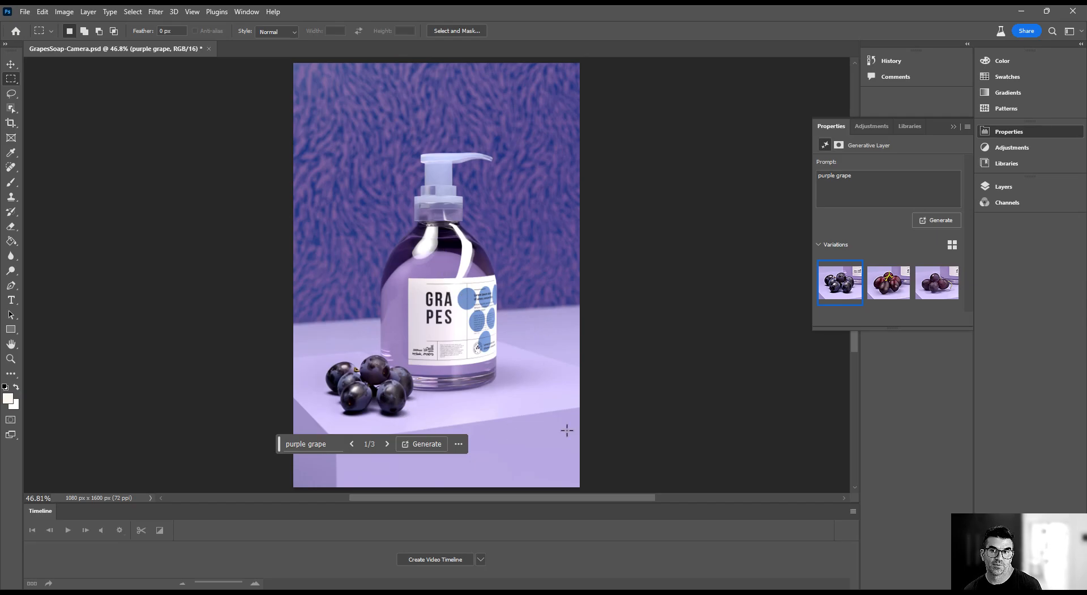
mouse_move(667, 423)
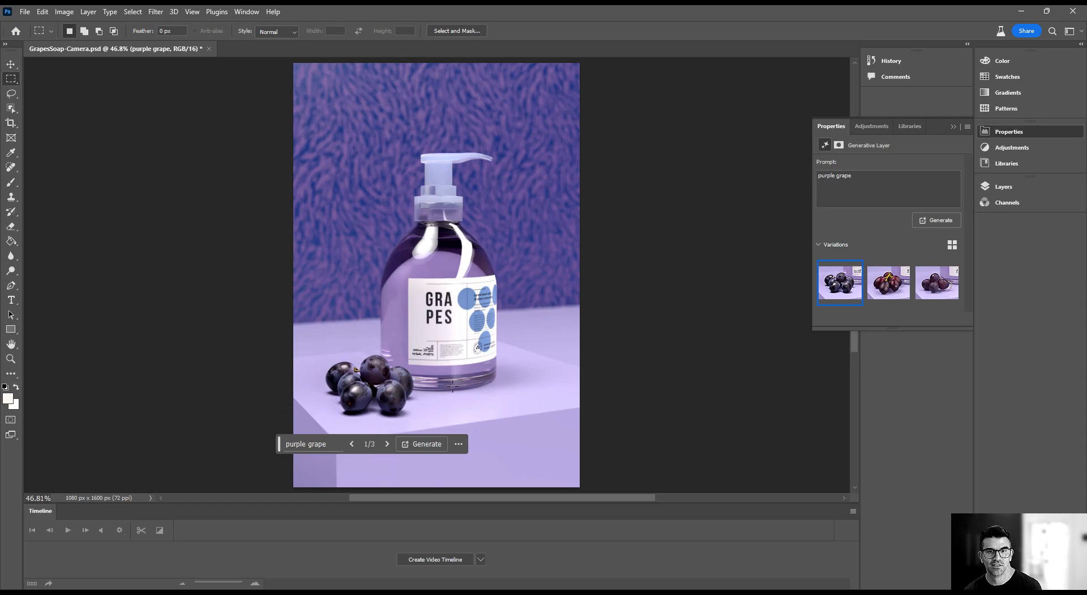
mouse_move(552, 350)
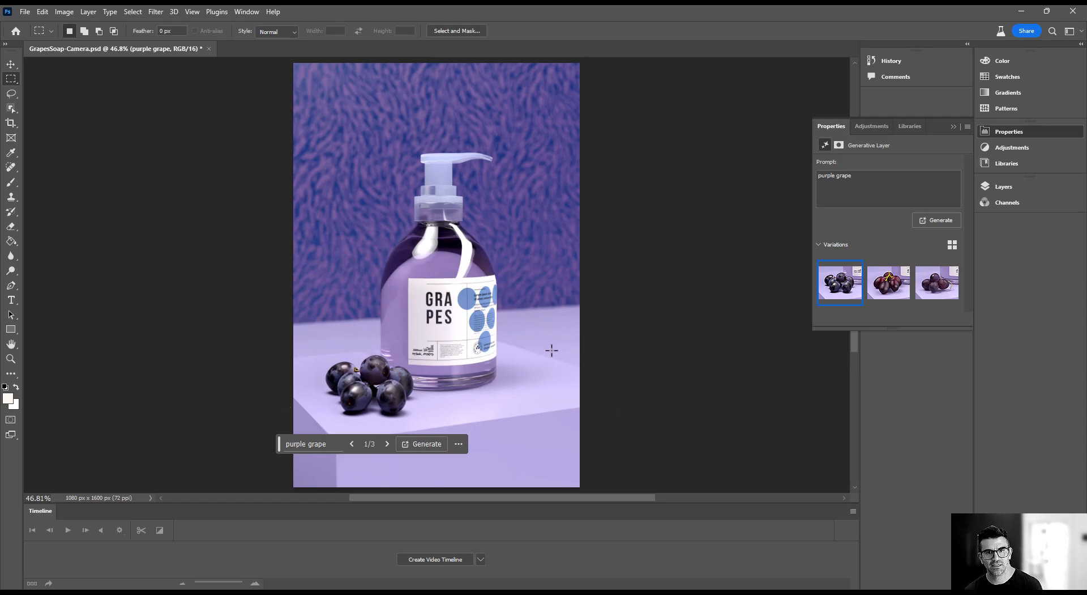
mouse_move(504, 336)
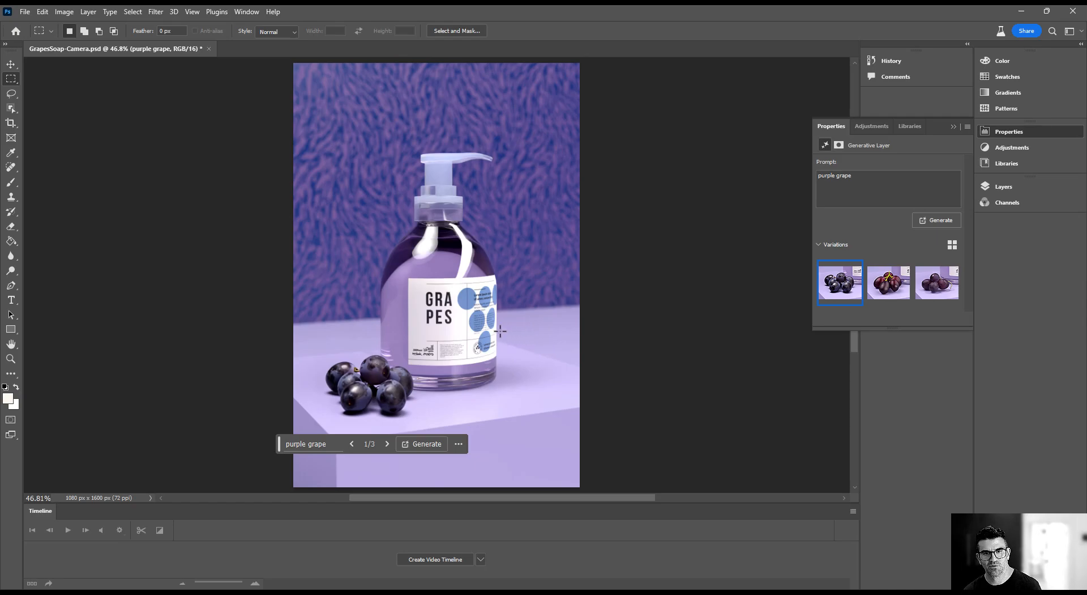
Select an area right of the bottle and make the denoised render the active layer
drag(501, 331, 561, 395)
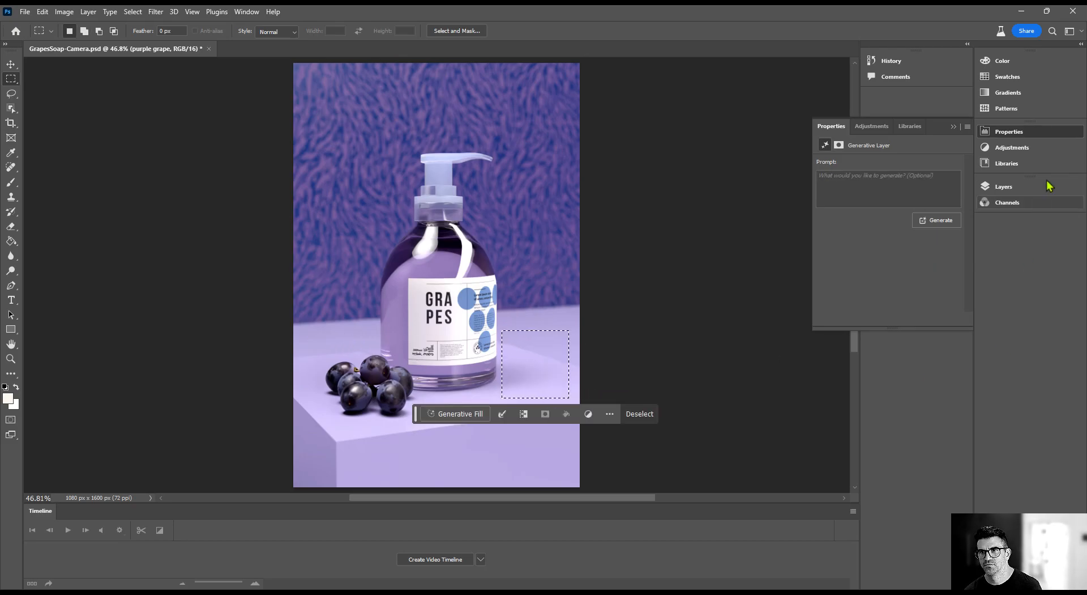
click(1007, 163)
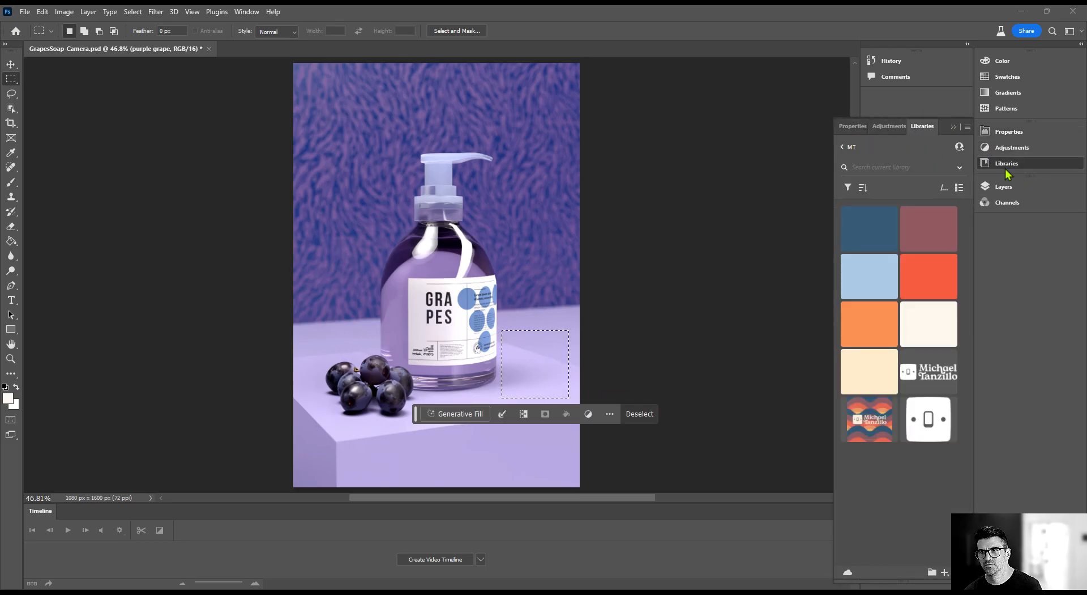
click(1003, 186)
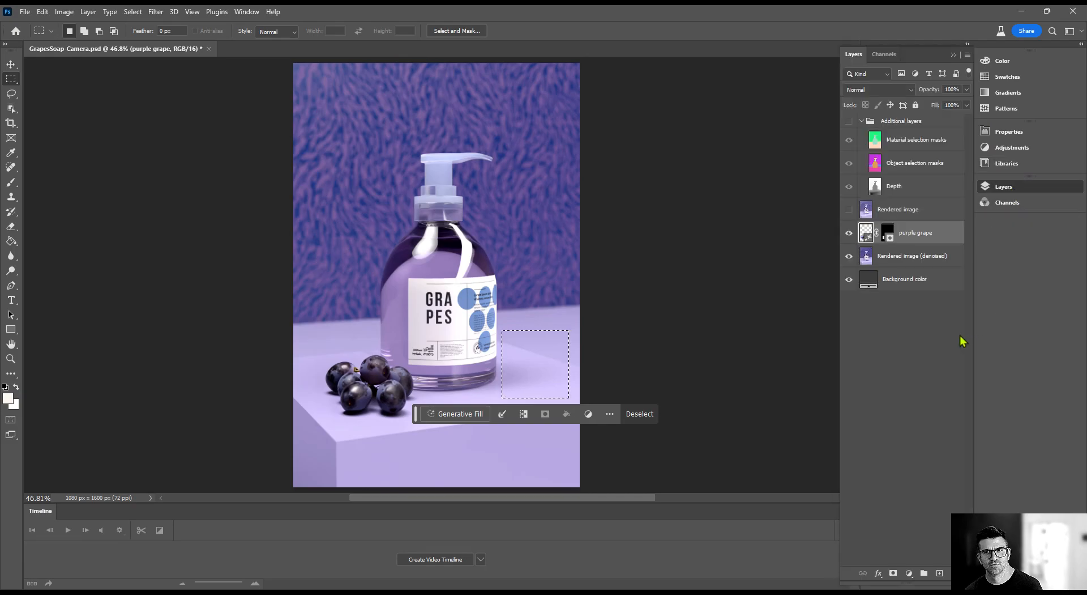
click(912, 255)
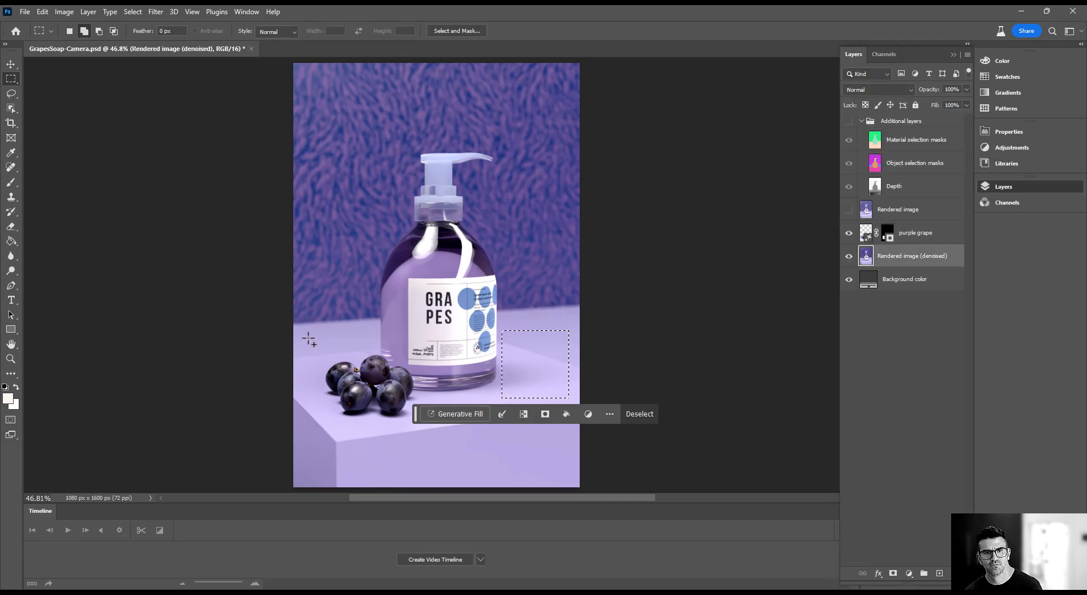
Generative-fill 'purple gr' grapes on both sides of the bottle, then select the Material selection masks layer
drag(318, 352, 434, 435)
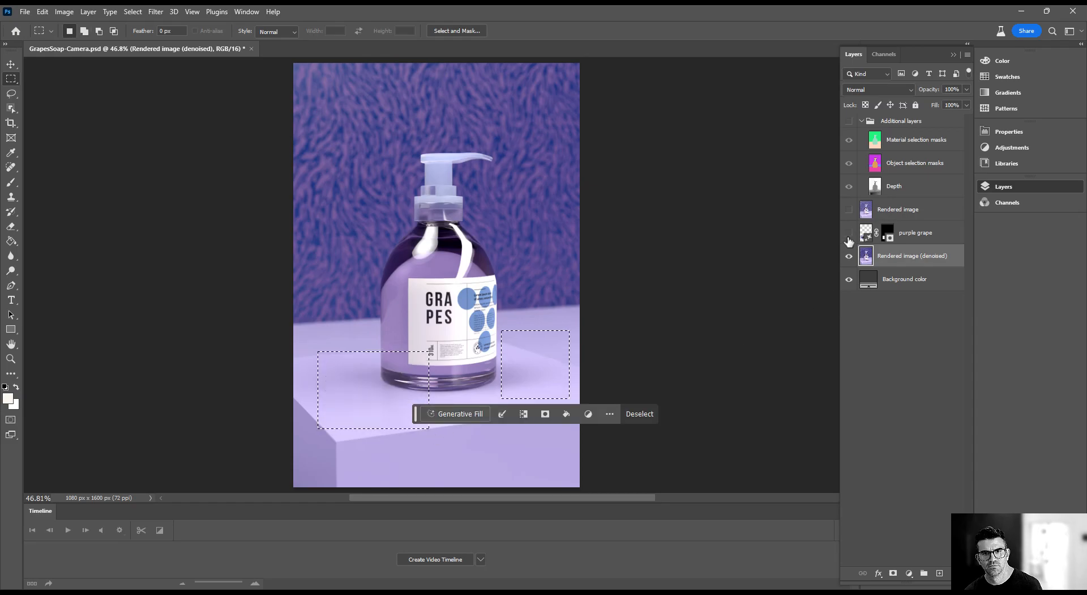
click(460, 413)
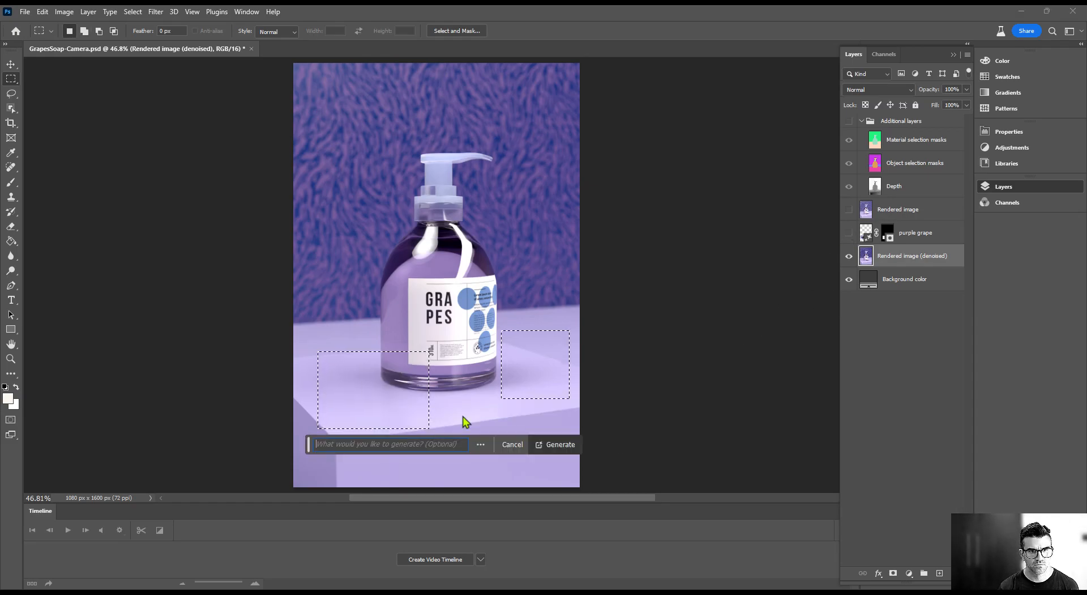
text(p)
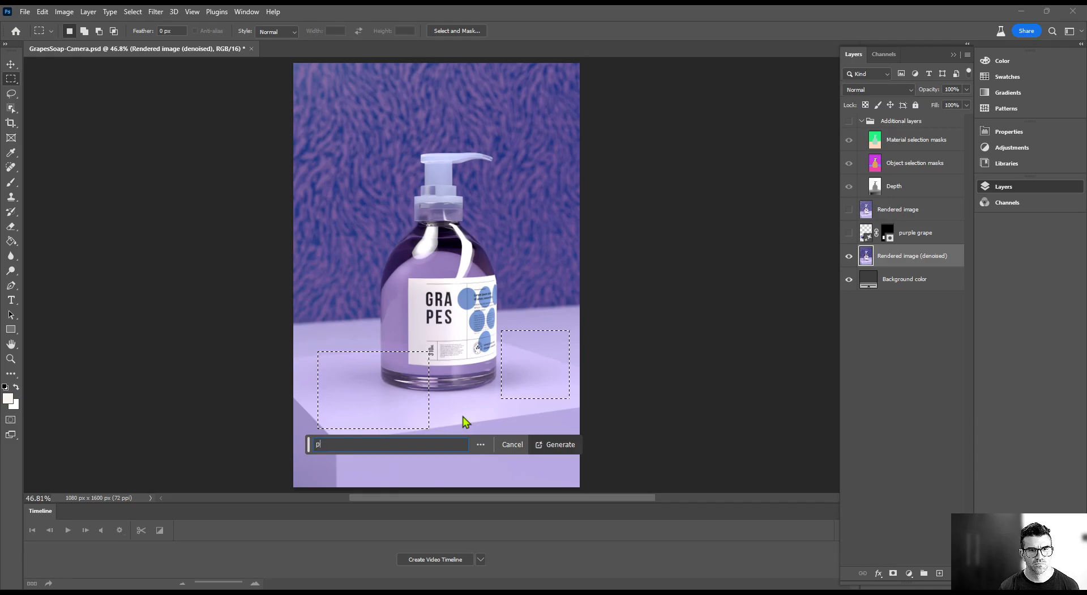
text(urple gr)
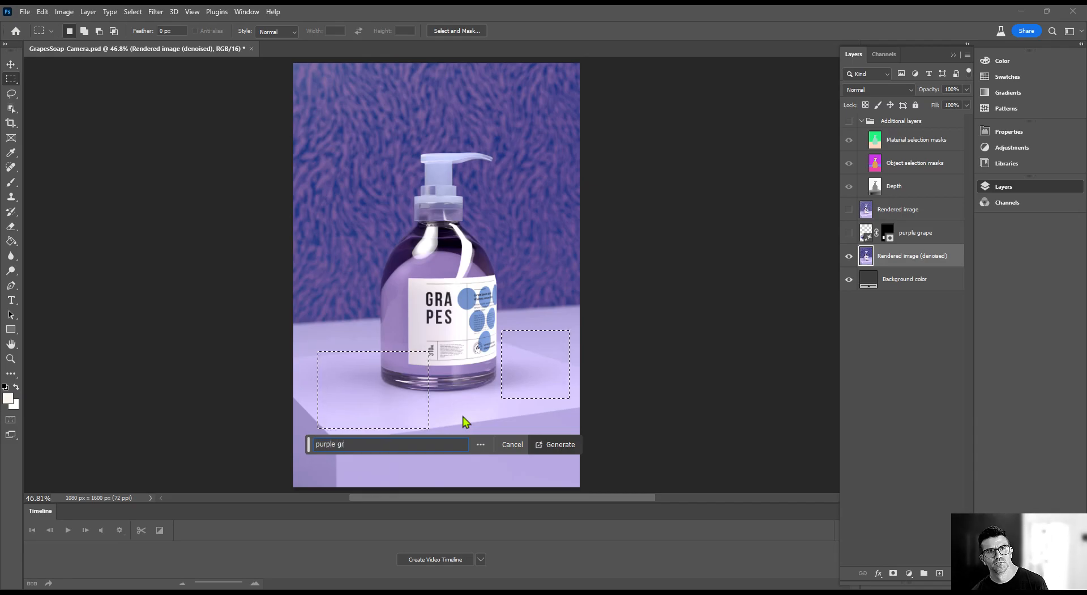
click(555, 444)
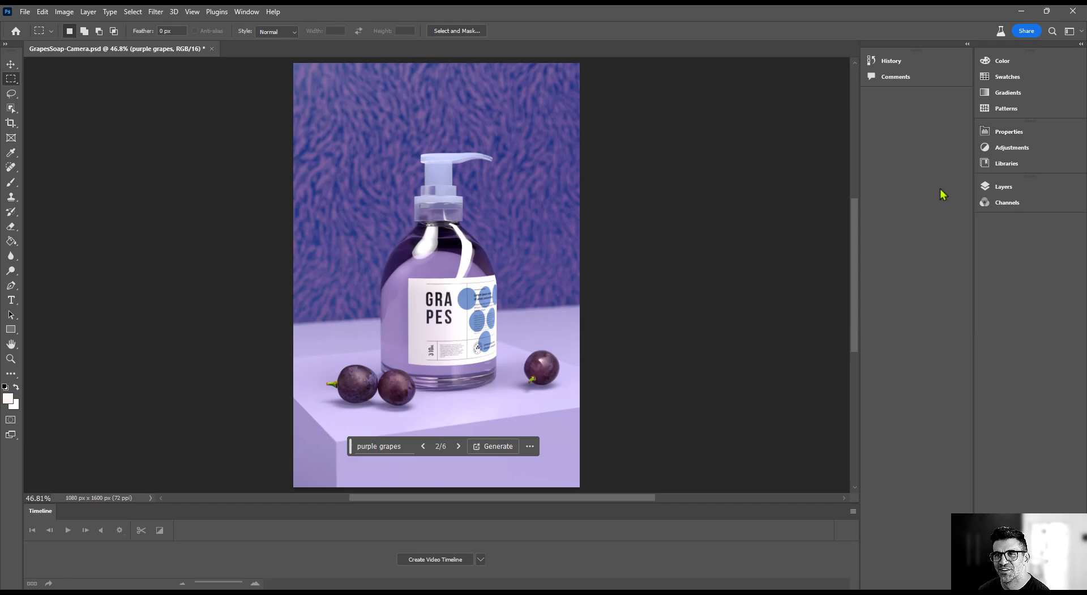
click(1003, 186)
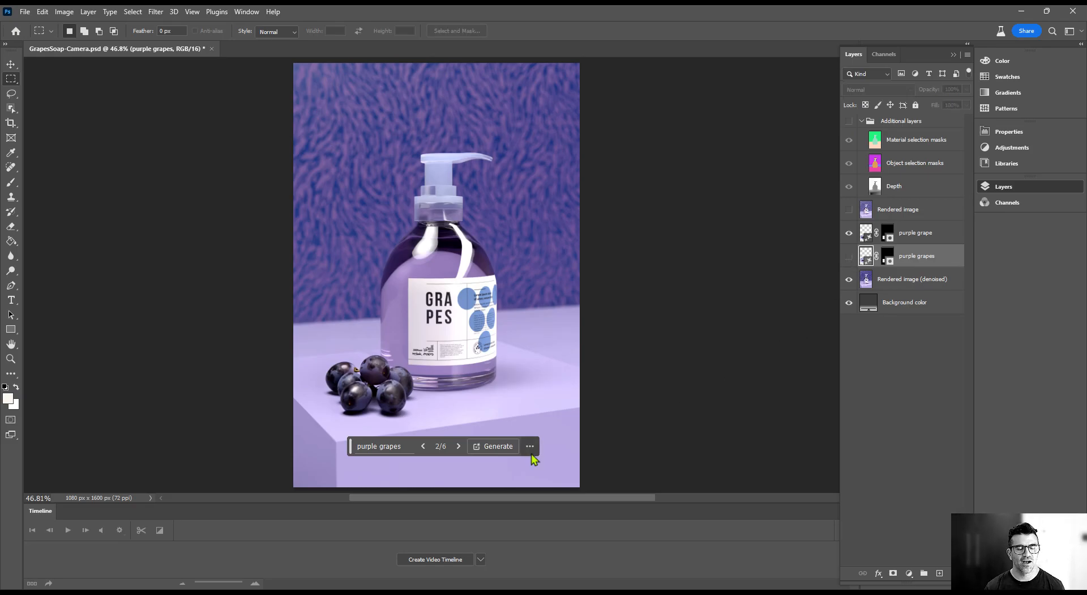
mouse_move(589, 418)
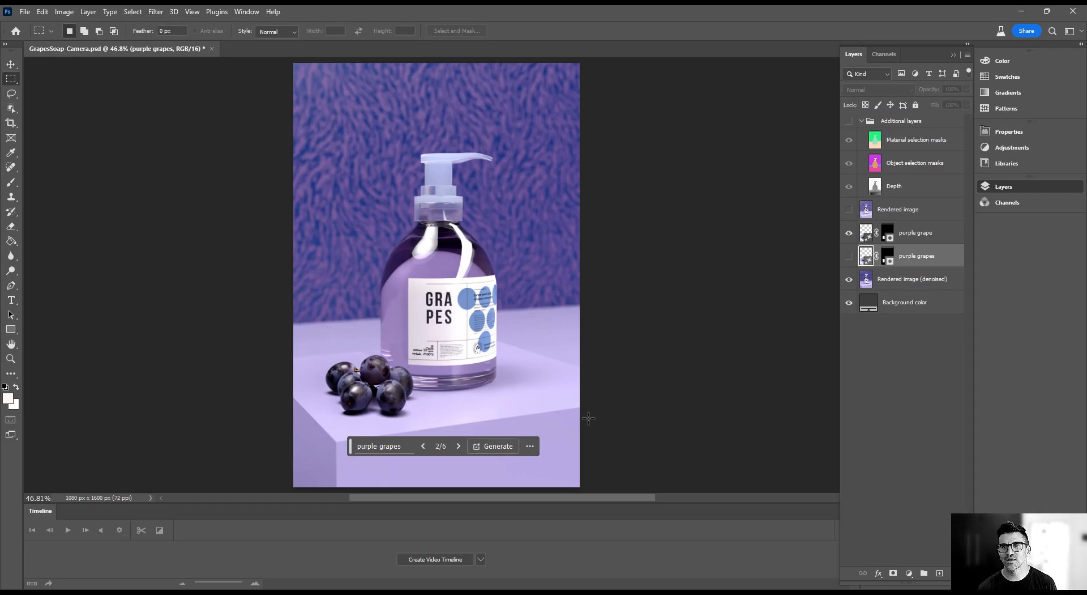
mouse_move(910, 137)
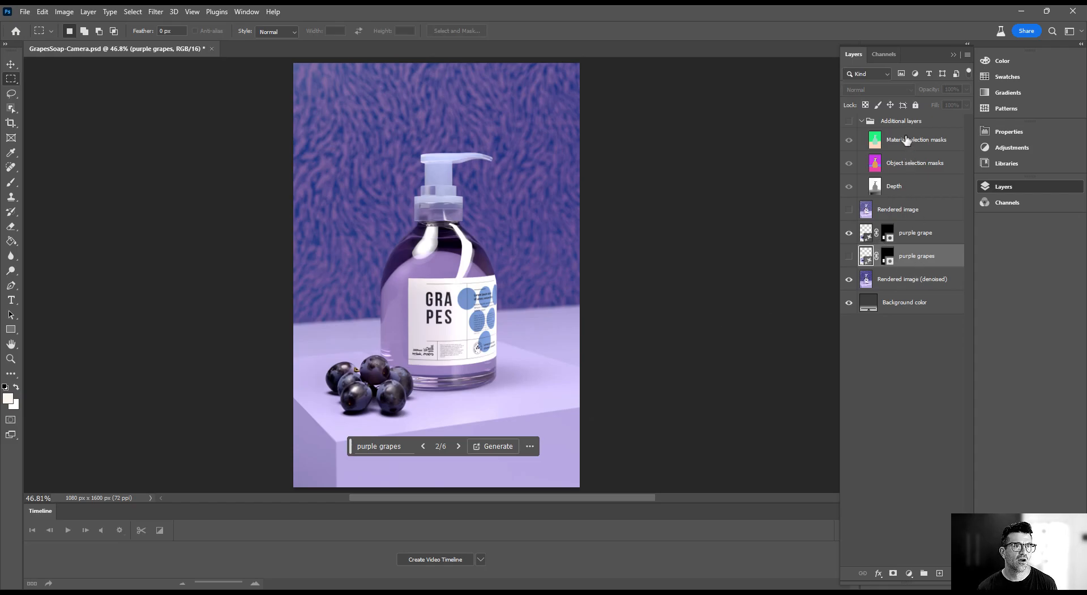
click(913, 139)
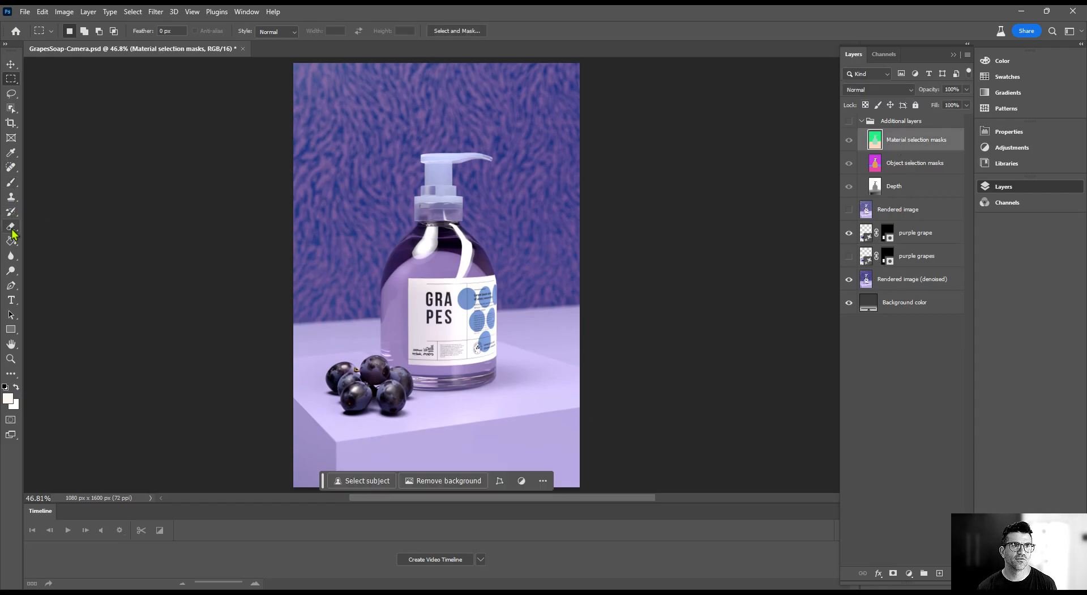
click(9, 107)
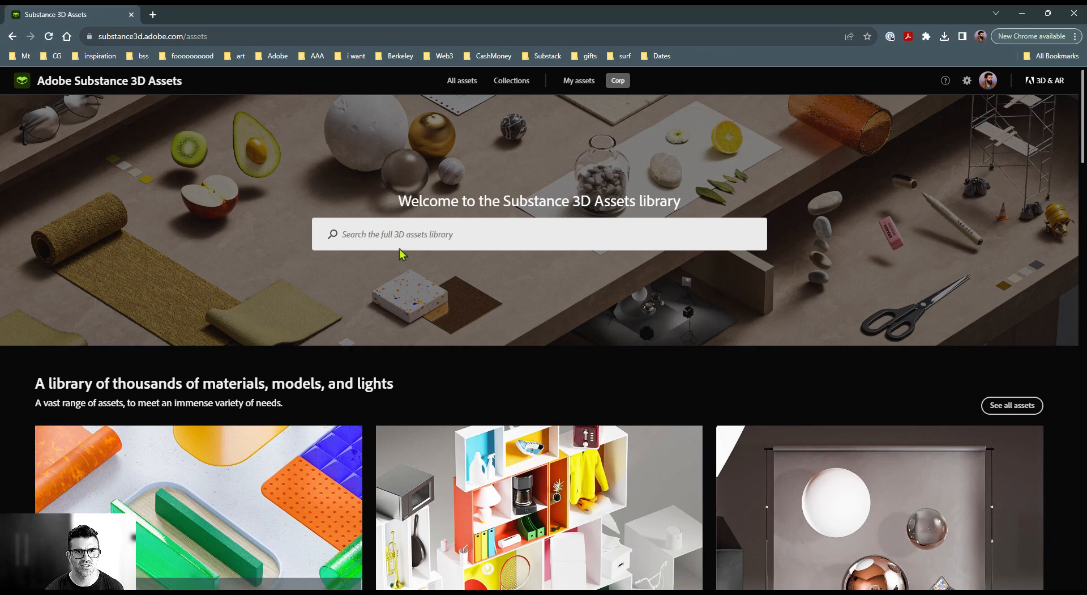
Search the asset library for 'juice' and open the Juice Box Set model
text(juice)
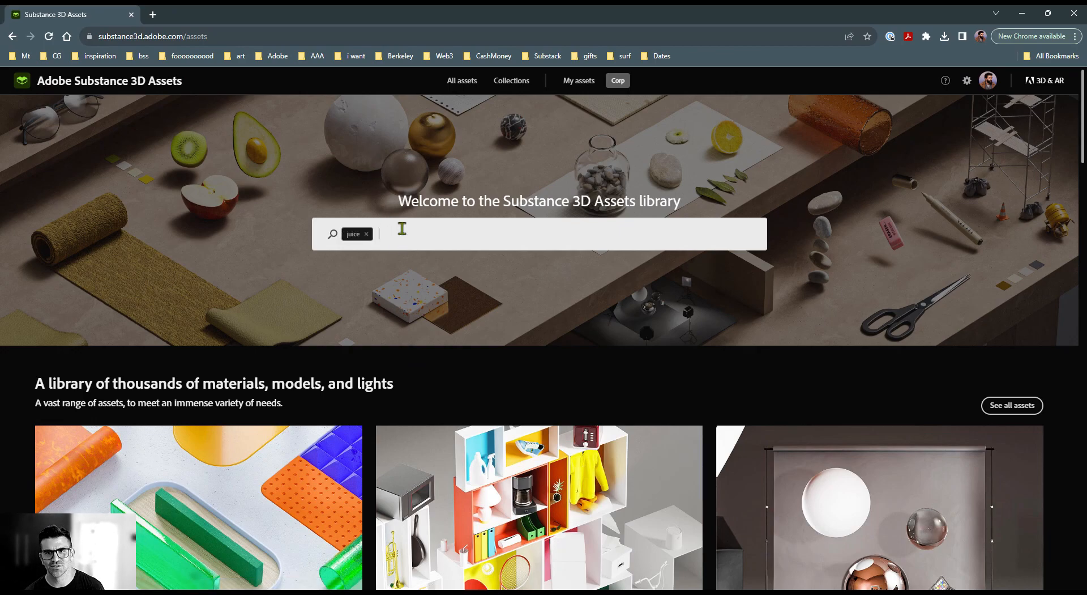
key(Enter)
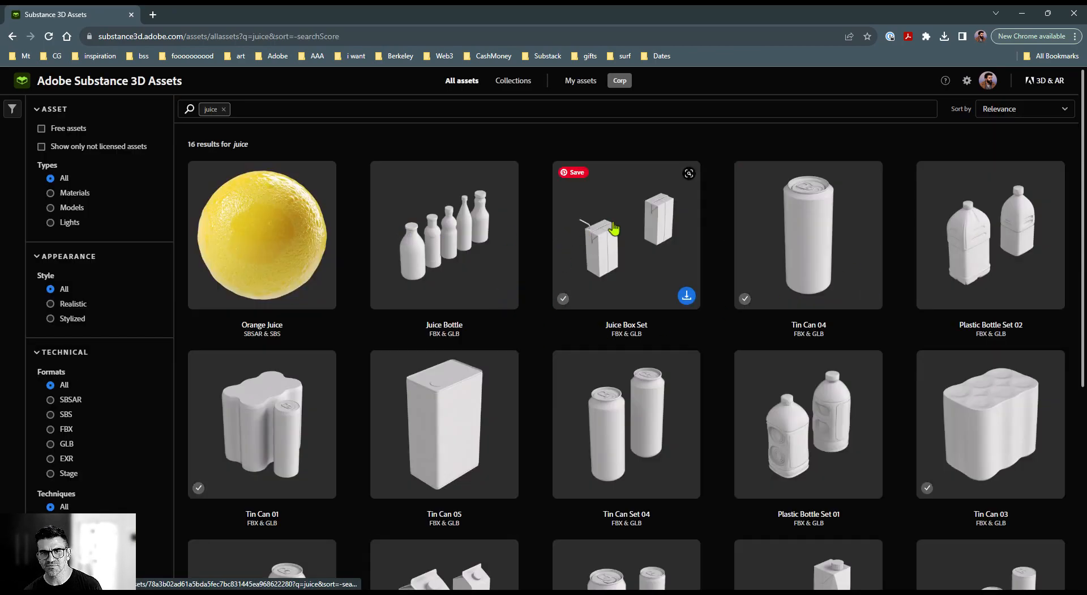
click(614, 229)
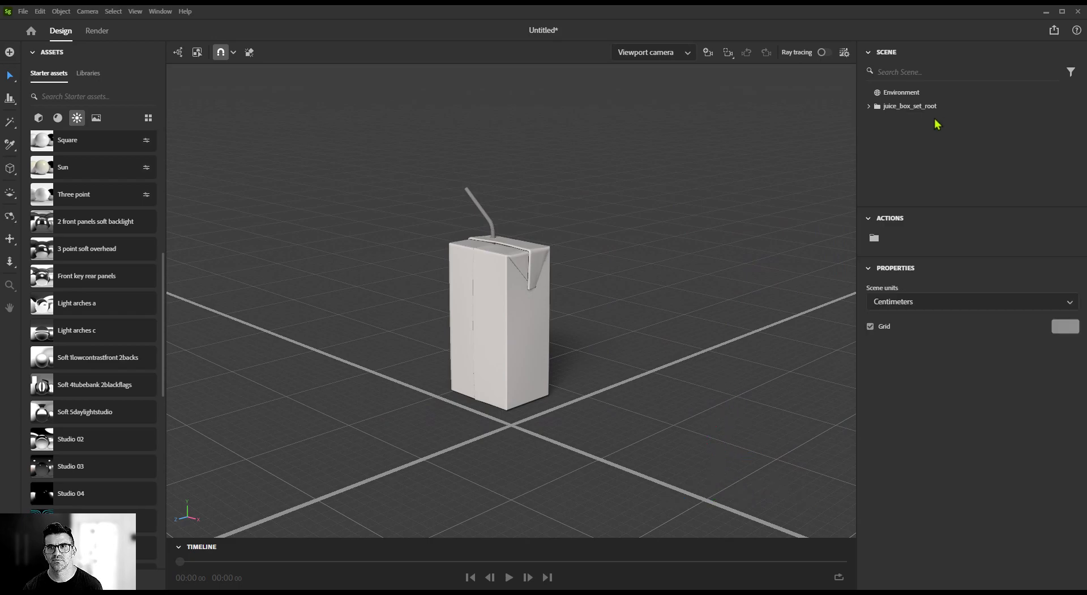
Rotate the juice box group -135° on Y and move it to the grid centre
click(909, 106)
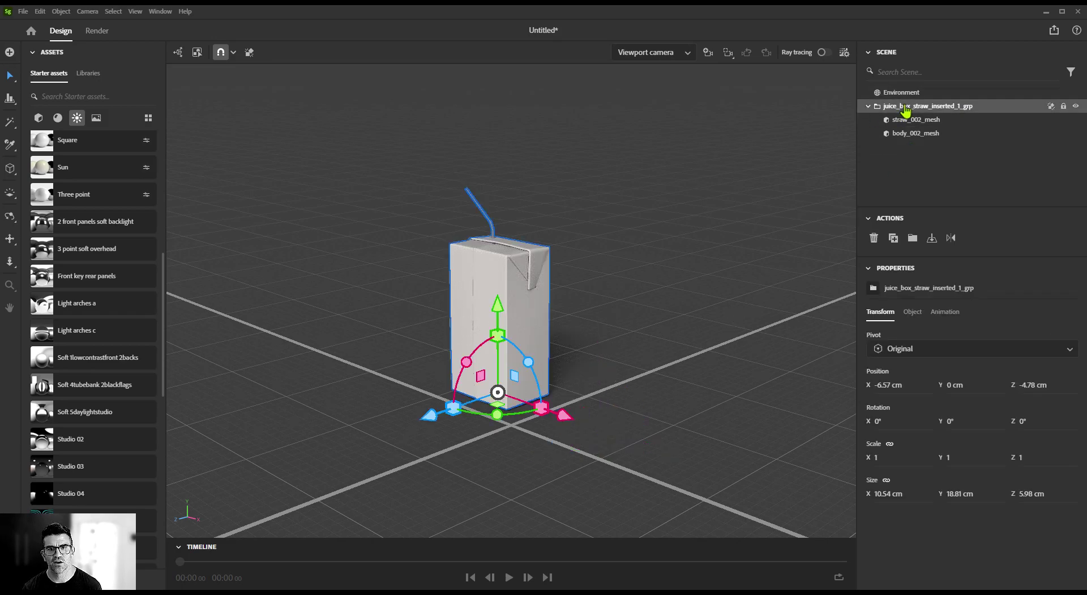
drag(497, 393, 537, 436)
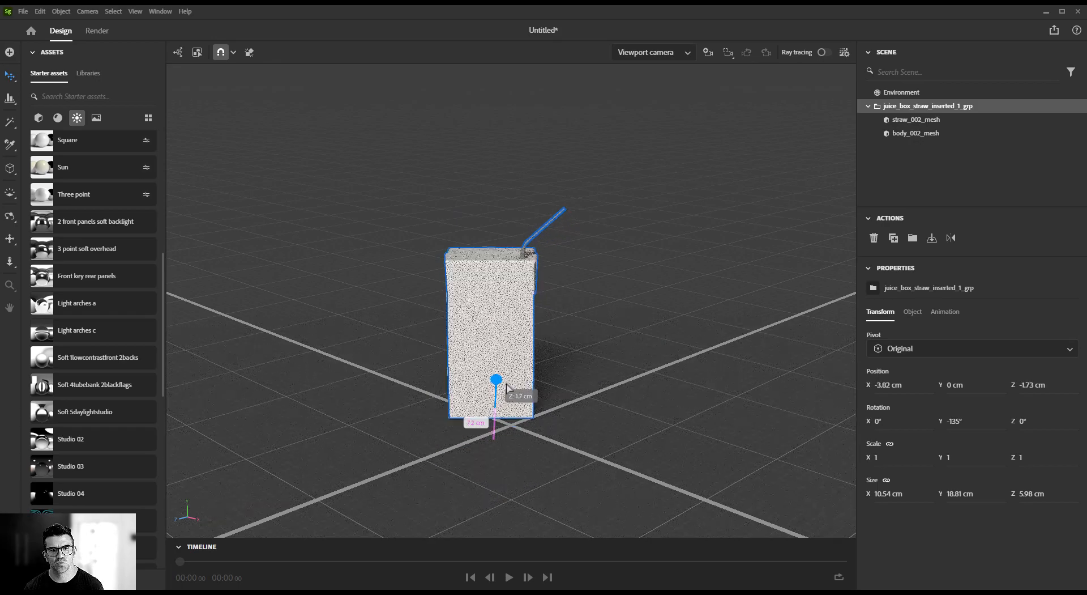
drag(495, 379, 486, 415)
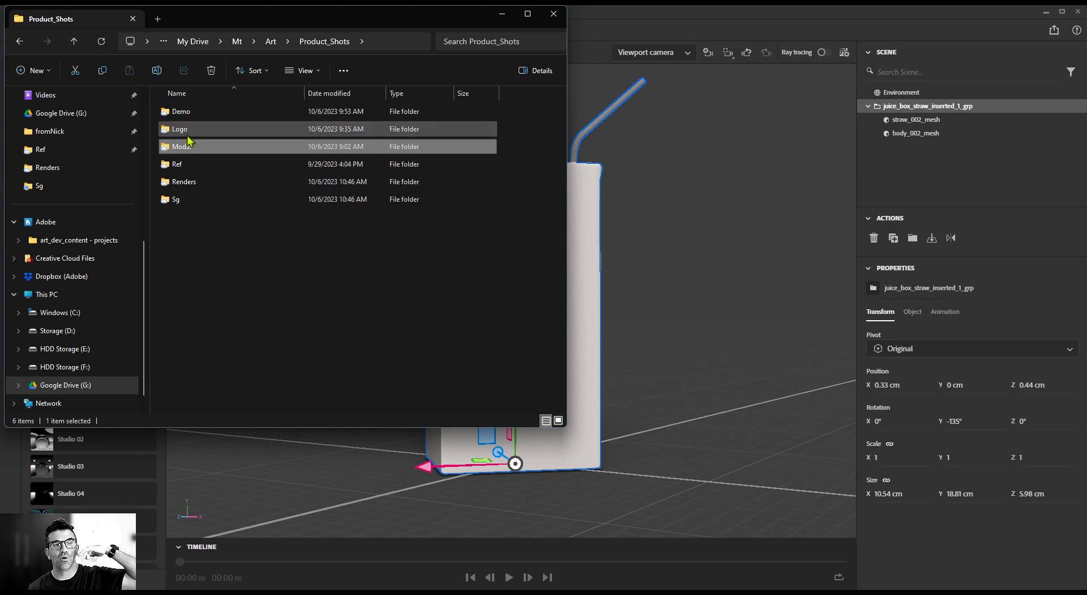
Open AppleJuice.ai from the Logo folder in Illustrator
click(181, 146)
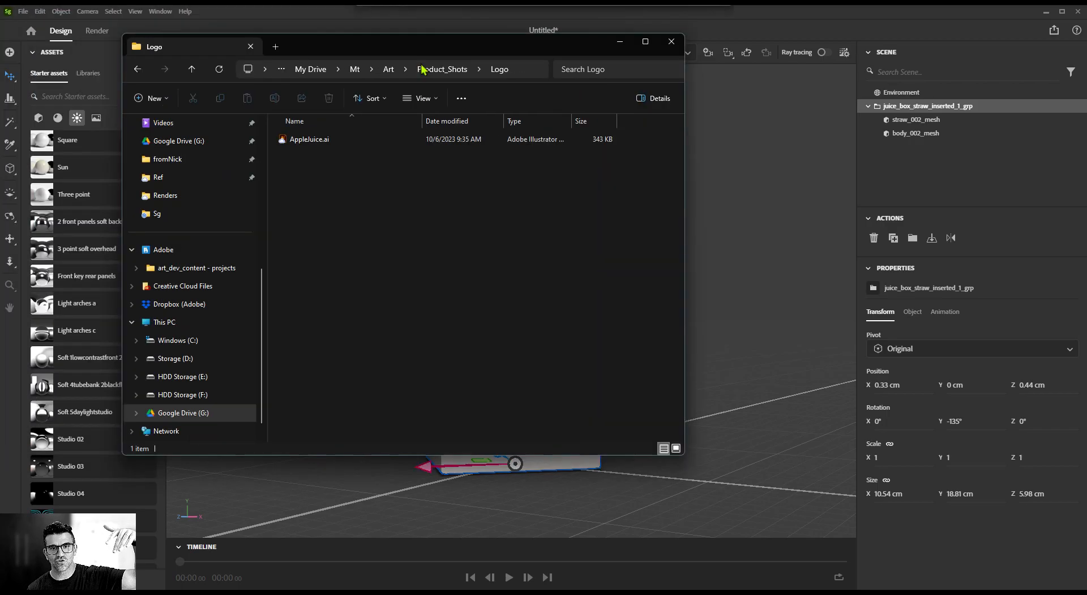
click(671, 41)
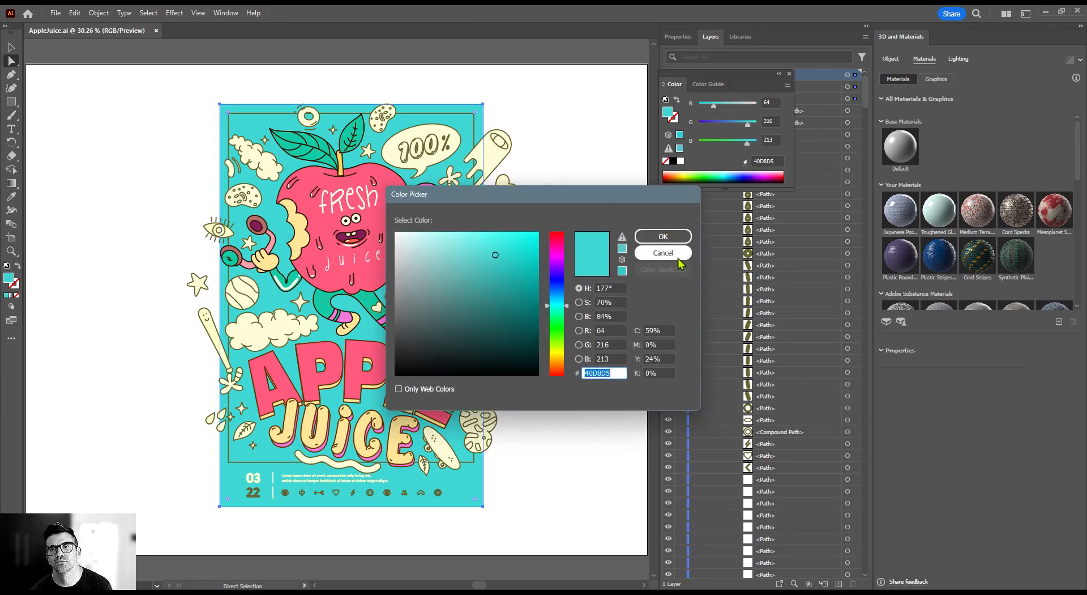
click(662, 236)
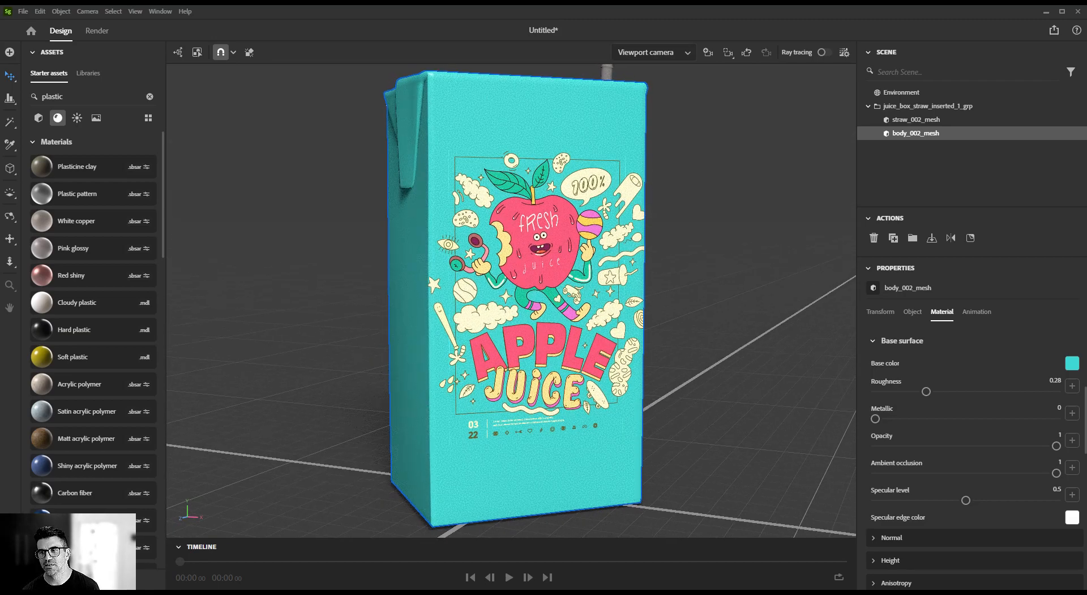
Set the juice box body's base colour to the artwork's teal 40D8D5 via the eyedropper
click(1072, 363)
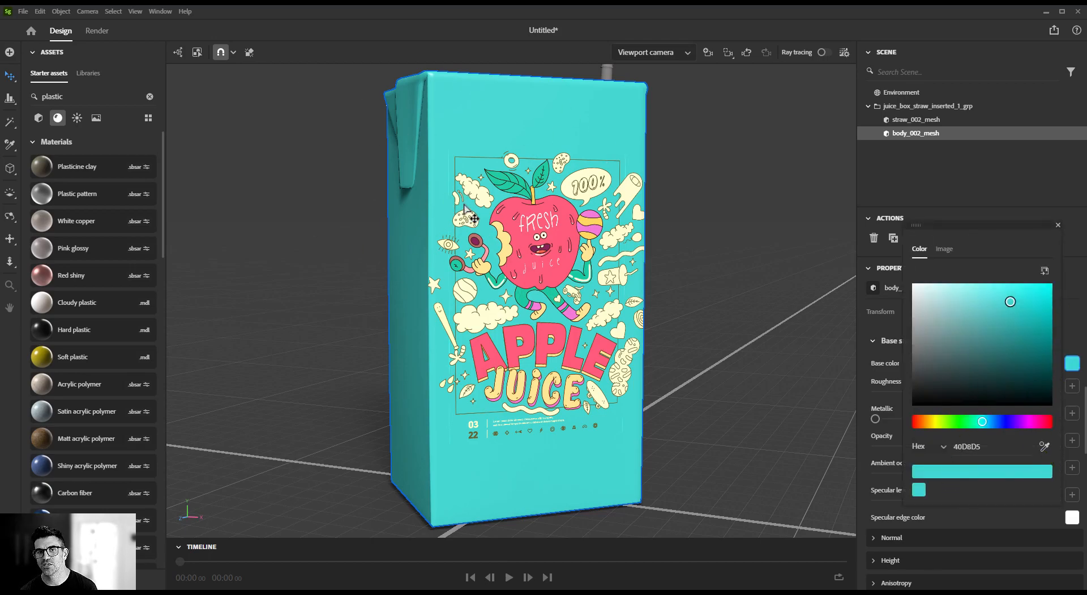
mouse_move(435, 242)
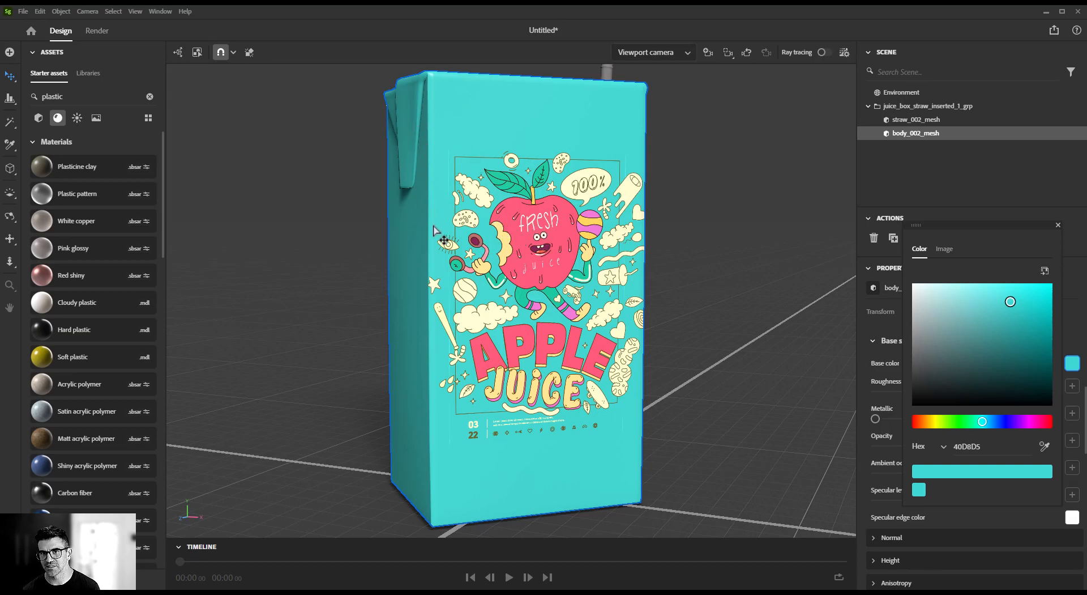
click(901, 91)
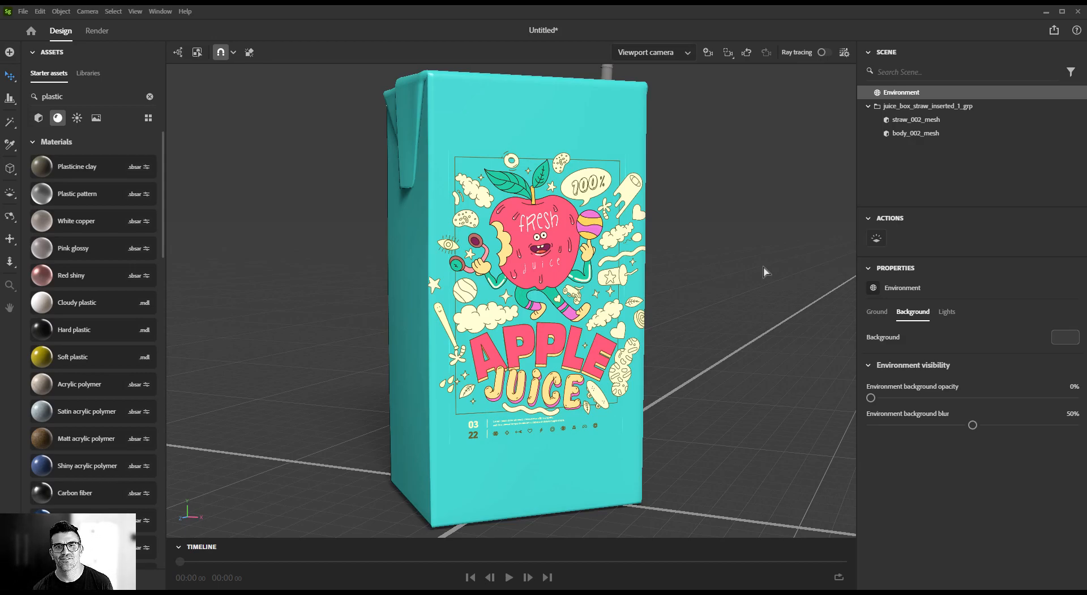
Give the straw mesh a pink base colour with hex FF597
click(824, 52)
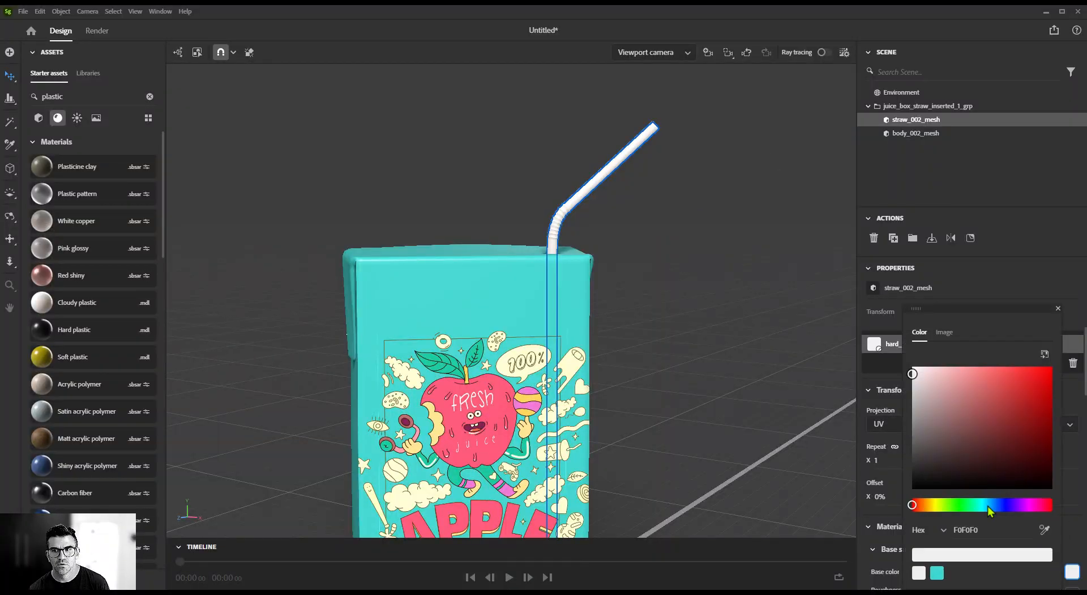
text(FF597)
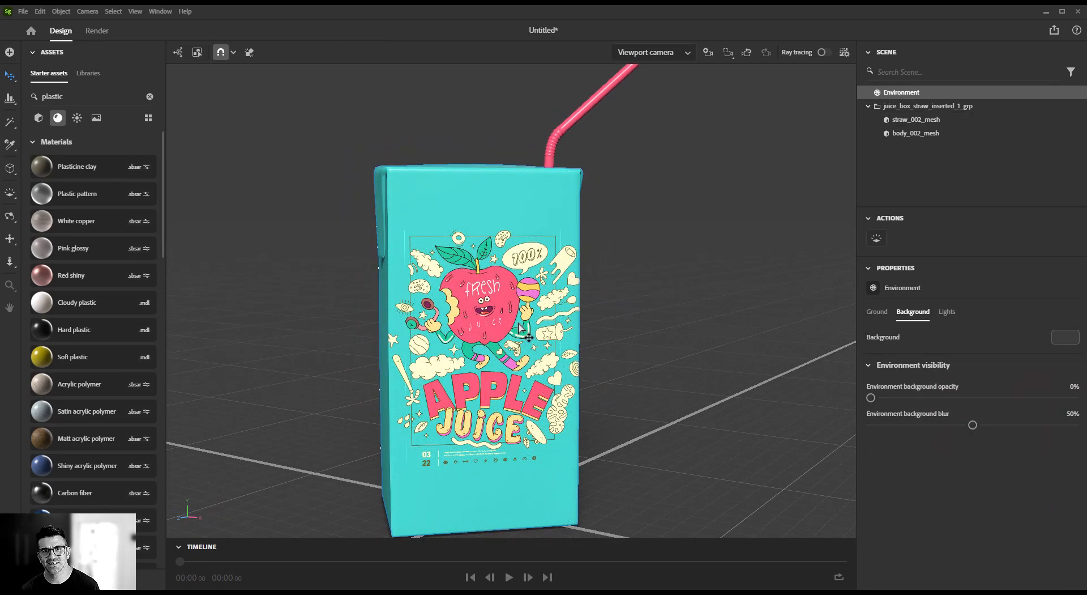
mouse_move(939, 238)
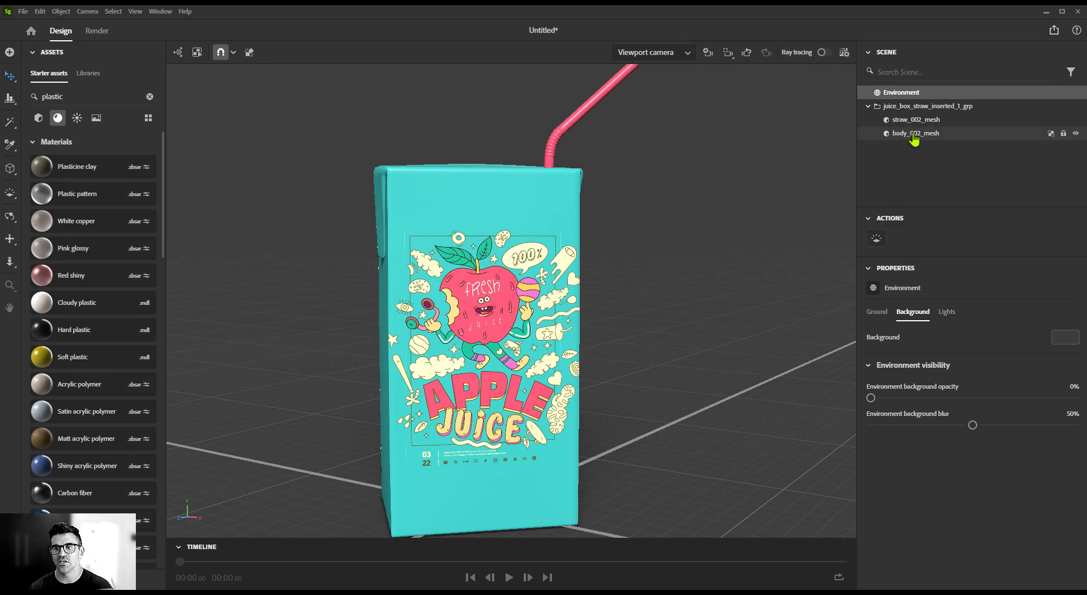
Select the juice box body and drag the Apple Juice decal down to 13.49% scale
click(915, 133)
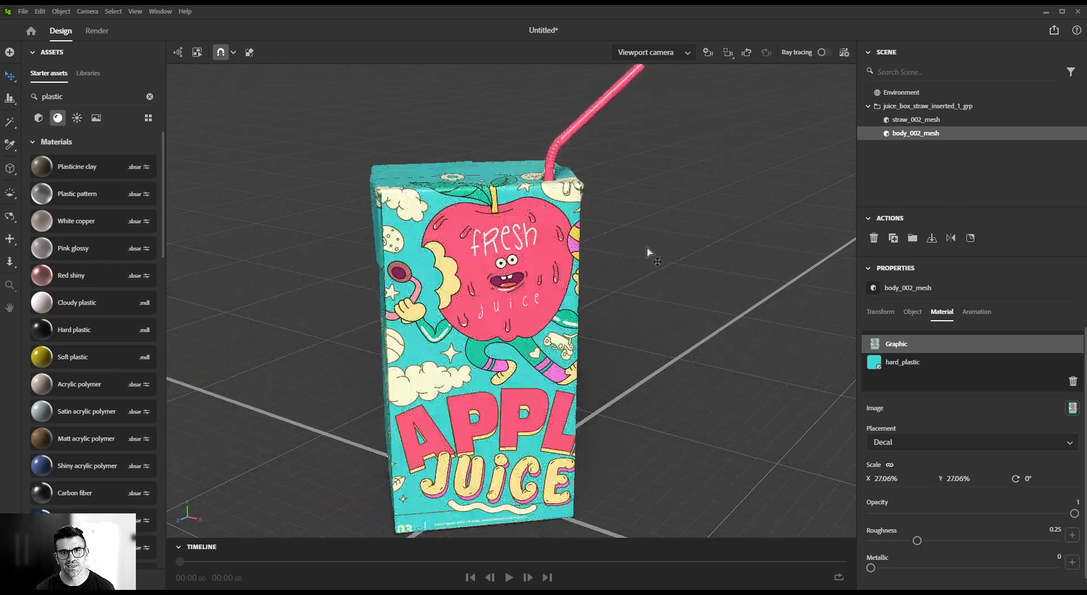
drag(656, 262, 634, 267)
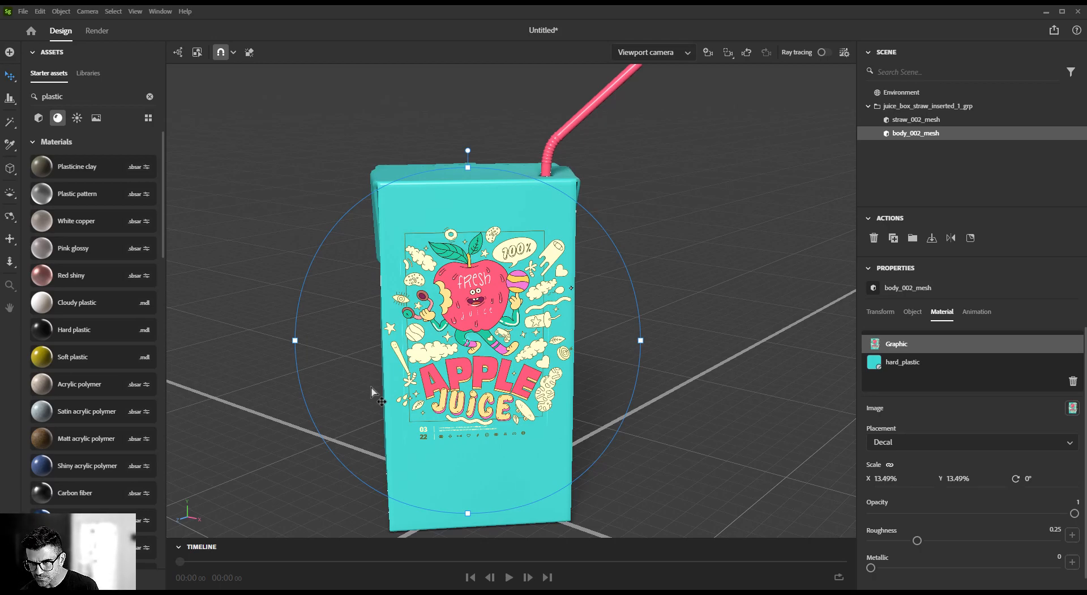
mouse_move(800, 228)
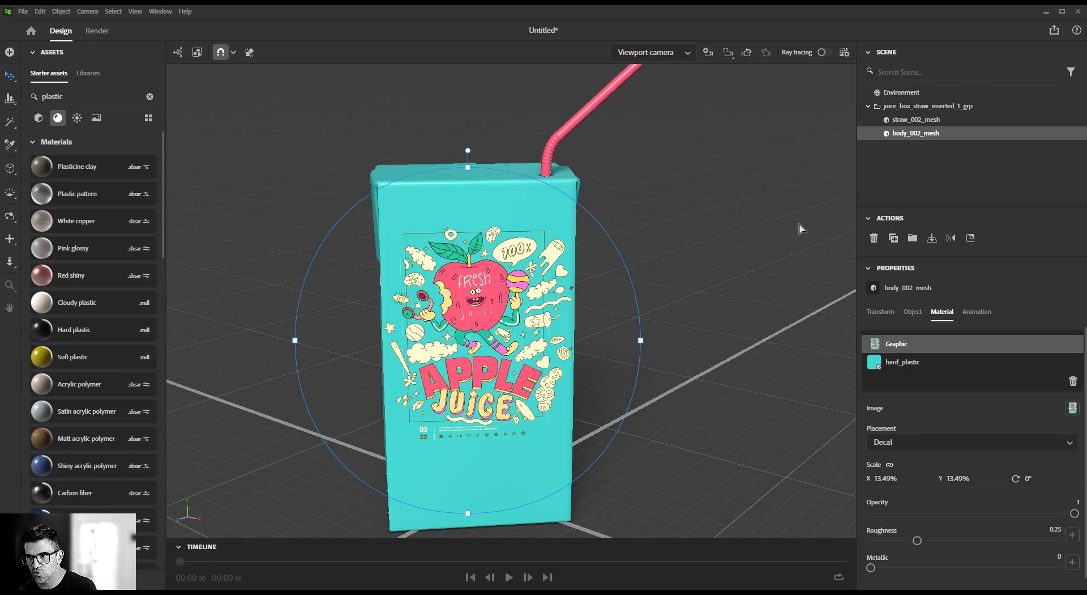
mouse_move(924, 354)
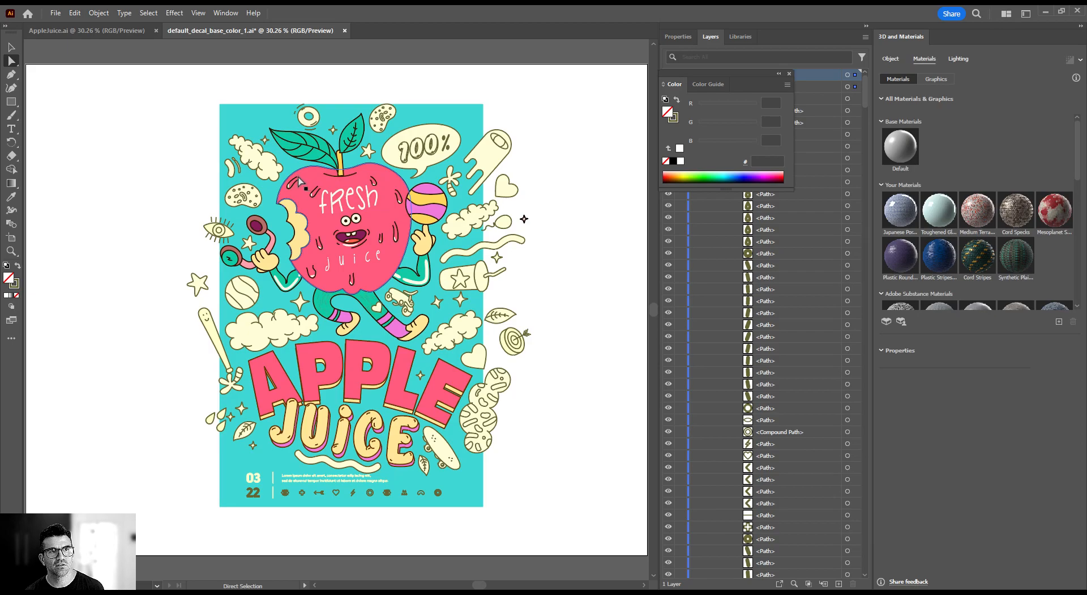
Edit default_decal_base_color_1.ai in Illustrator so the saved artwork enlarges the label to 22.43%
click(55, 12)
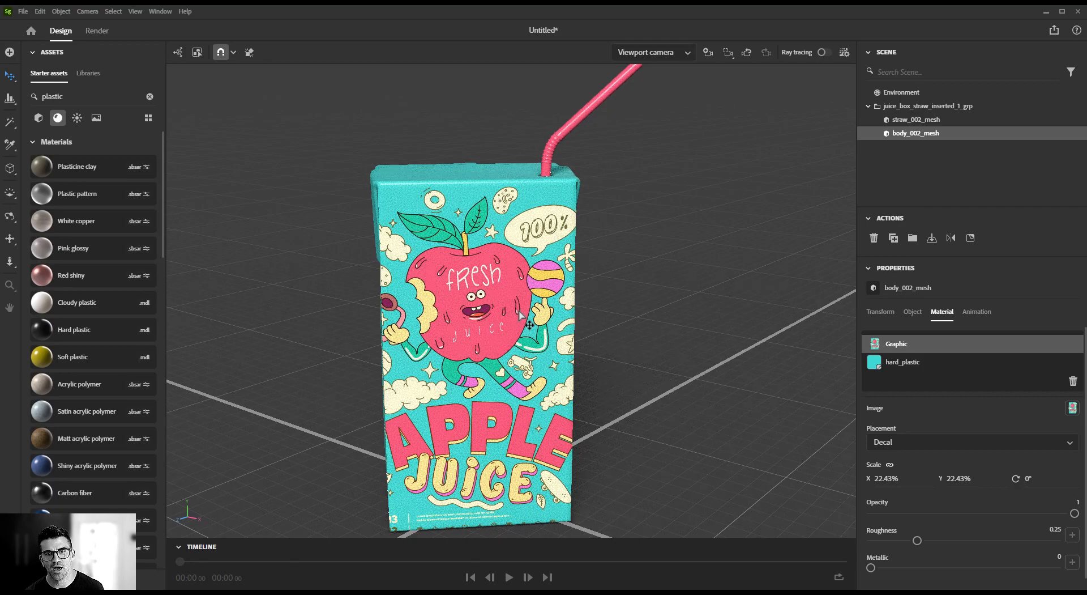
Zoom out to frame the whole juice box for the ray-traced preview
drag(520, 315, 787, 276)
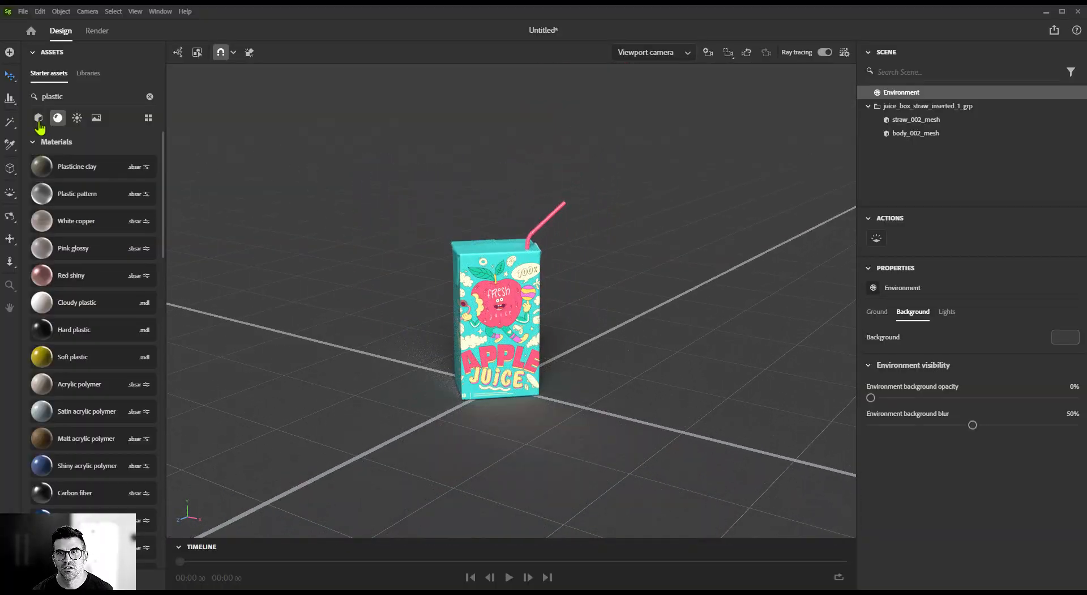
Add three planes and a cylinder from Basic shapes and stand the juice box on the cylinder podium
click(825, 50)
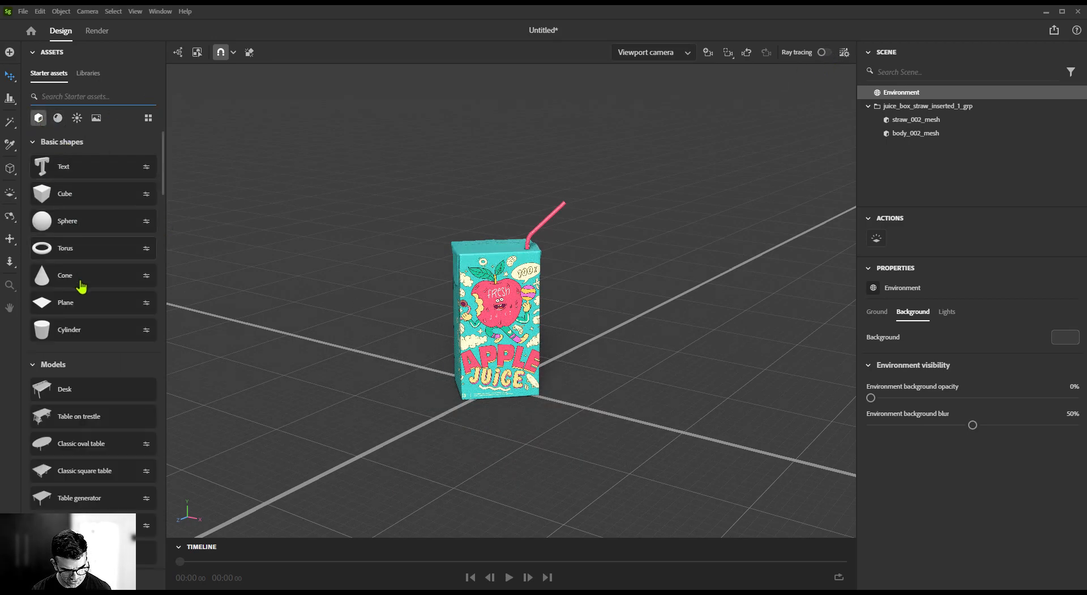
click(66, 303)
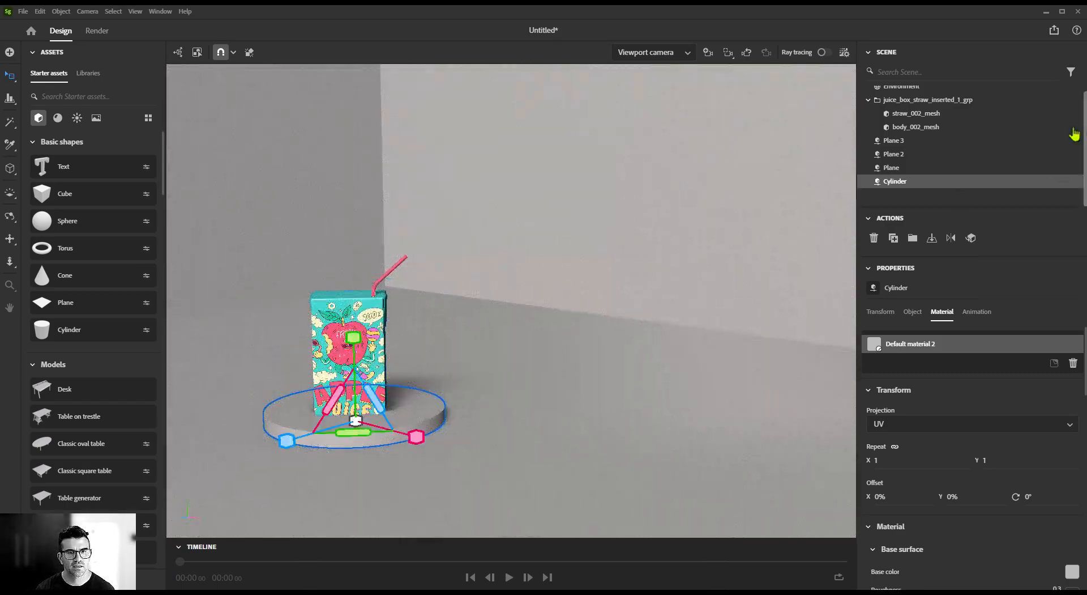
click(927, 99)
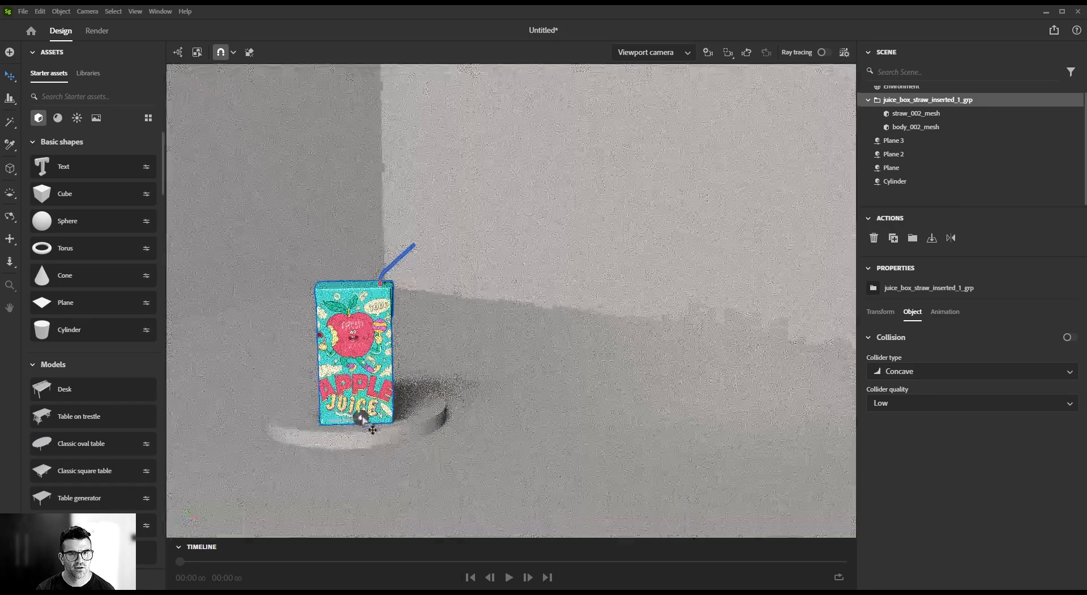
click(894, 180)
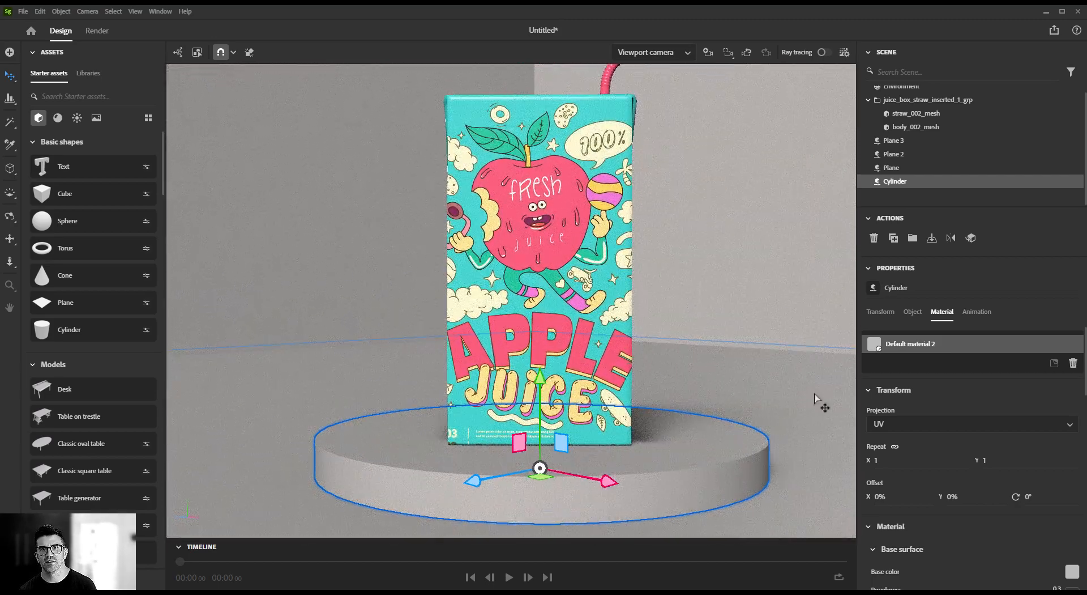
Add Camera 2 and set its output height to 1080 for a 1920 × 1080 landscape frame
click(708, 52)
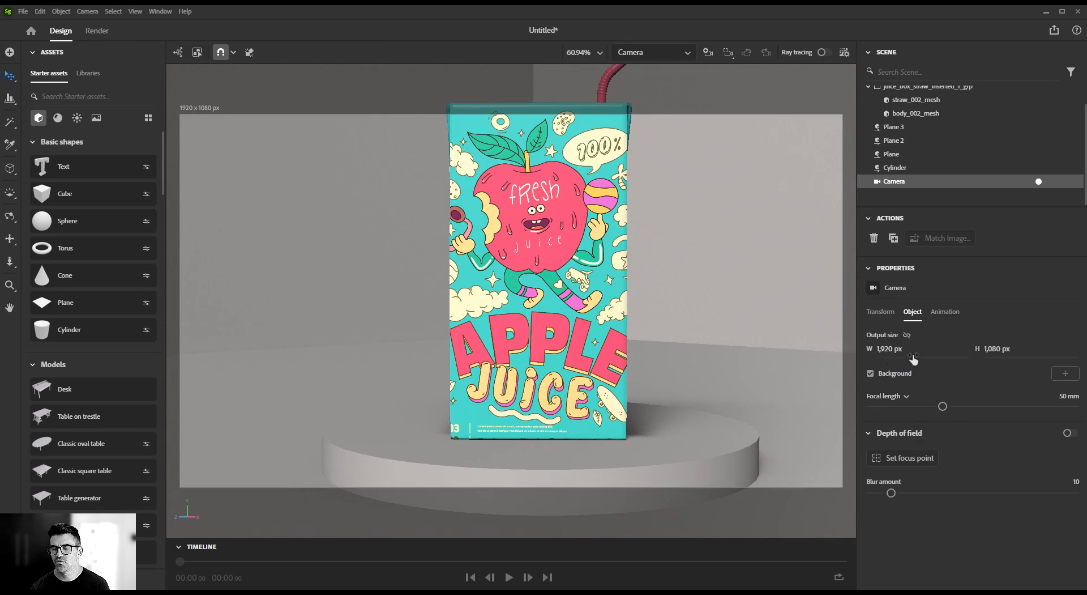
click(1066, 396)
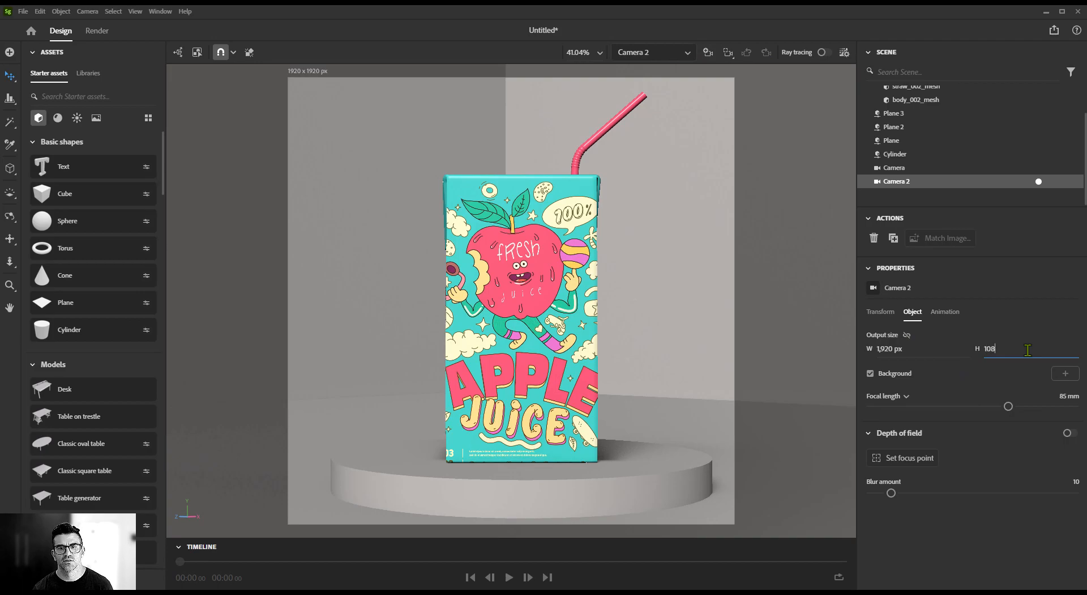
text(1080)
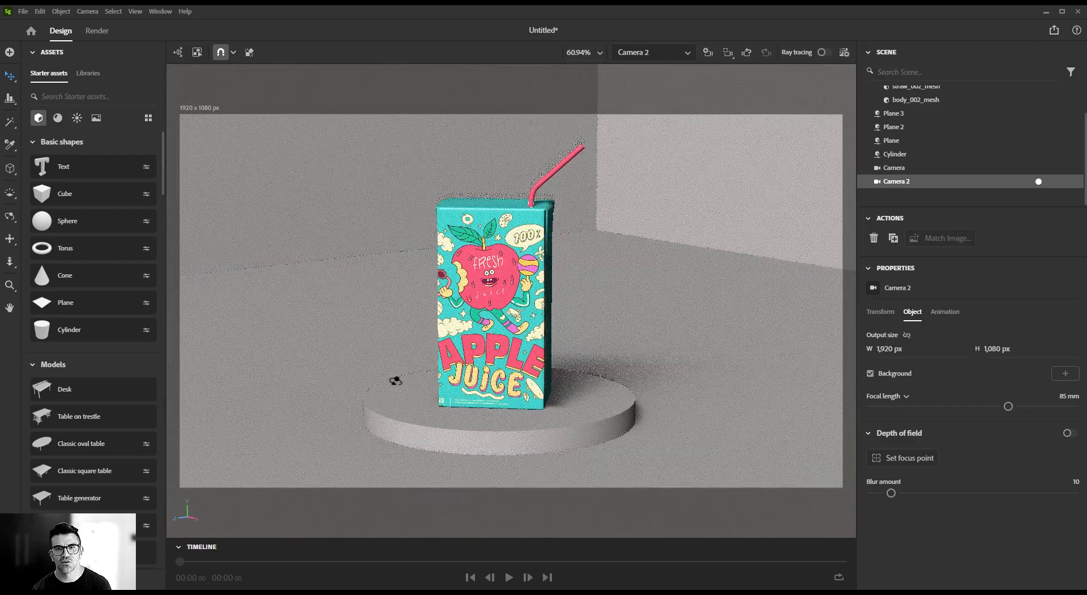
click(825, 52)
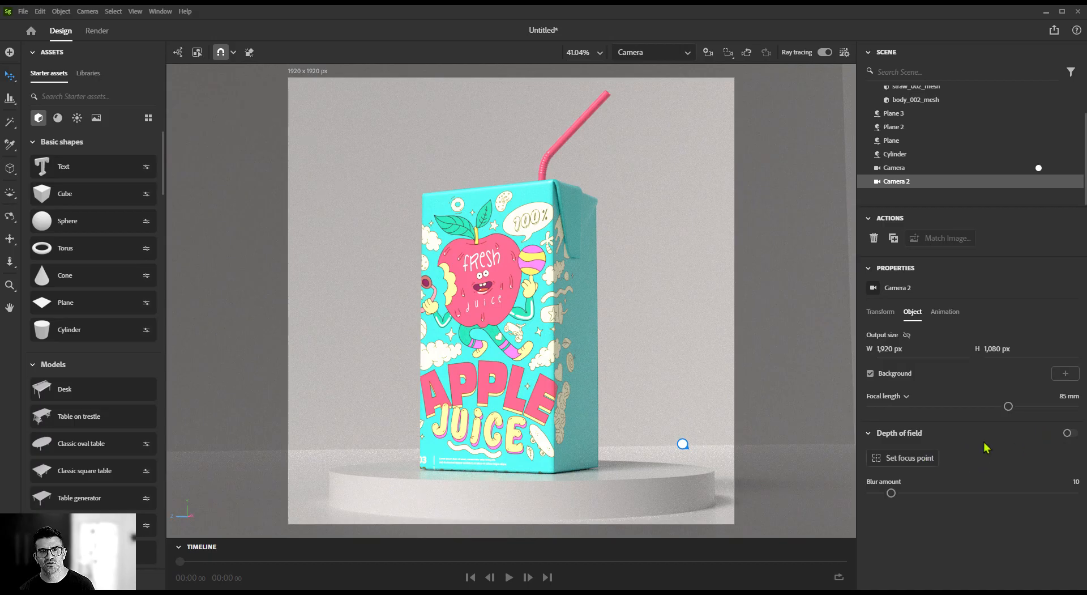
View through Camera 2, enable its depth of field and lower blur amount to 3.8
click(1068, 446)
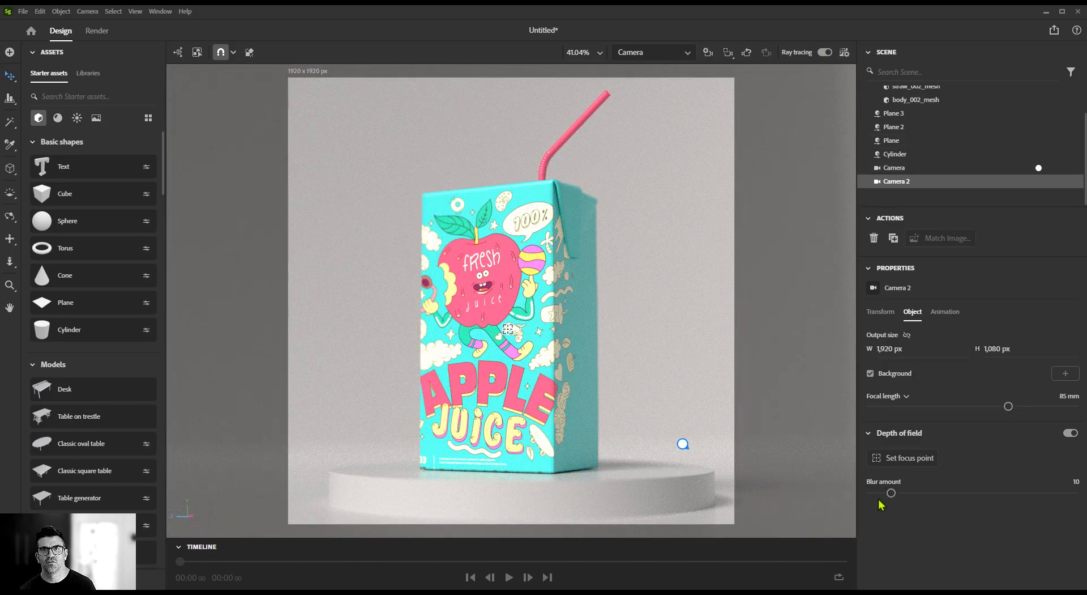
click(652, 52)
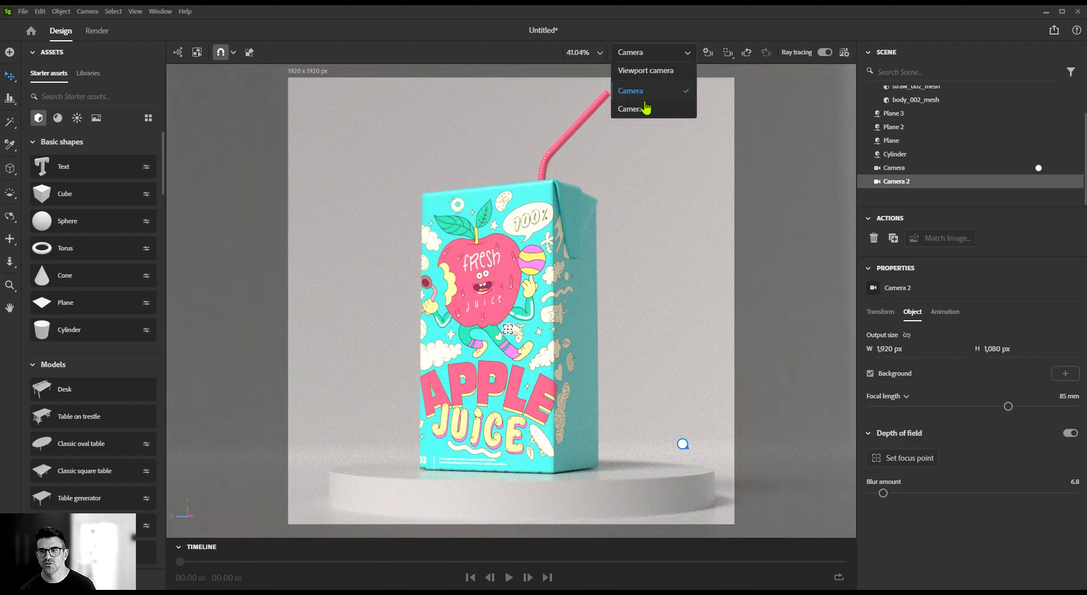
click(629, 108)
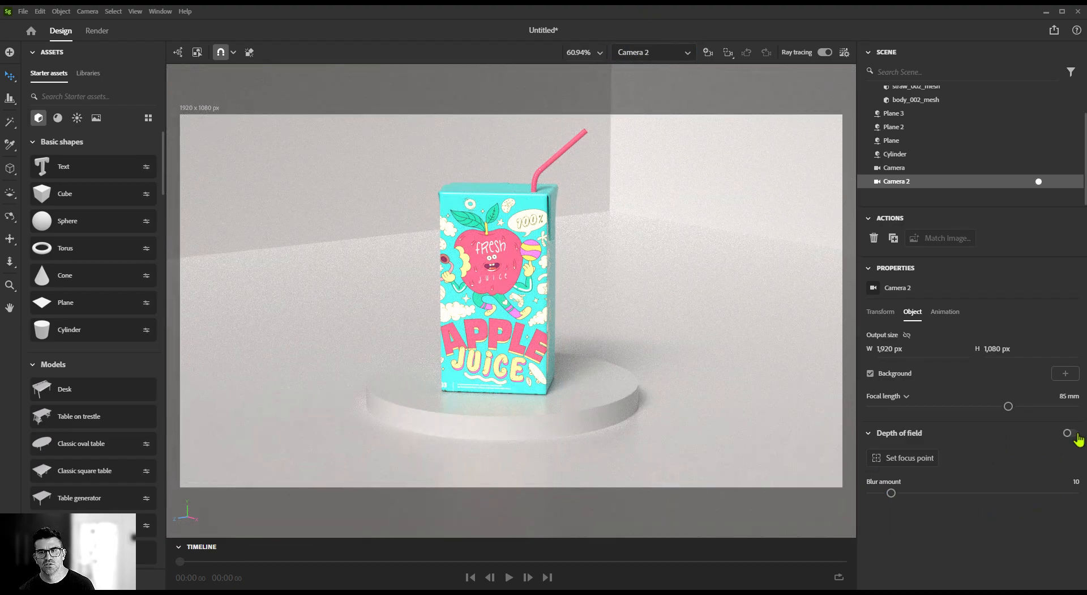
click(1069, 433)
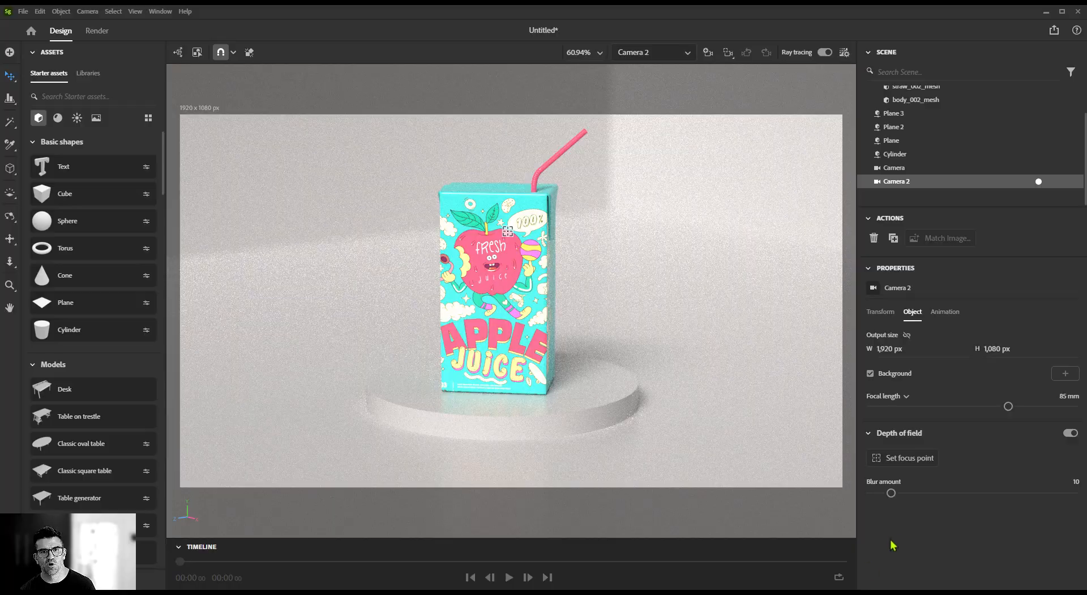
drag(892, 492, 877, 492)
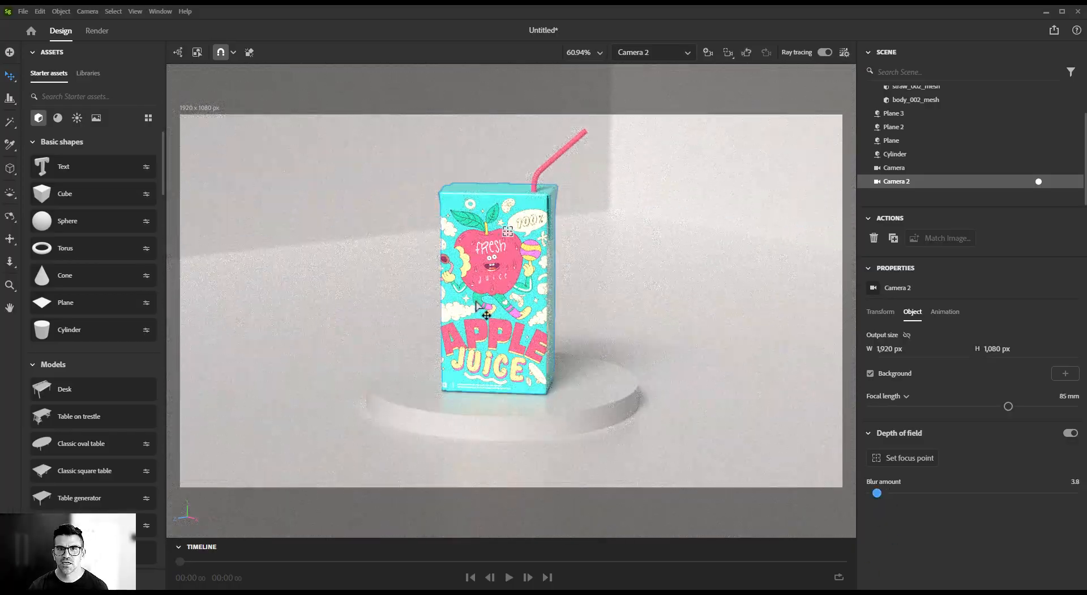
Set the base colour of the backdrop planes and podium cylinder to pale teal B4DEDD
click(895, 153)
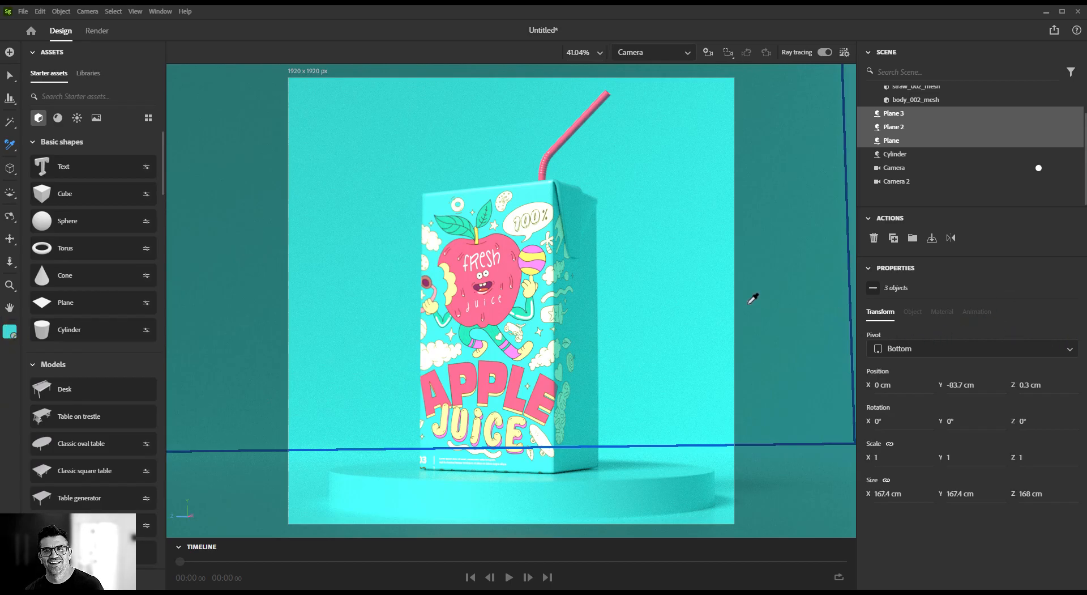
click(972, 348)
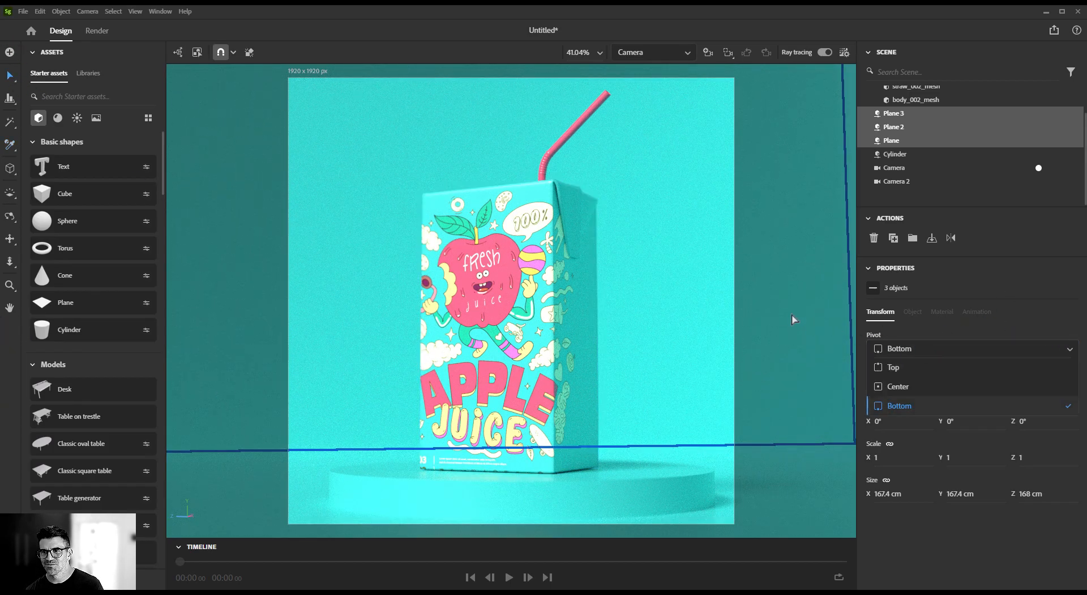
click(901, 112)
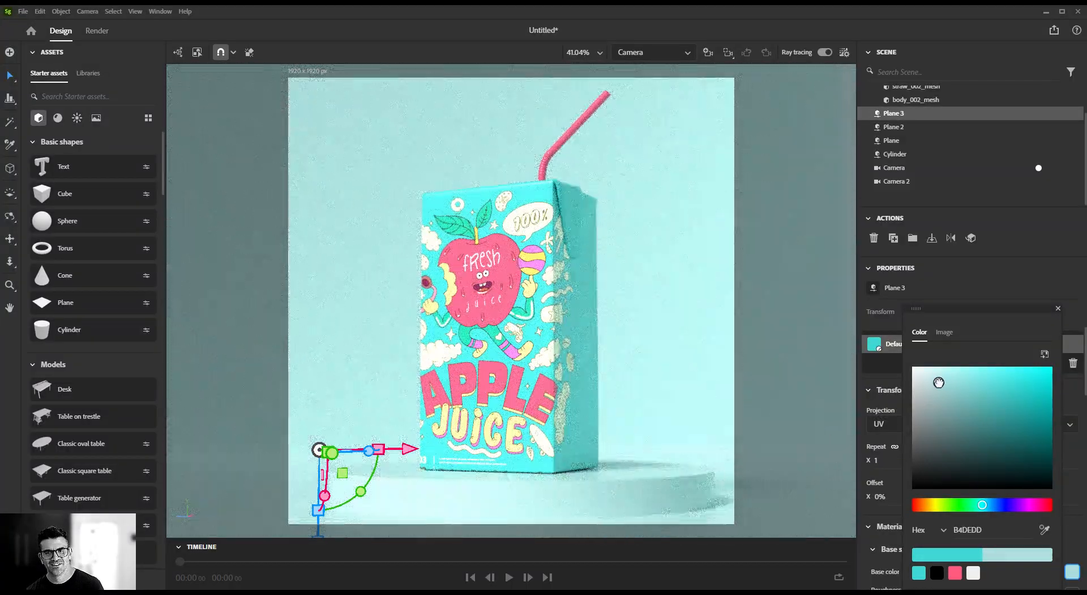
click(896, 152)
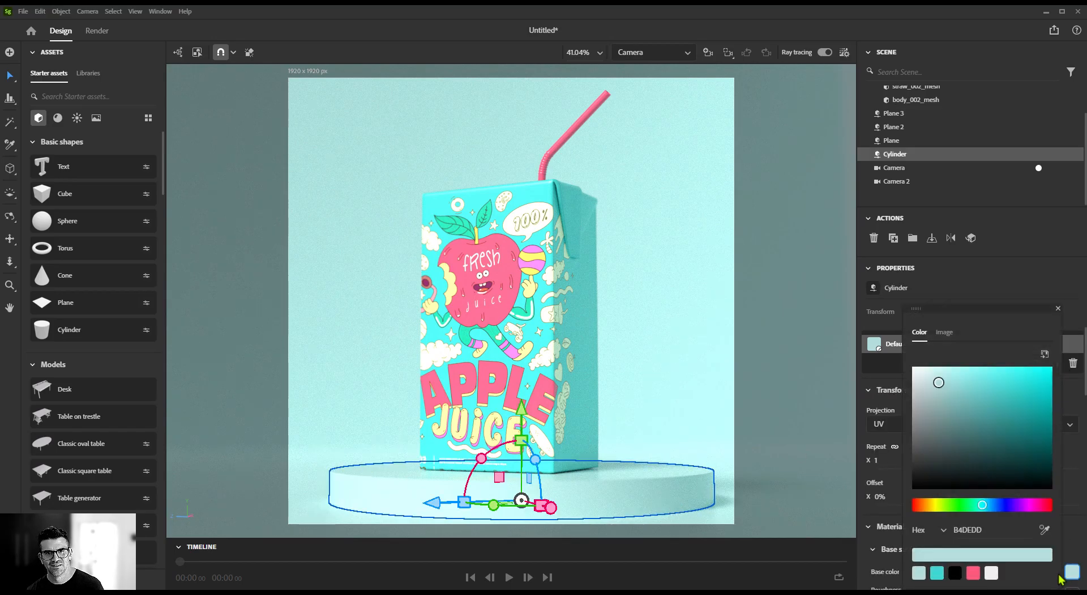
click(973, 572)
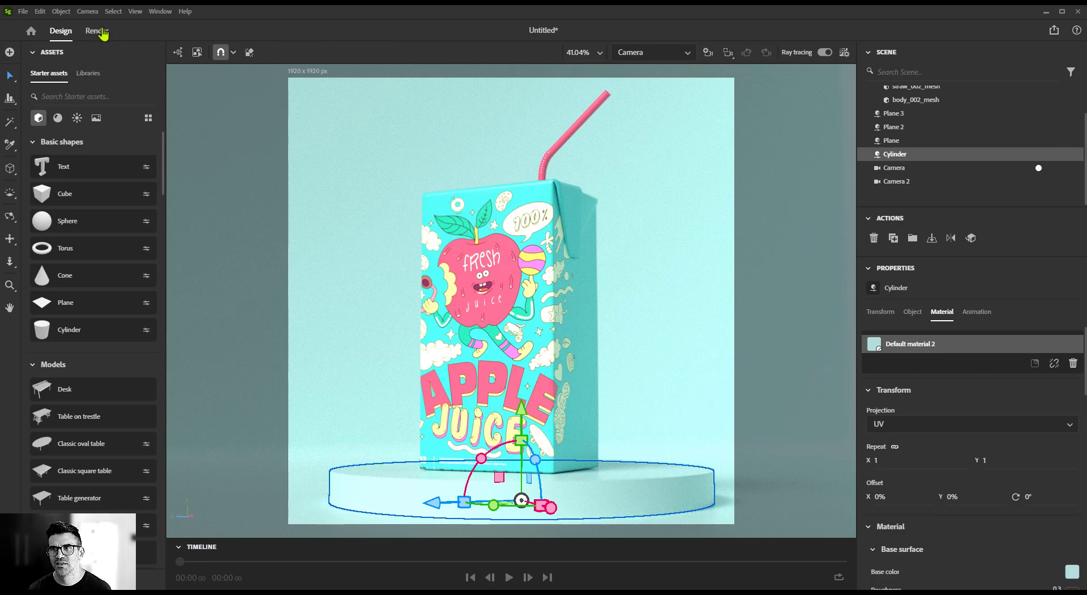
Save the scene under the new name AppleJuice
click(95, 31)
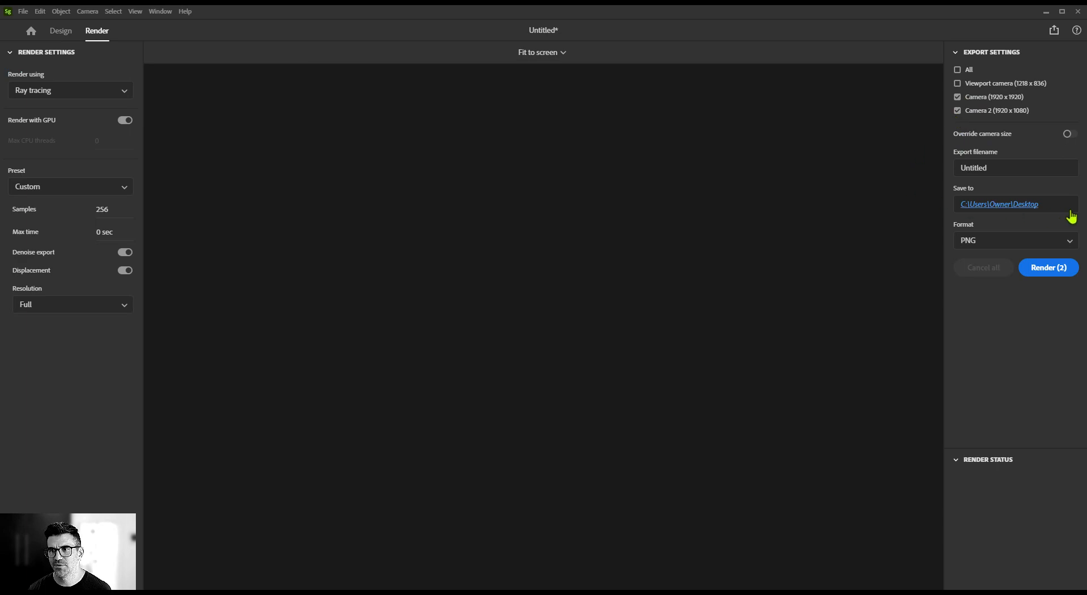
click(1015, 240)
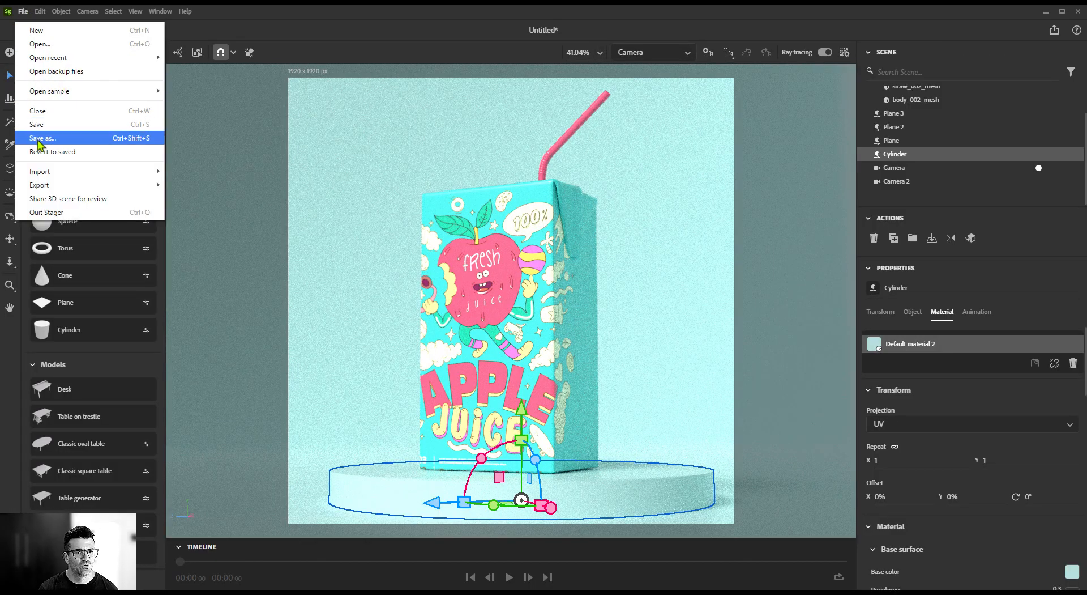
click(41, 137)
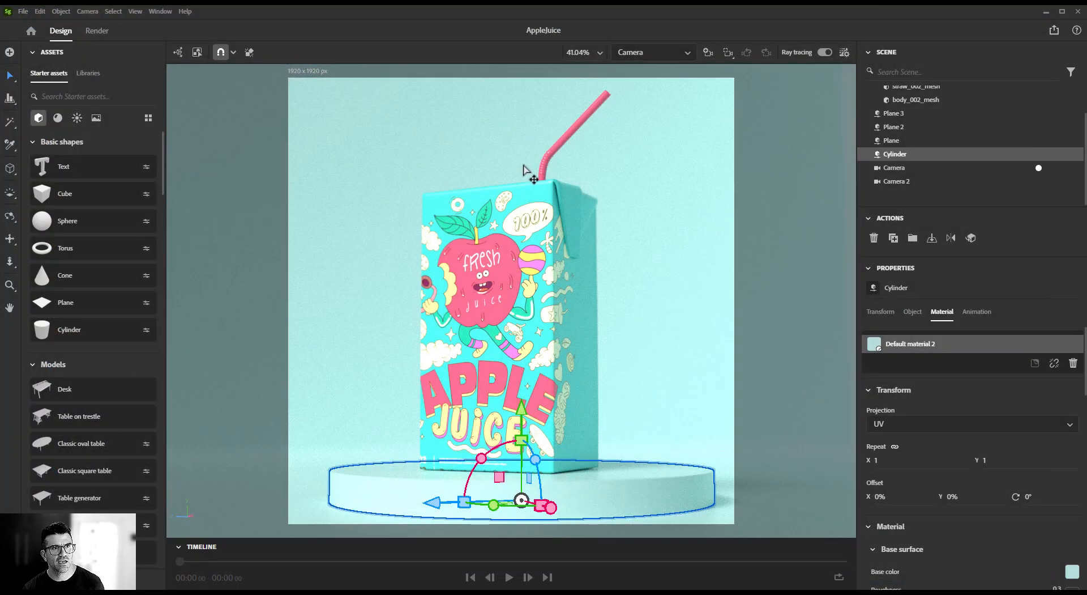
Set the render destination to the Renders folder as PSD and choose the quality preset
click(98, 31)
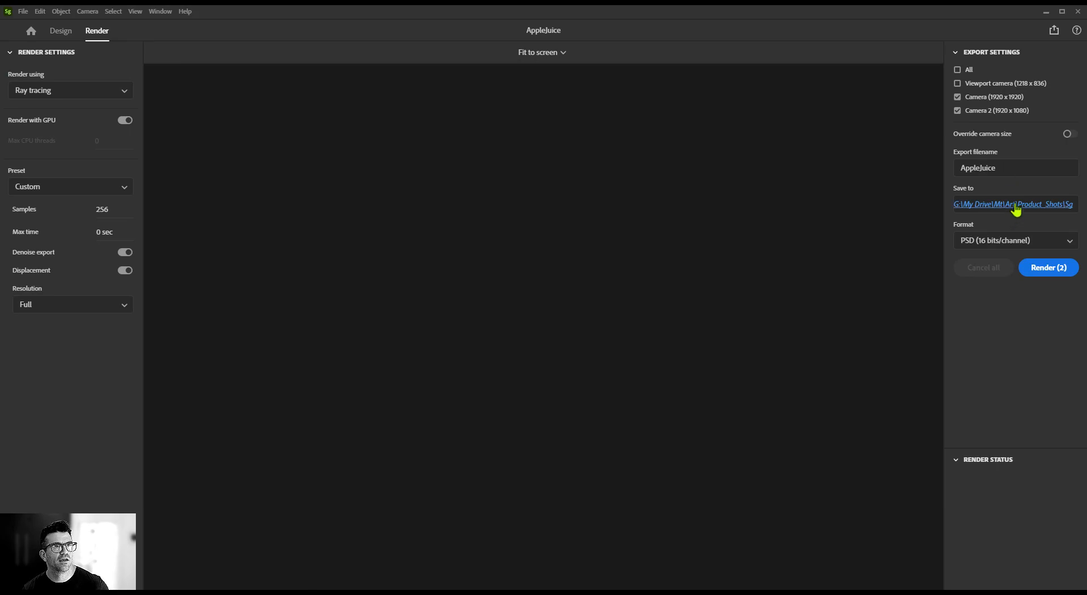
click(1015, 204)
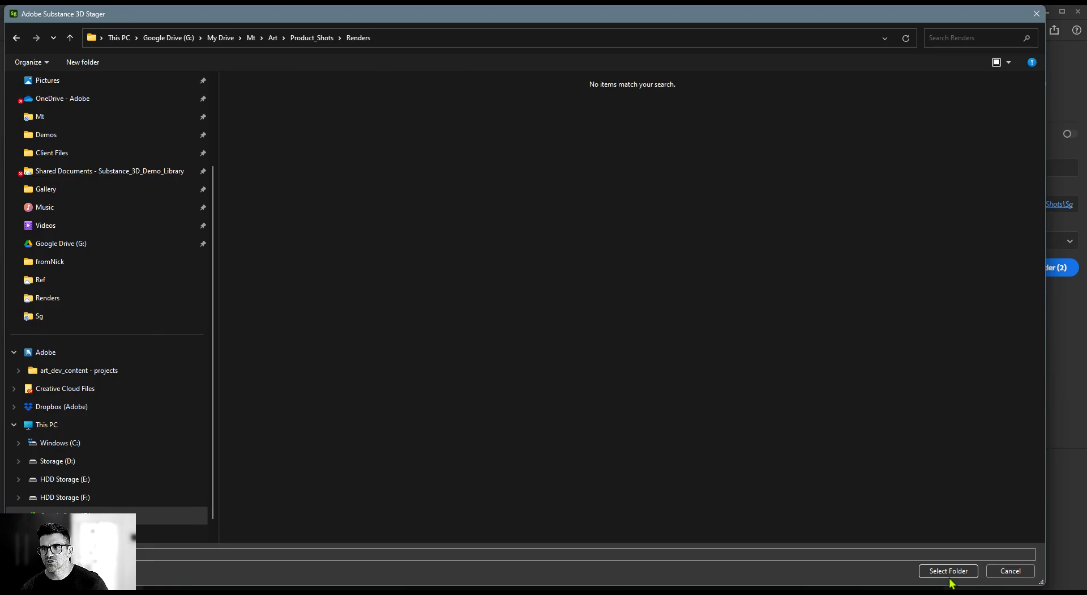
click(948, 569)
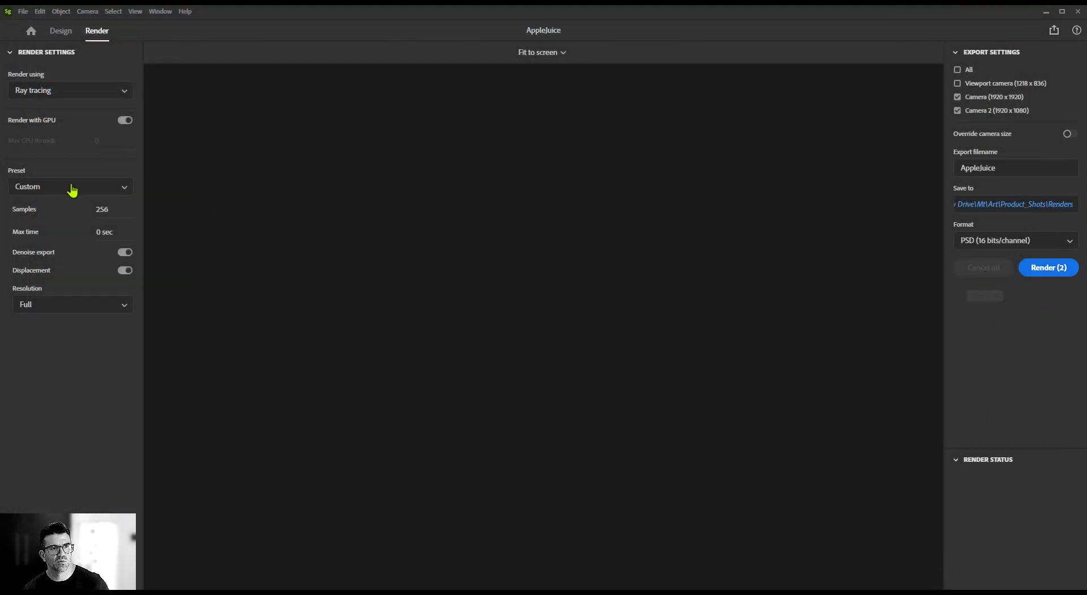
click(70, 186)
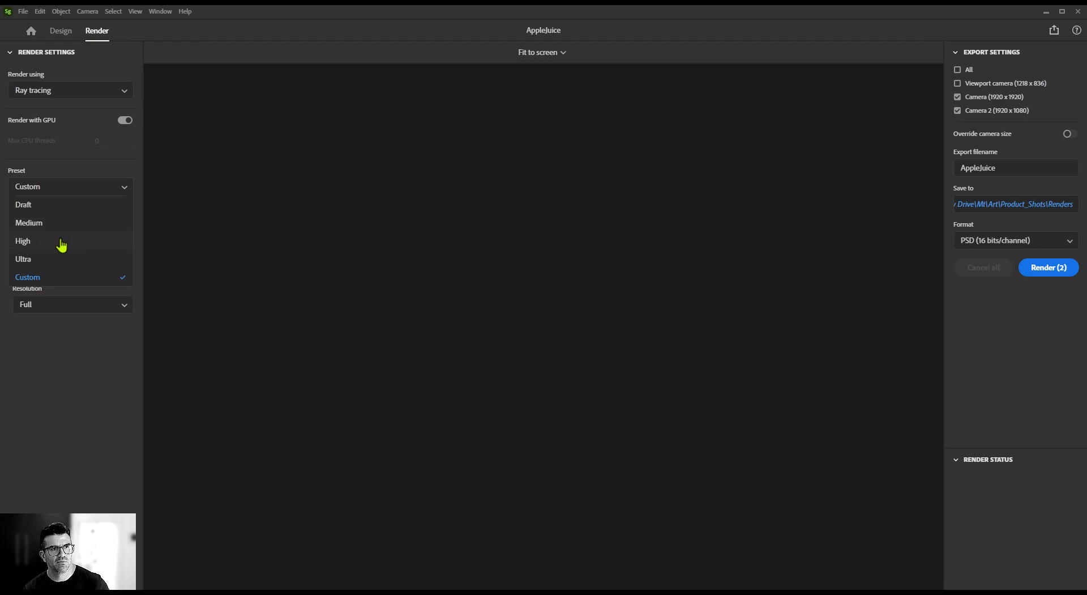
click(30, 222)
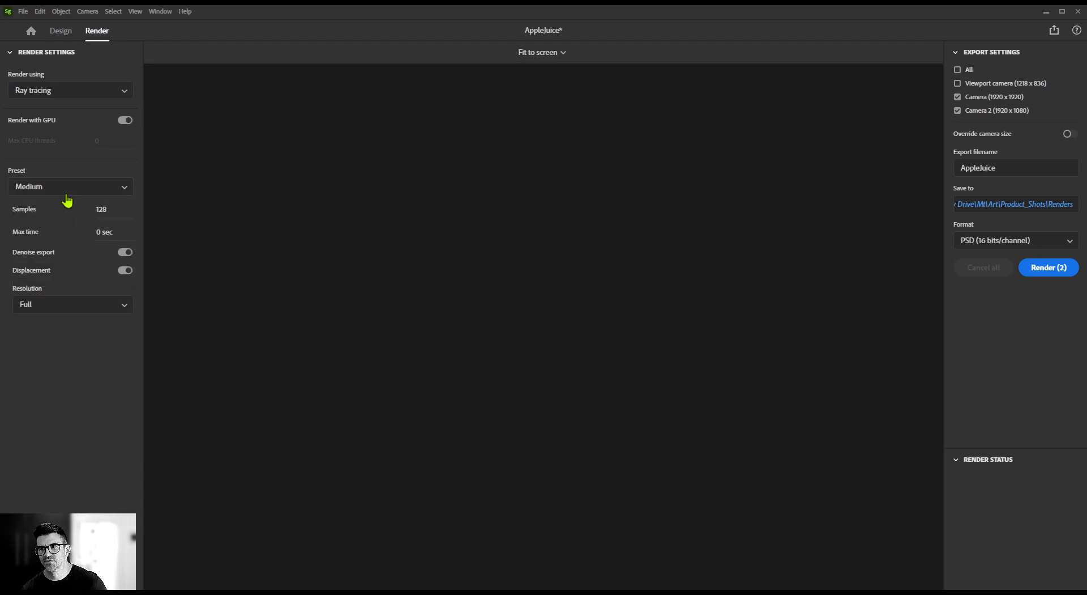
click(1049, 266)
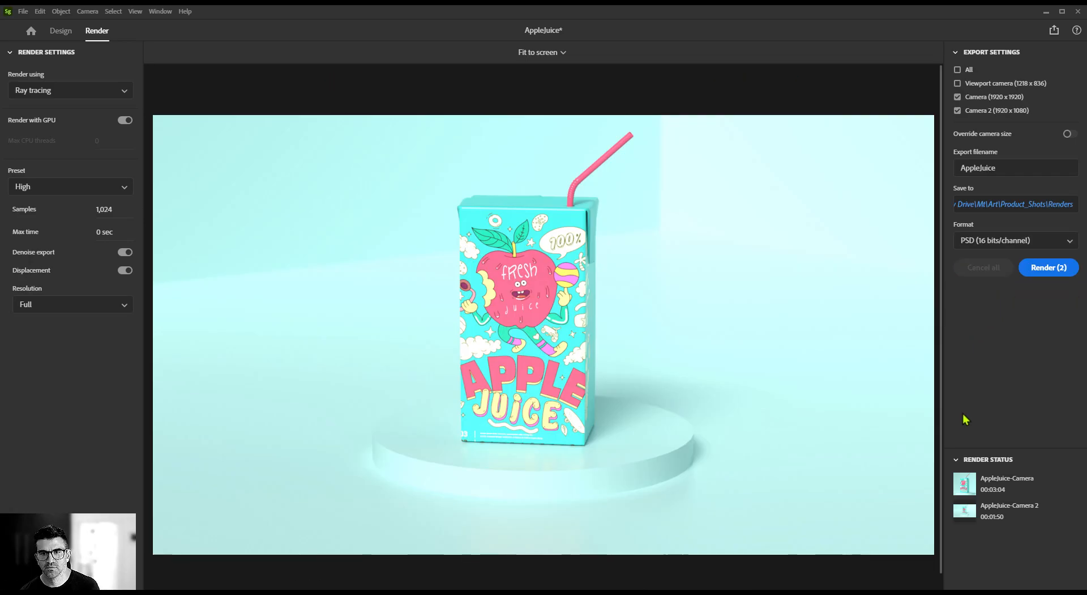
mouse_move(1013, 515)
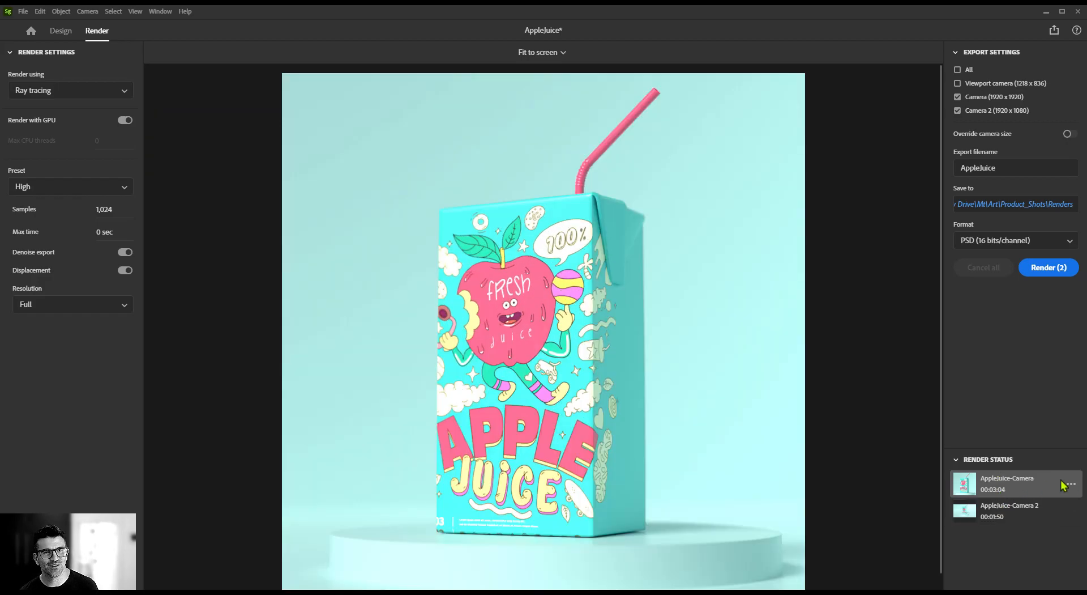
mouse_move(920, 524)
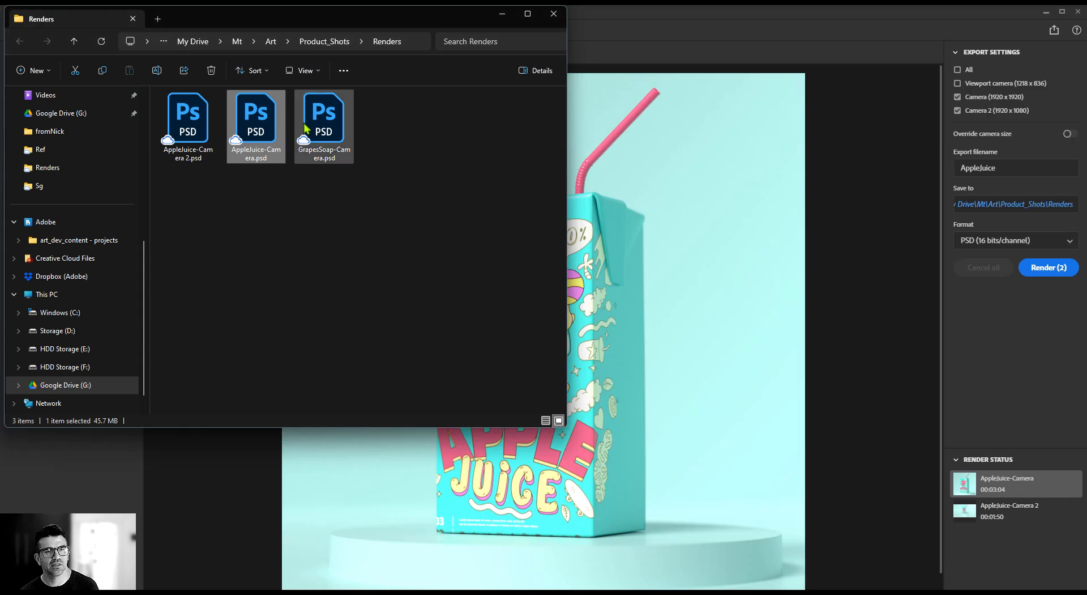
Open AppleJuice-Camera.psd and AppleJuice-Camera 2.psd in Photoshop and view the square render
click(188, 119)
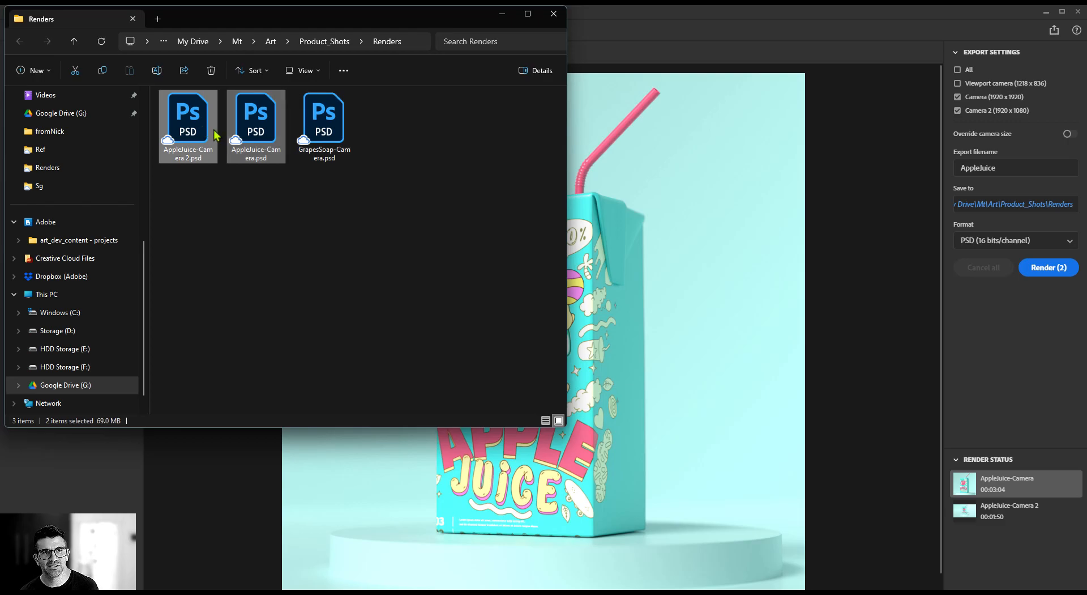
mouse_move(226, 147)
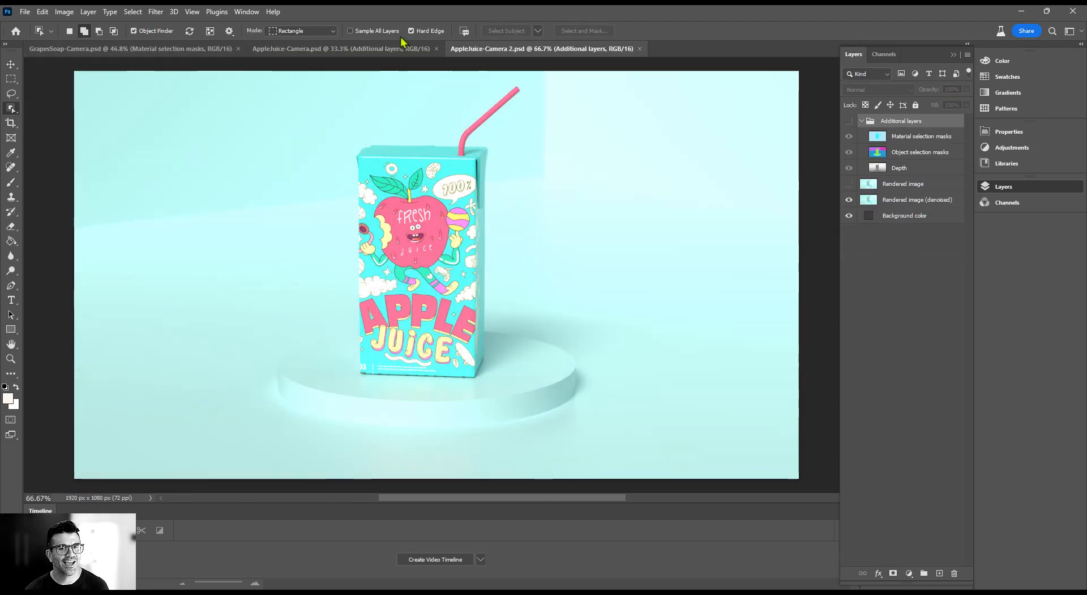
click(327, 48)
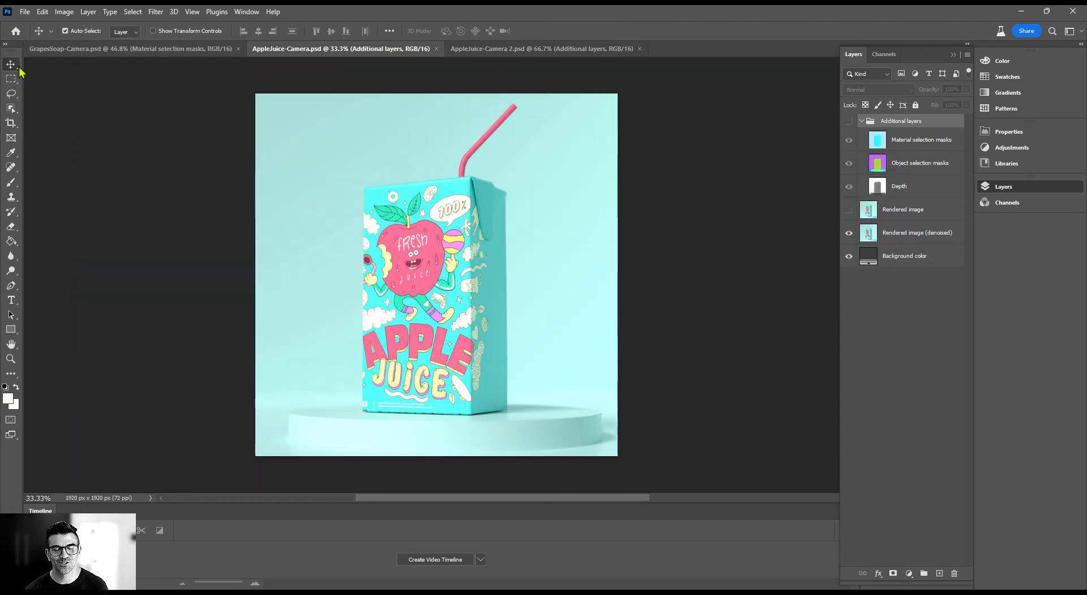